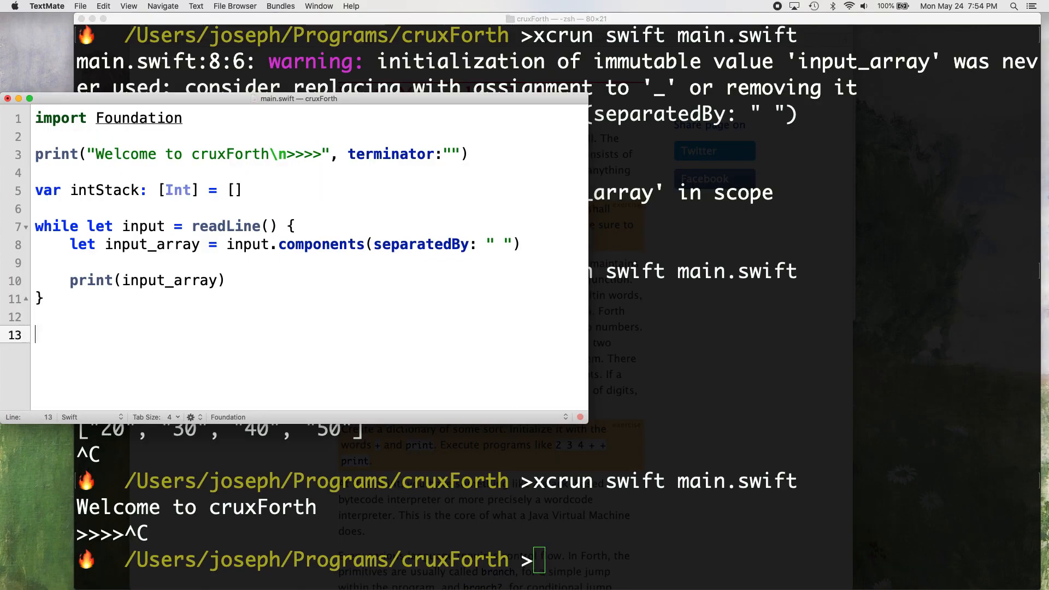
Step: Write the header func processInput(input_array: [String]) modeled on the input_array declaration
type("func")
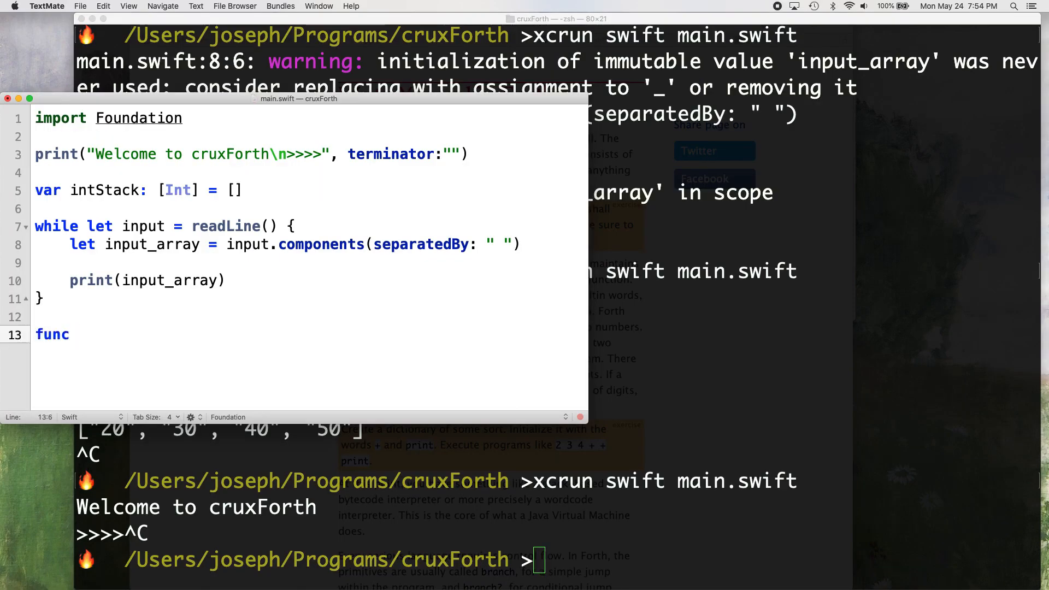
type("processIN")
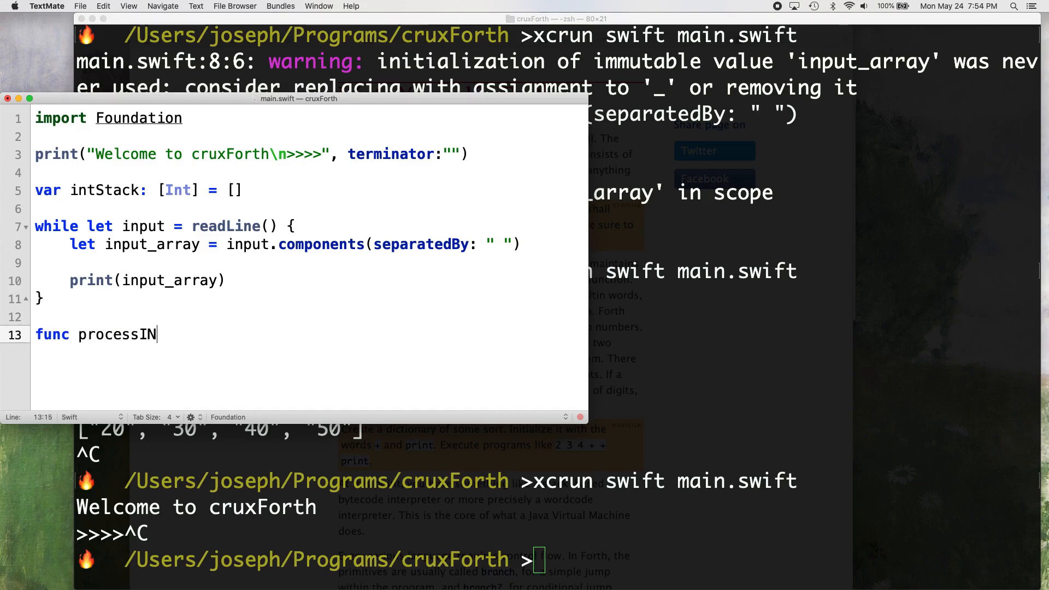
type("put")
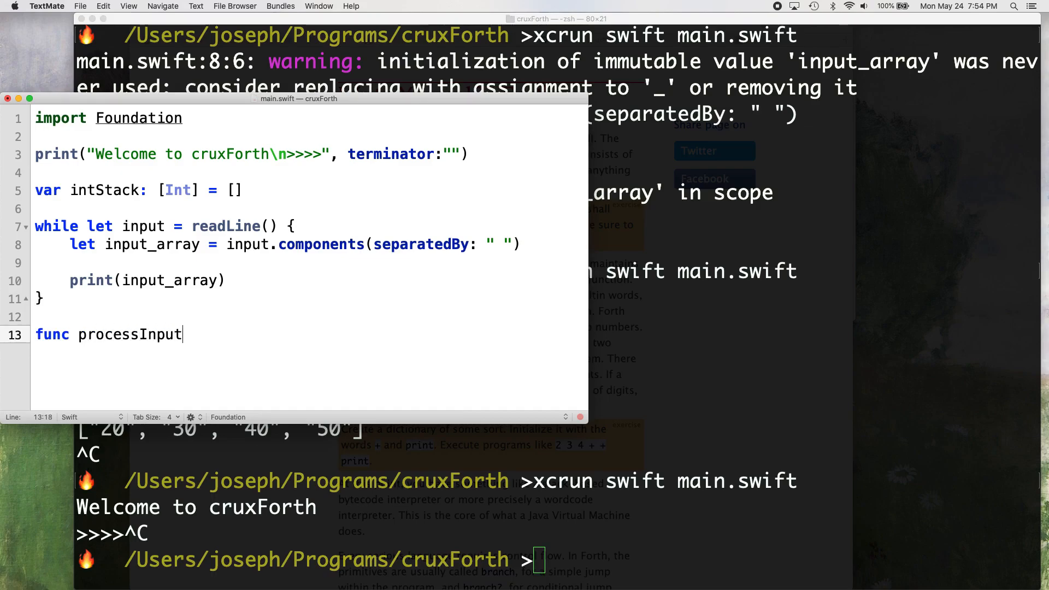
type("()")
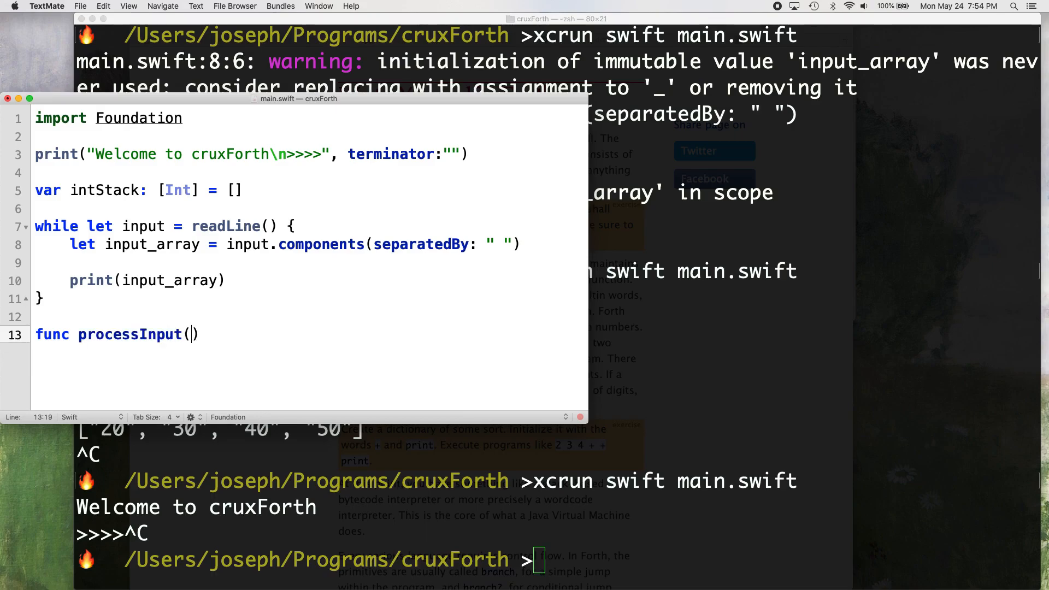
type("input_array:")
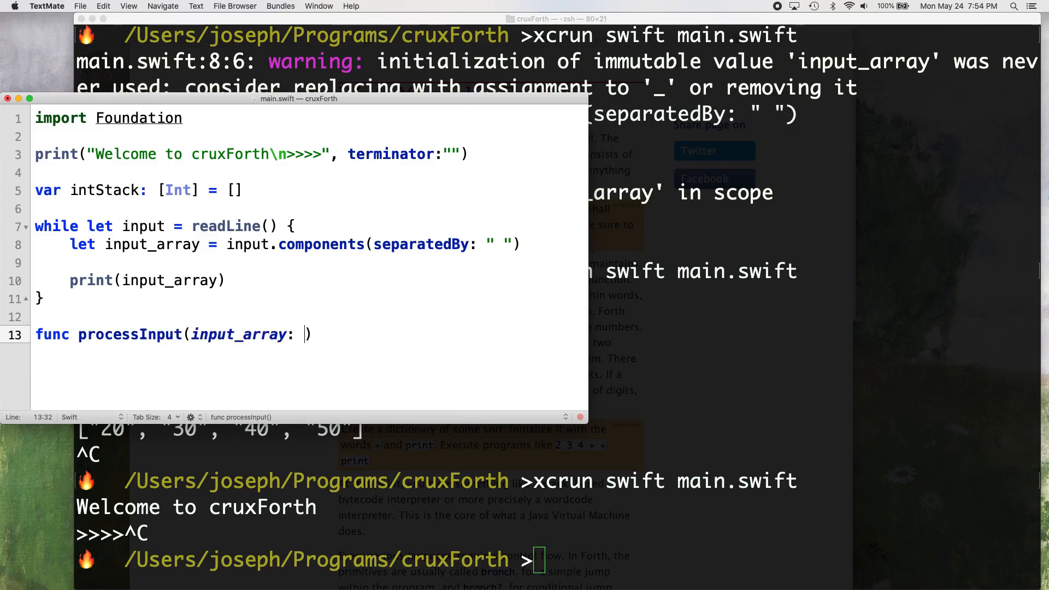
type("[String]")
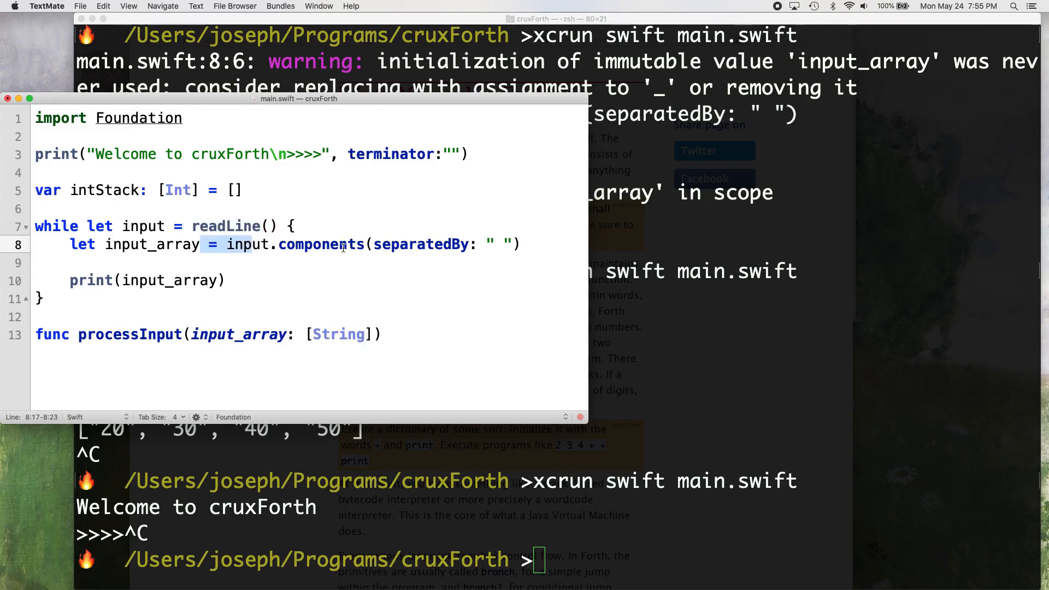
Step: Give processInput a -> Bool return type and start for input in input_array inside it
left_click(248, 244)
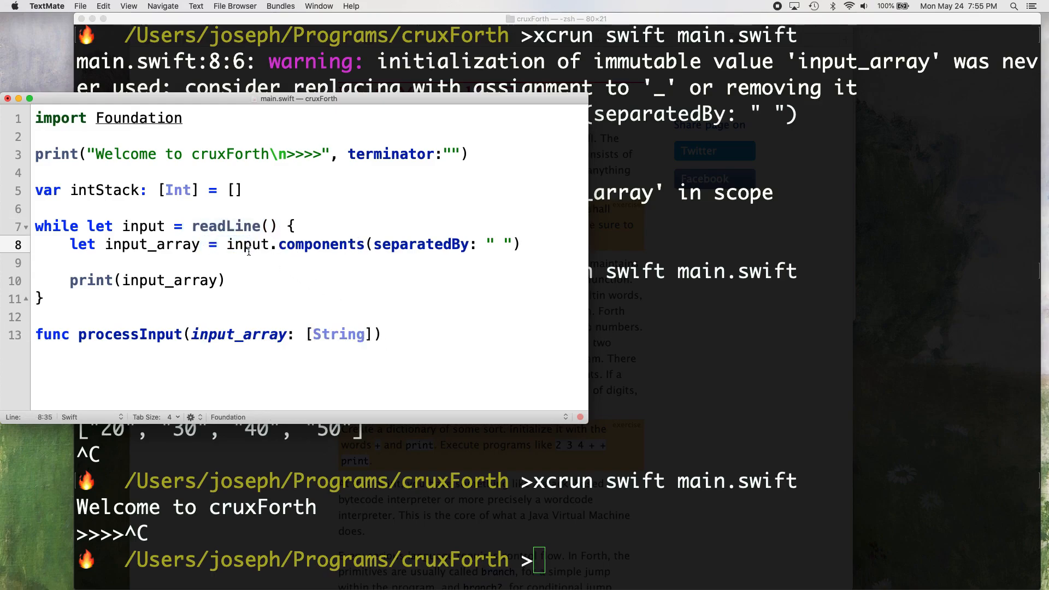
double_click(246, 244)
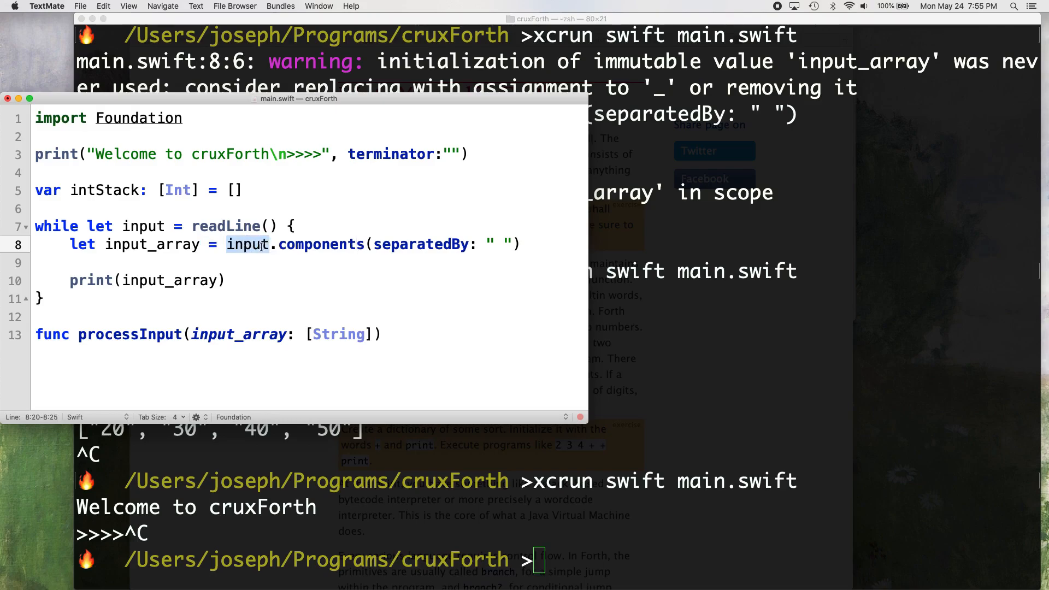
double_click(152, 243)
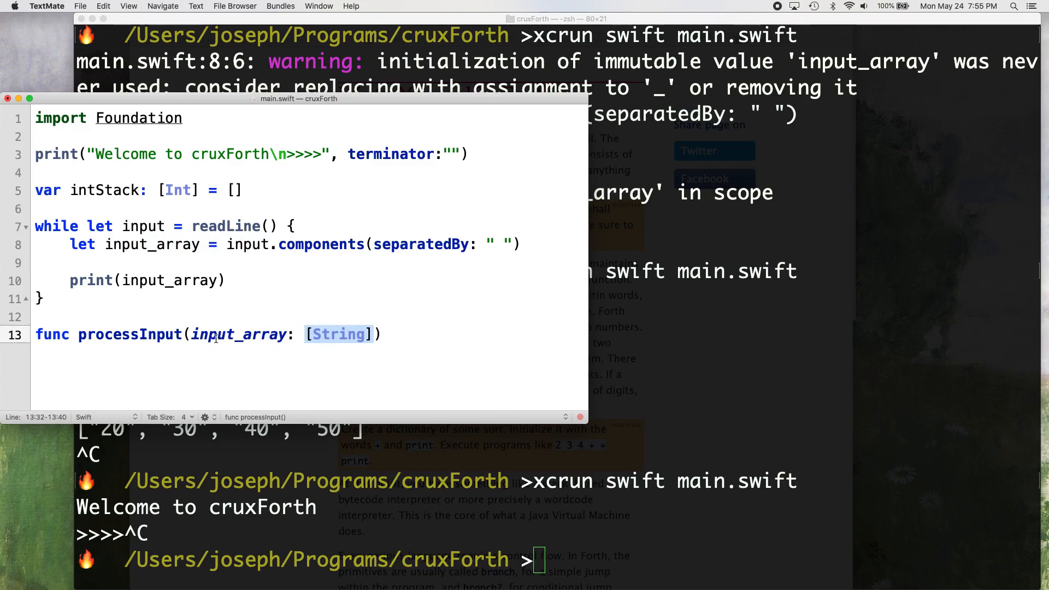
mouse_move(369, 335)
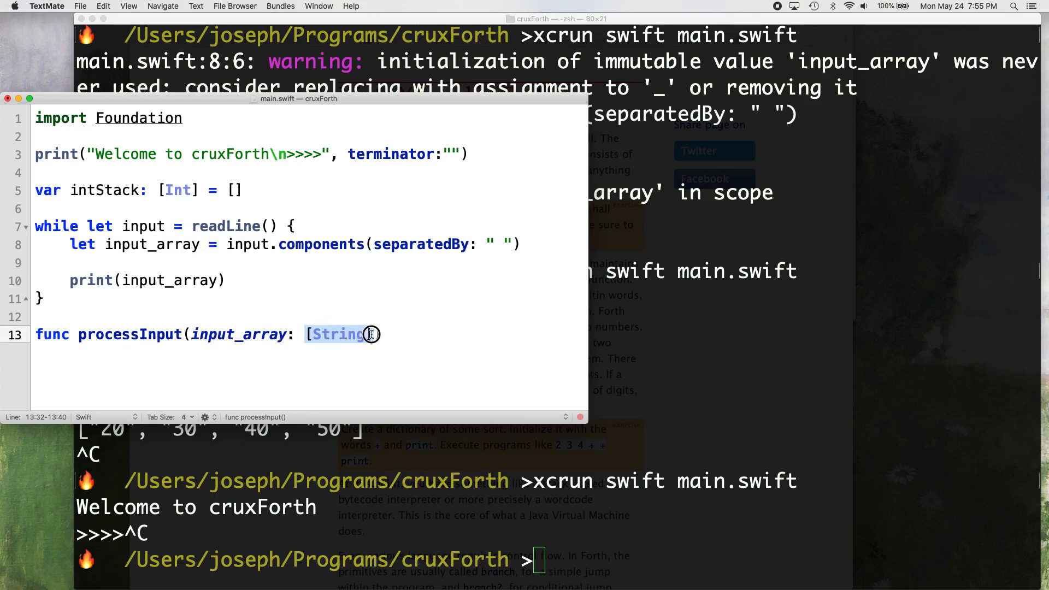
type("]) -> Bool {")
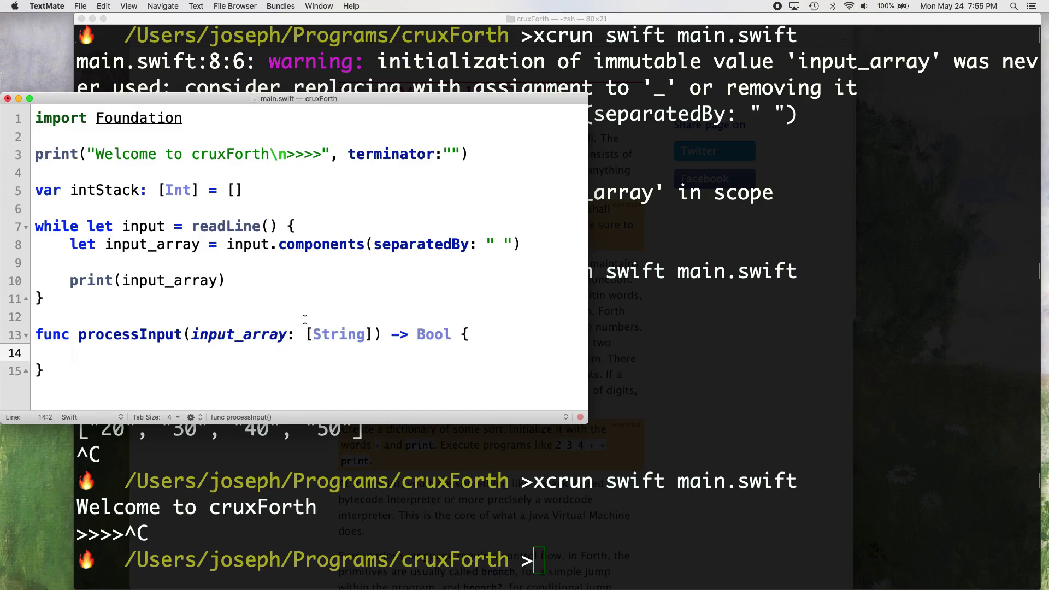
type("for")
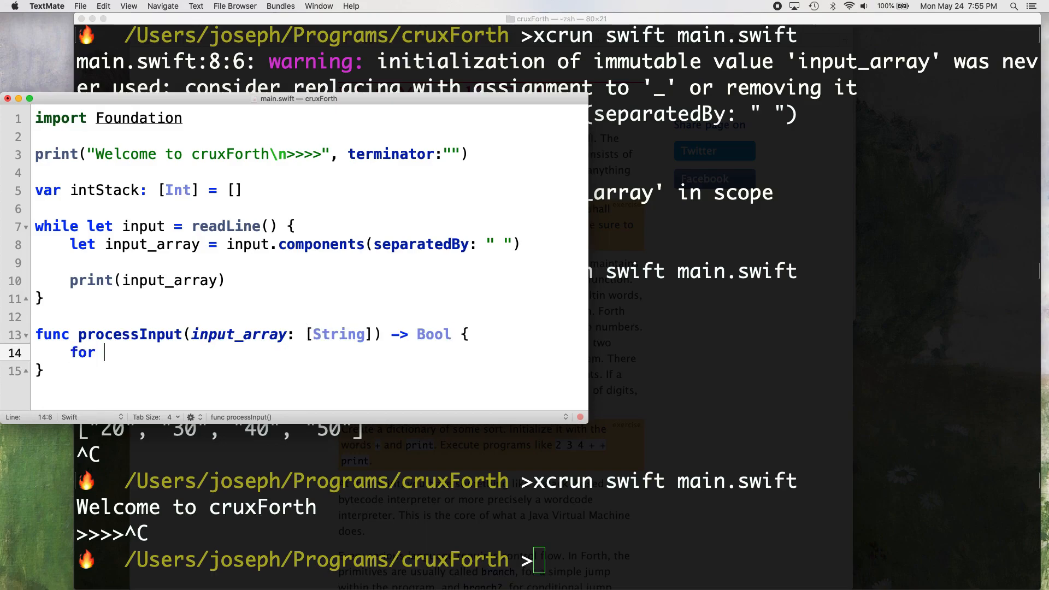
type("input in input_")
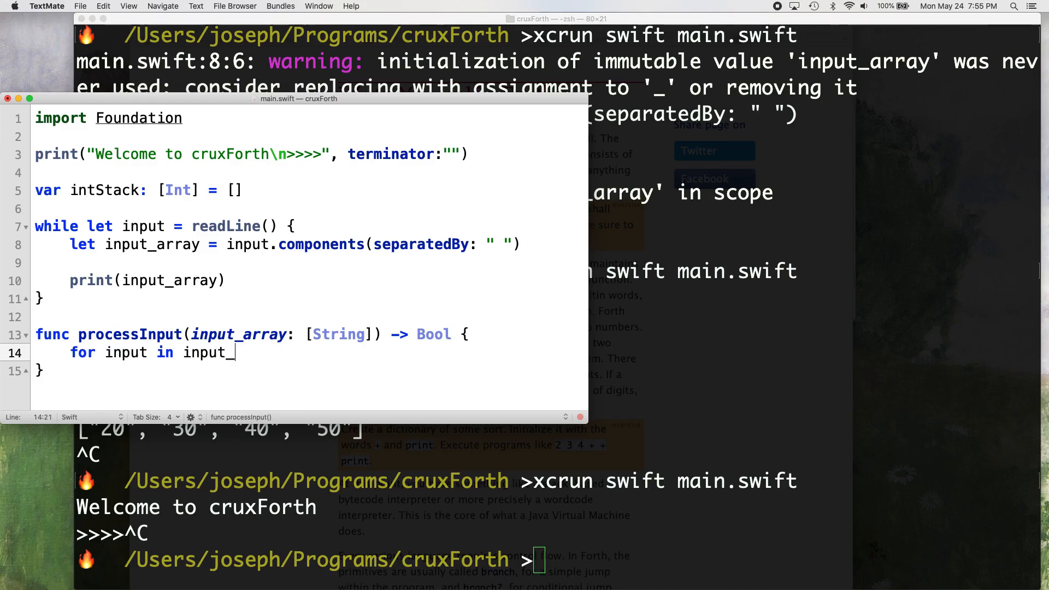
type("array")
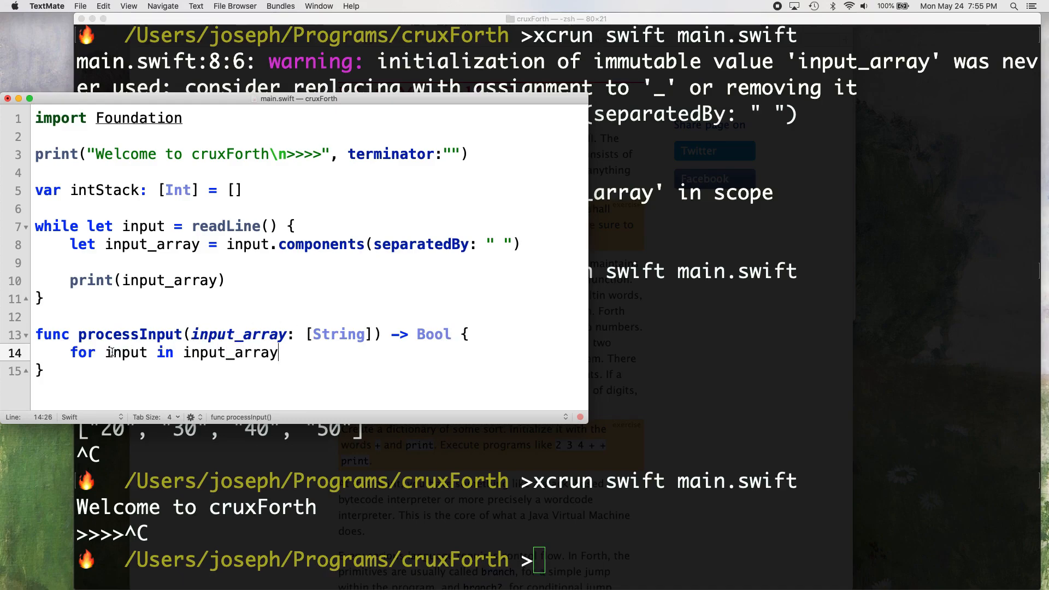
Step: Insert blank lines above processInput and remove the stray snippet text, moving it to line 16
left_click(179, 314)
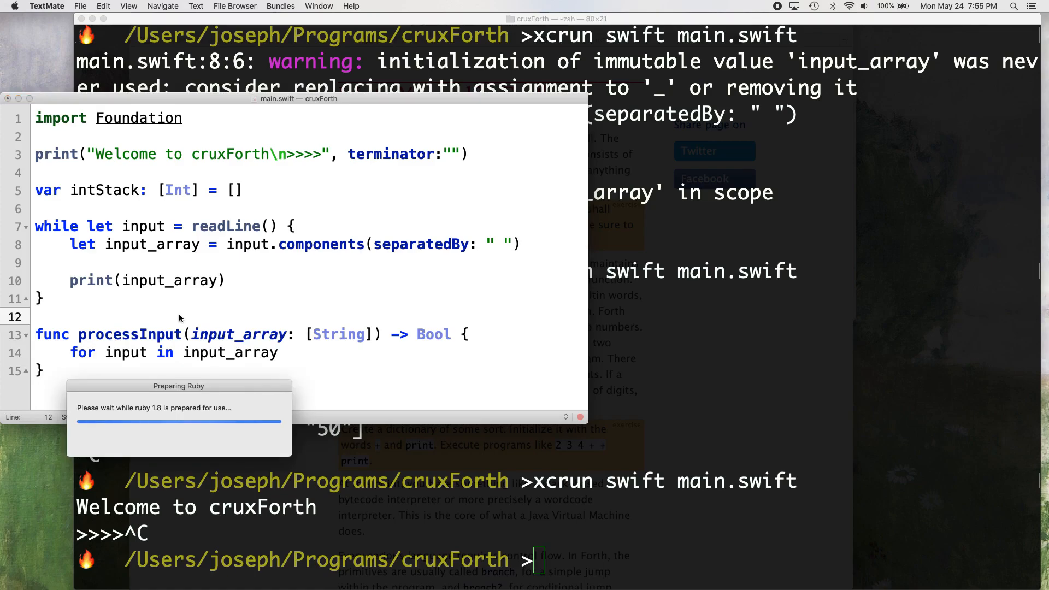
mouse_move(167, 313)
type("func")
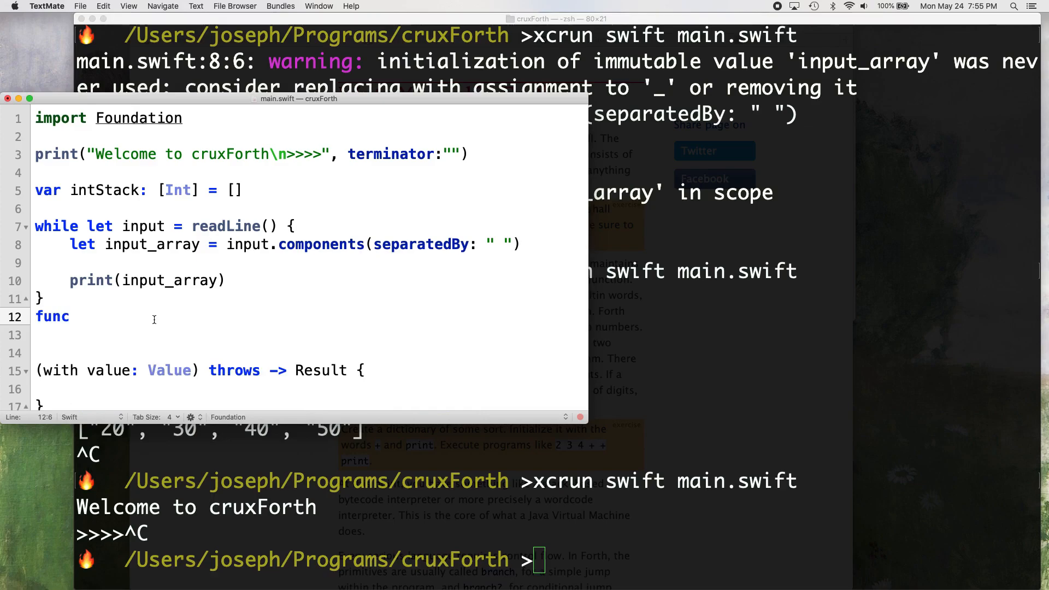
key("Backspace")
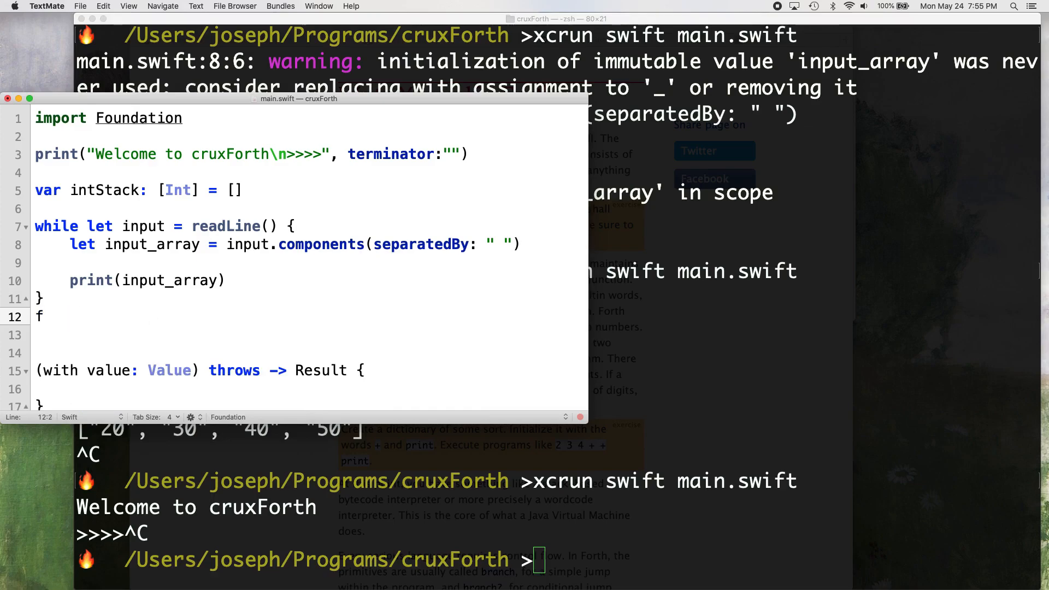
scroll("down", 3)
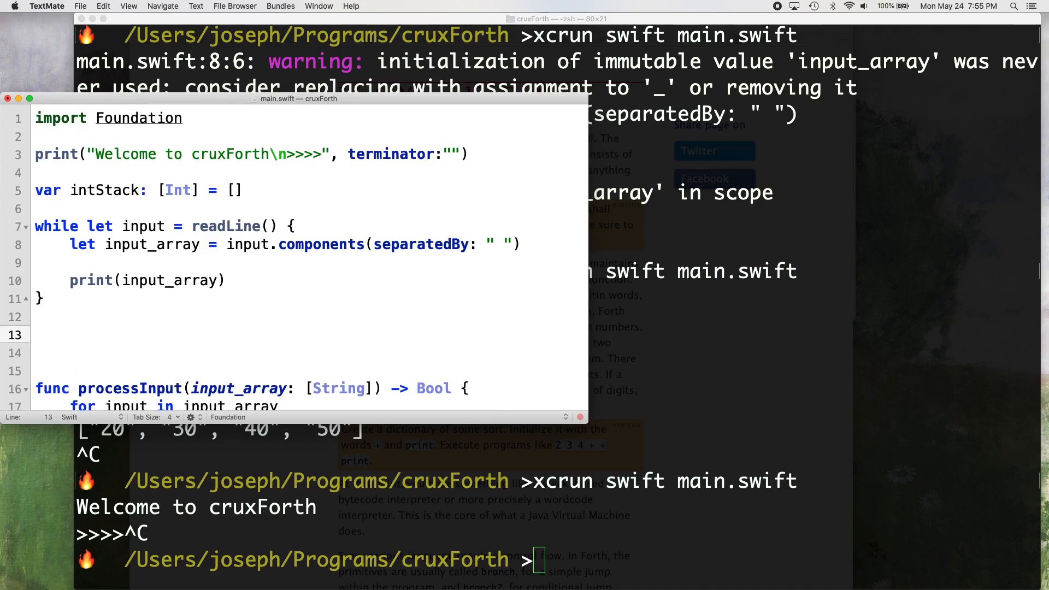
Step: Note the sample input 2 2 + and its quoted array form ["2","2","+"] above processInput
type("2 2 +")
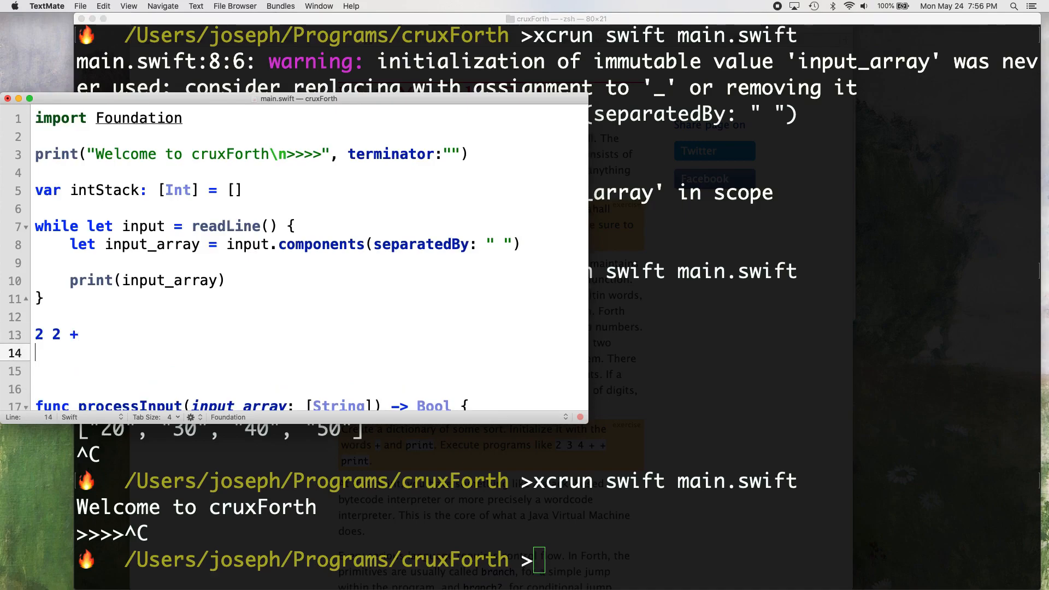
type("[2,2]")
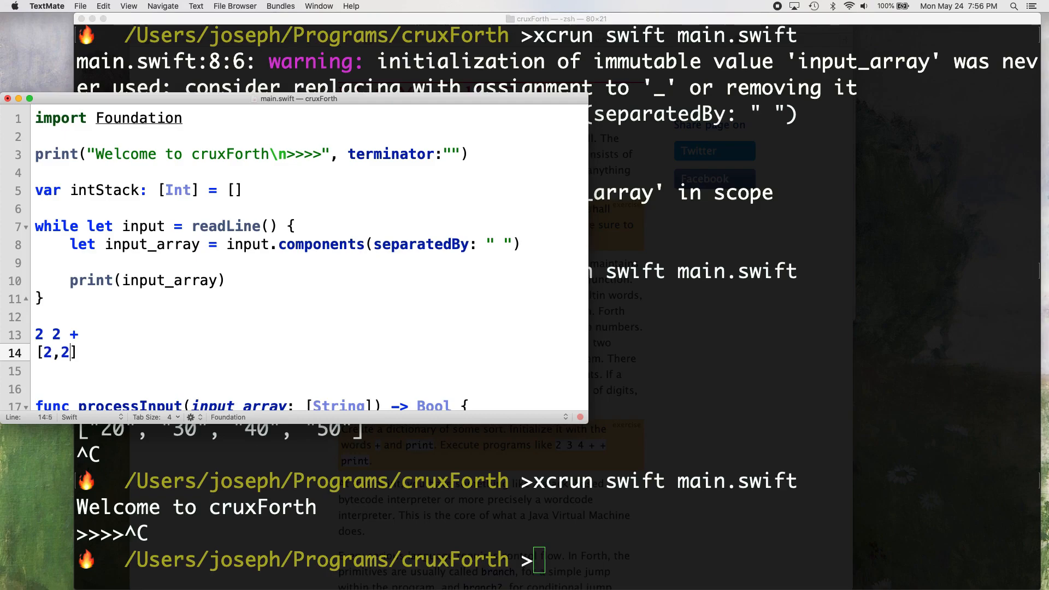
type("+")
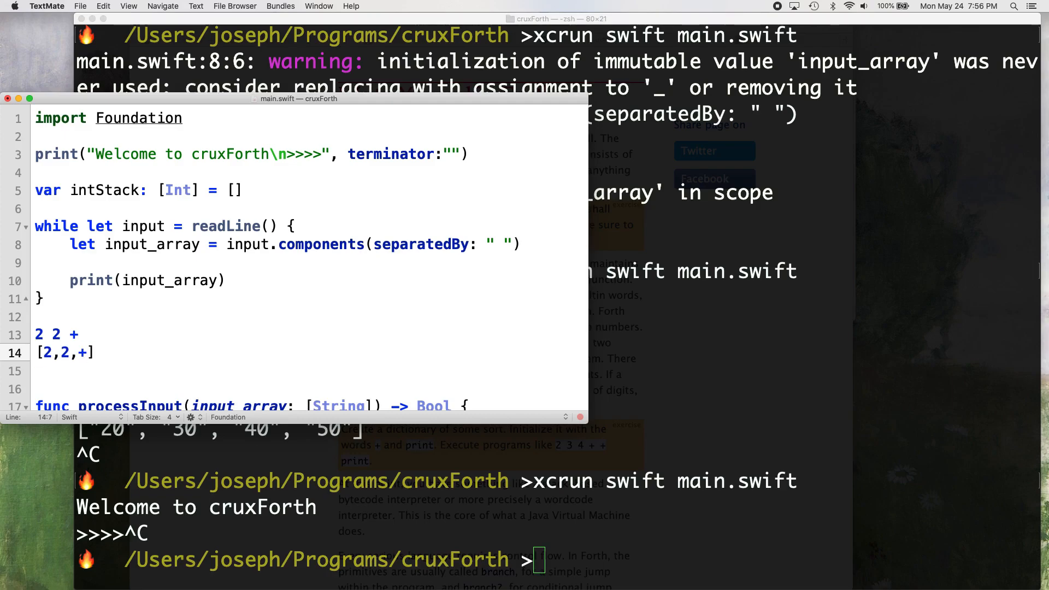
scroll("down", 3)
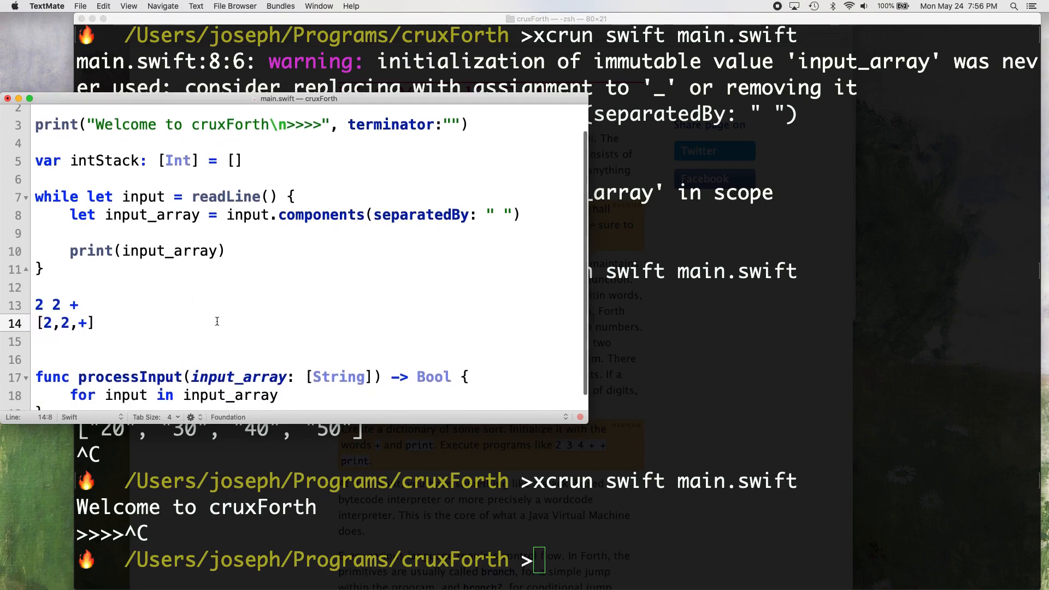
scroll("up", 3)
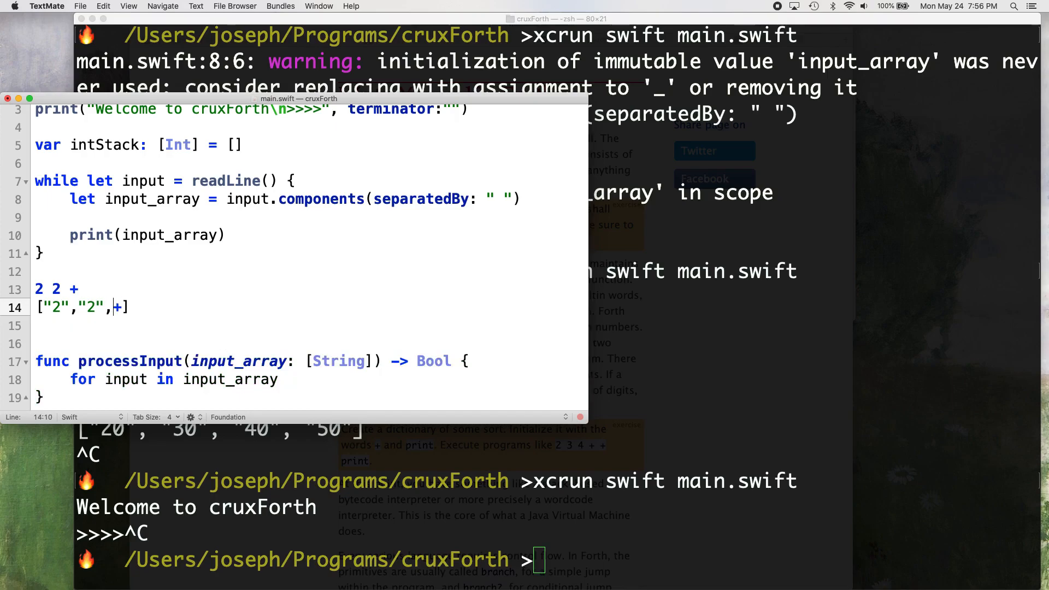
type("\"\"")
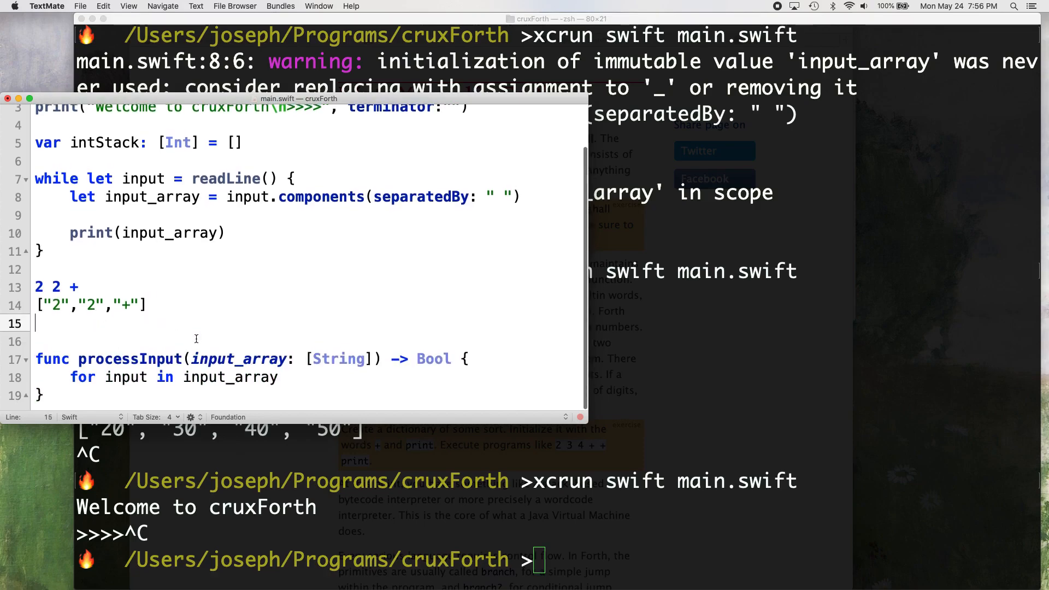
Step: Inside the loop body, start the condition if Int(input)
double_click(57, 306)
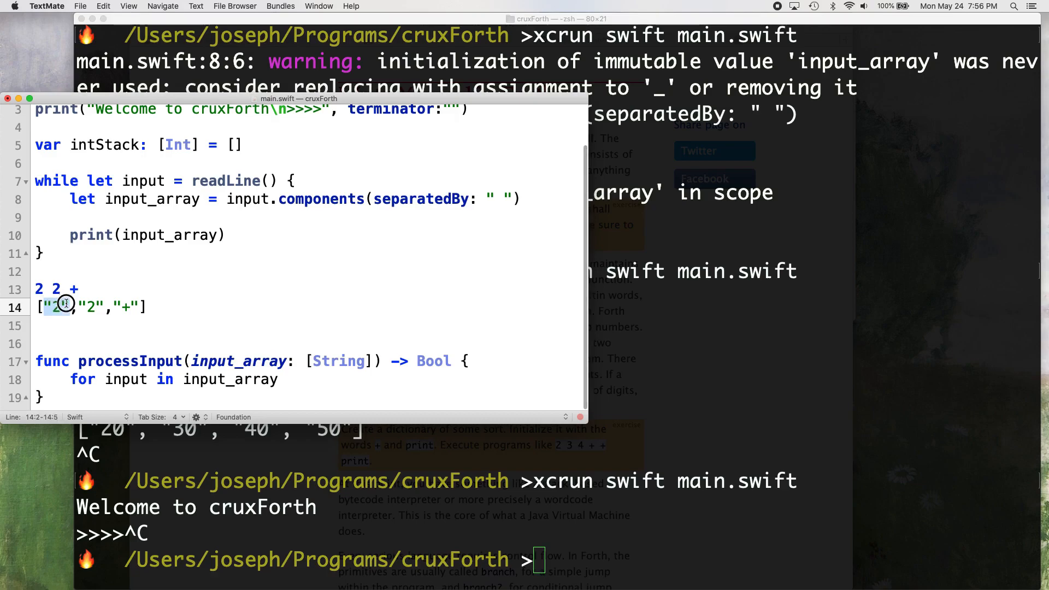
left_click(293, 371)
type(" {}")
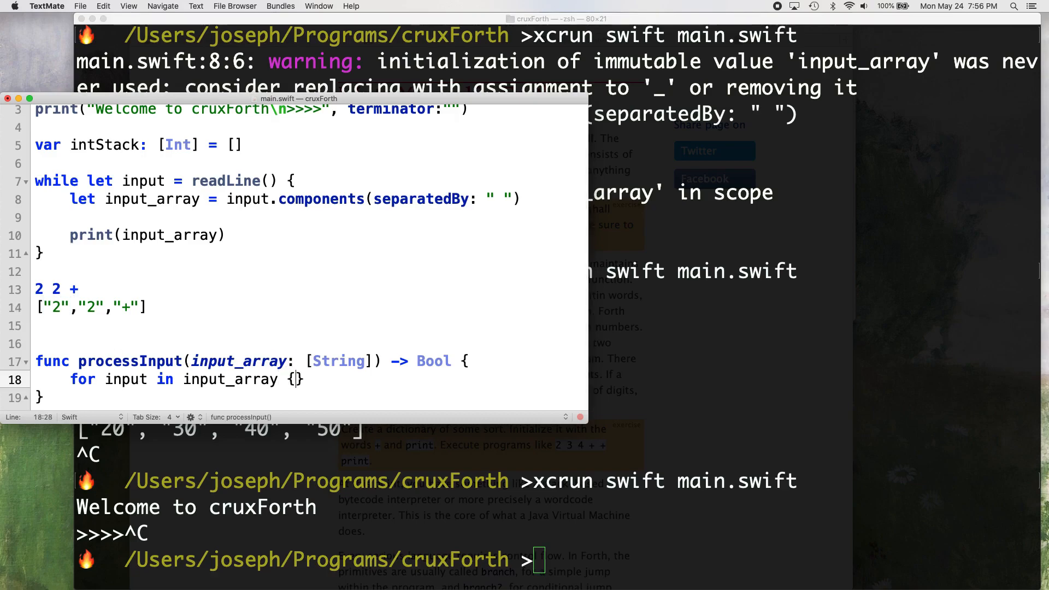
key("Return")
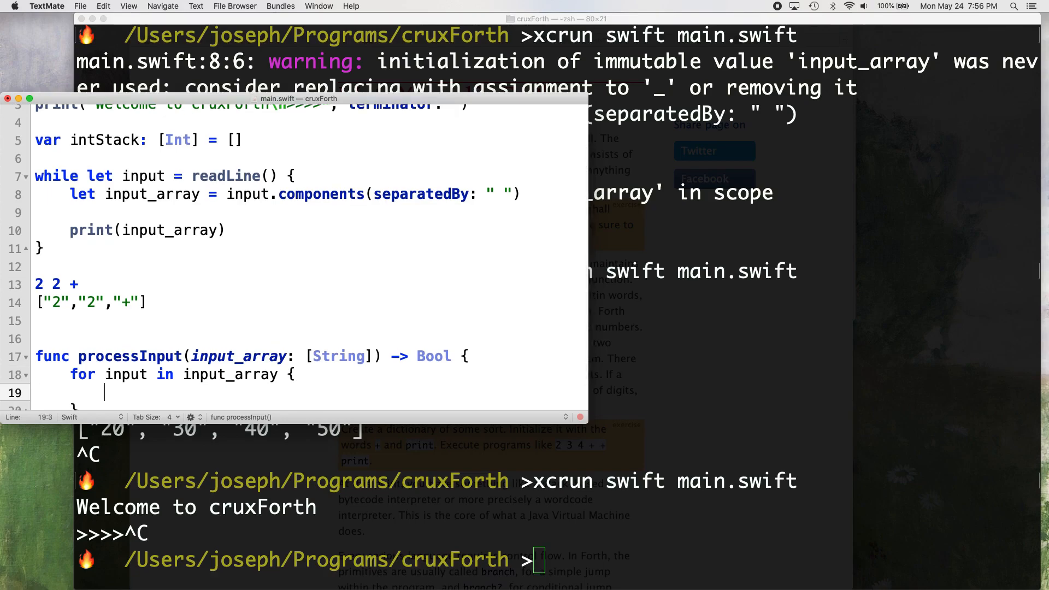
type("if Int(")
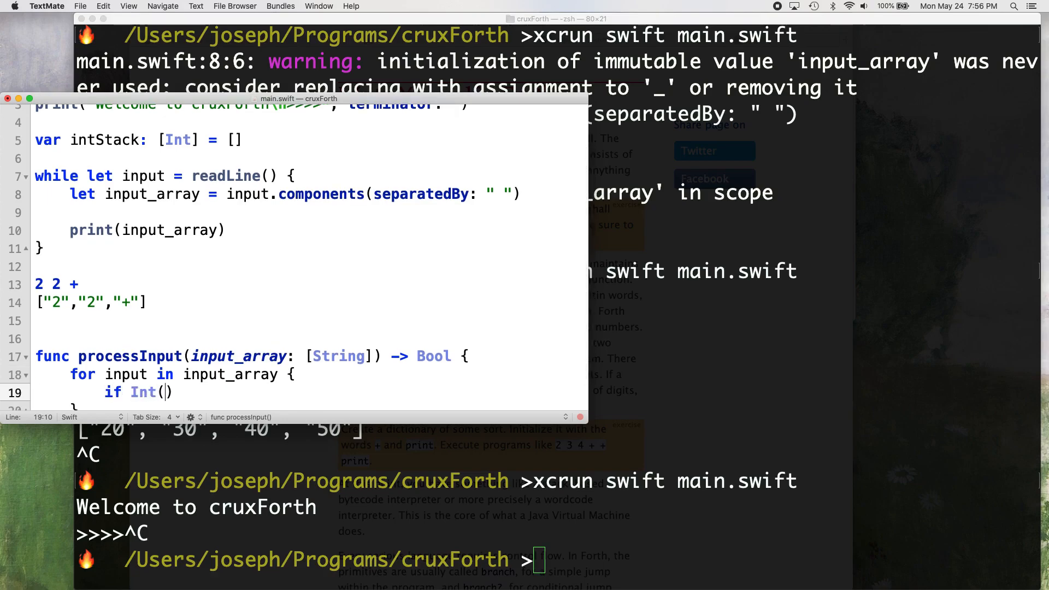
type("input")
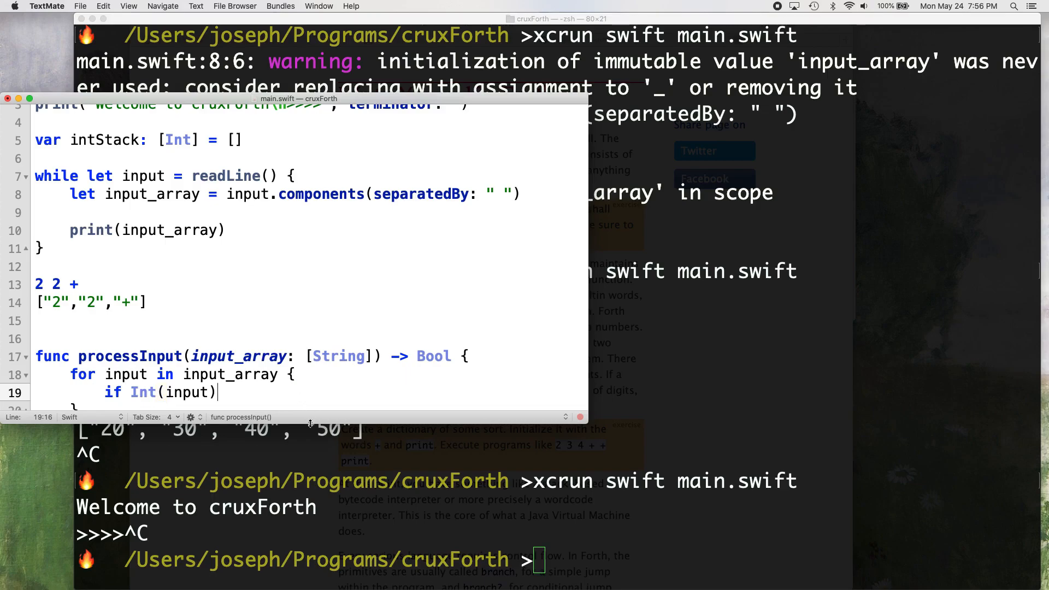
Step: Complete the condition as Int(input) != nil to test whether the token is a number
double_click(142, 374)
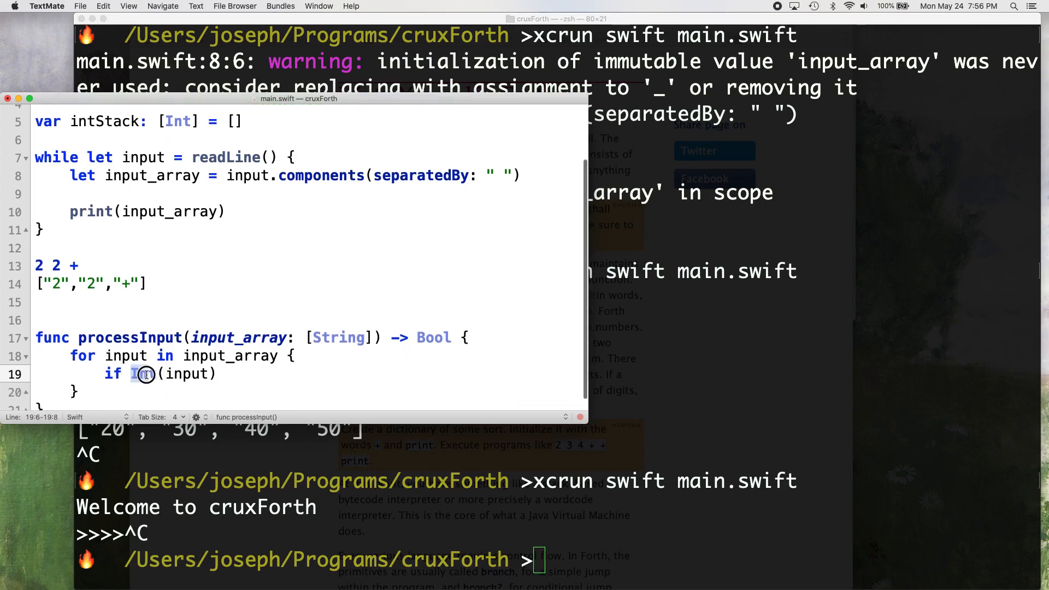
double_click(142, 374)
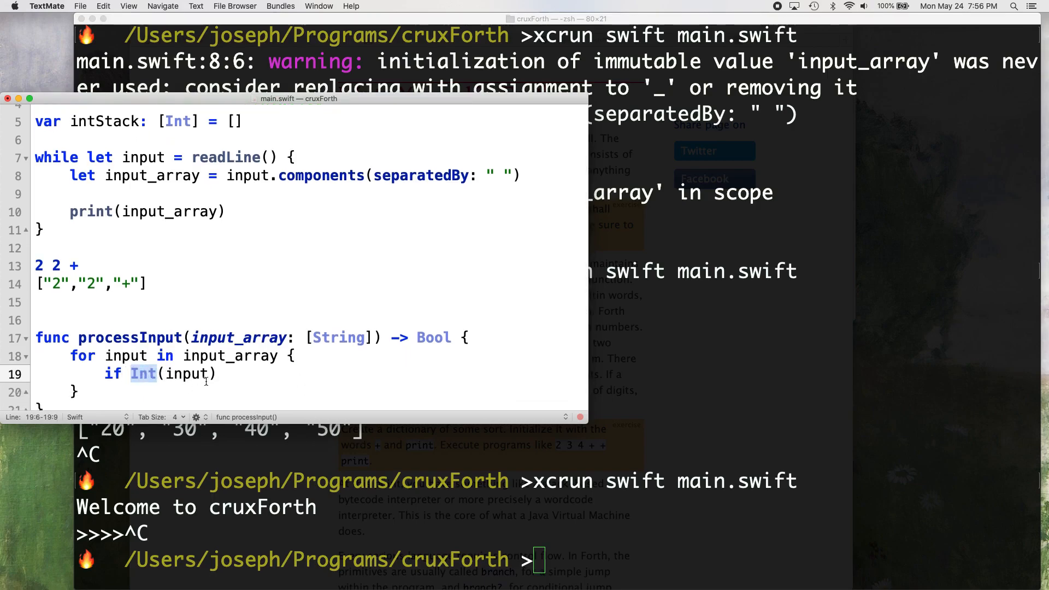
left_click(236, 373)
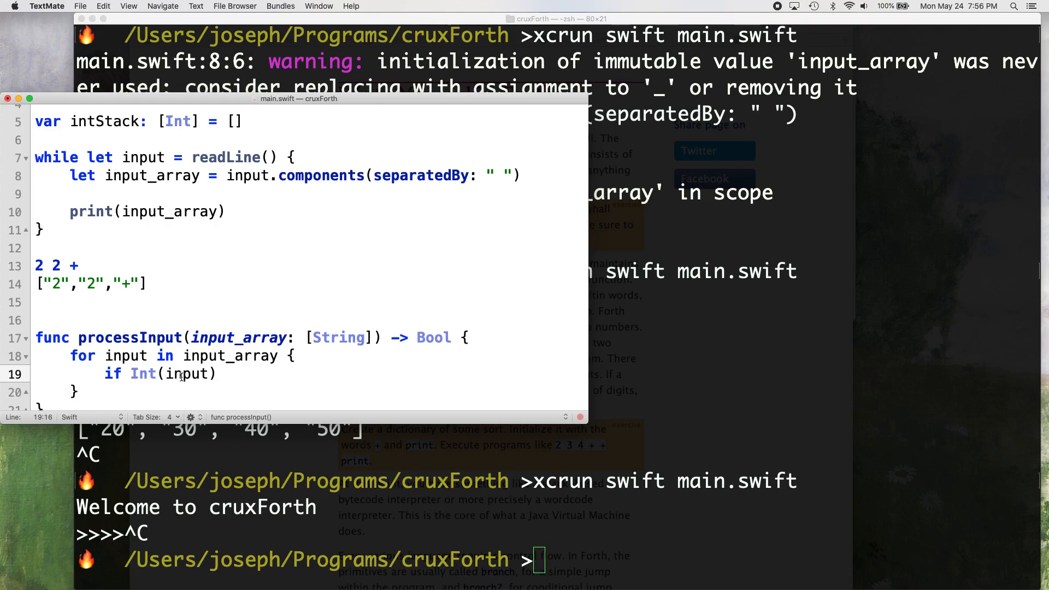
type("!= nil")
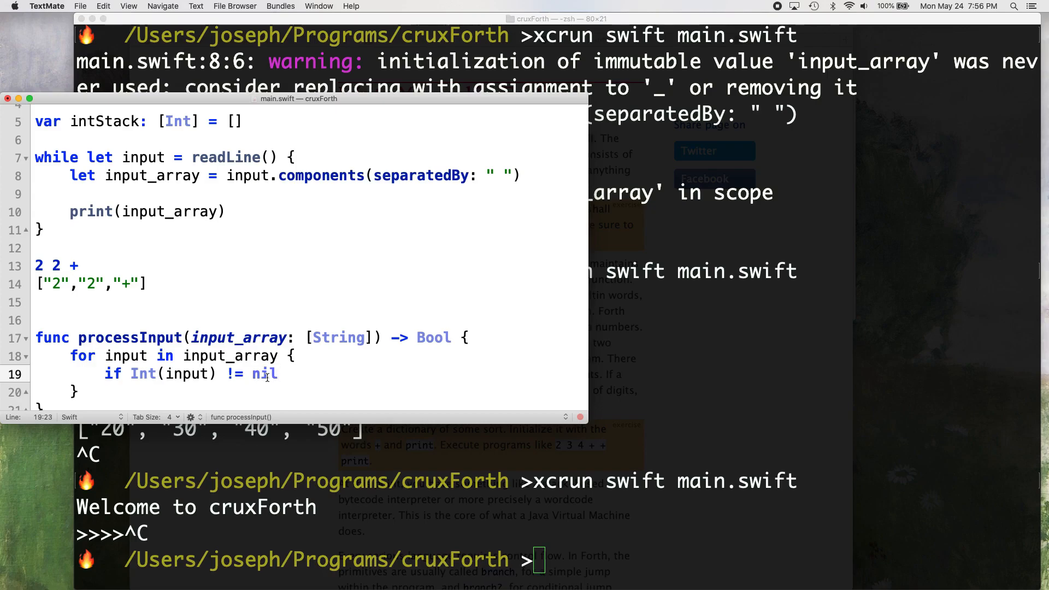
Step: In the numeric branch, write intStack.append(Int(input) ?? 0)
type("intStack")
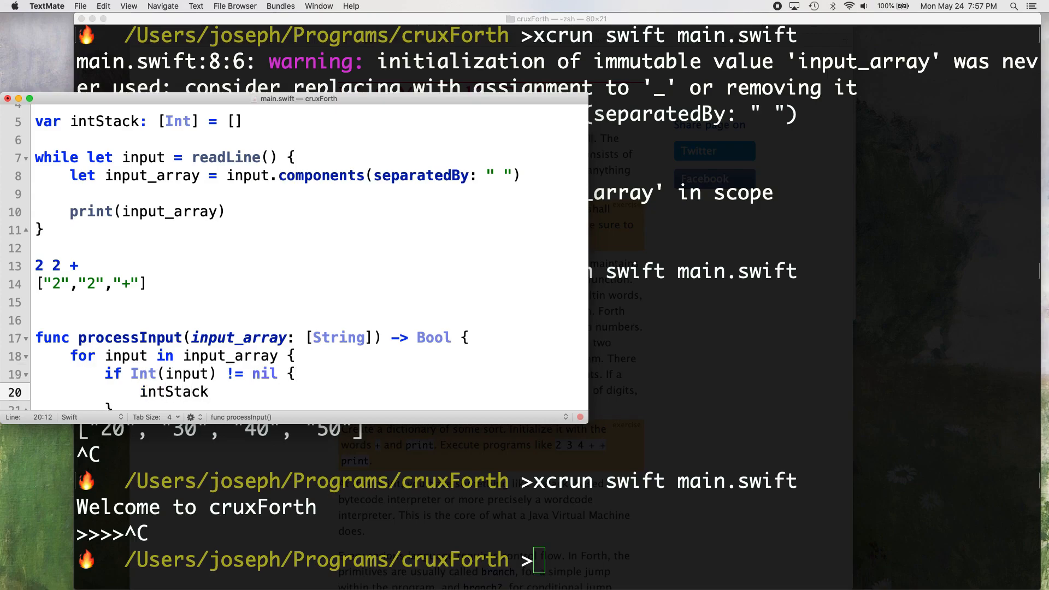
type(".append(")
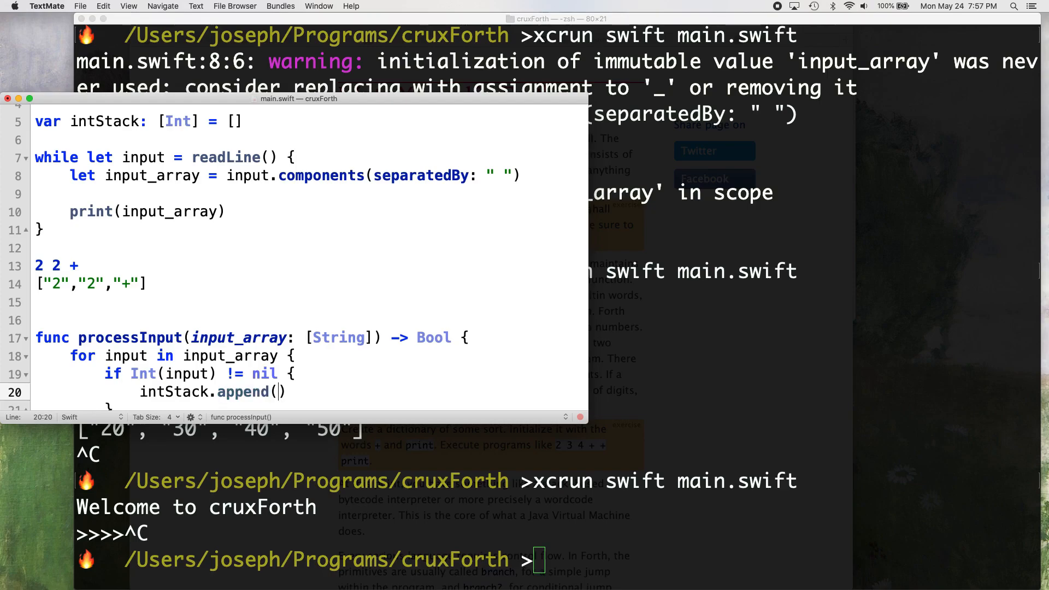
type("Int")
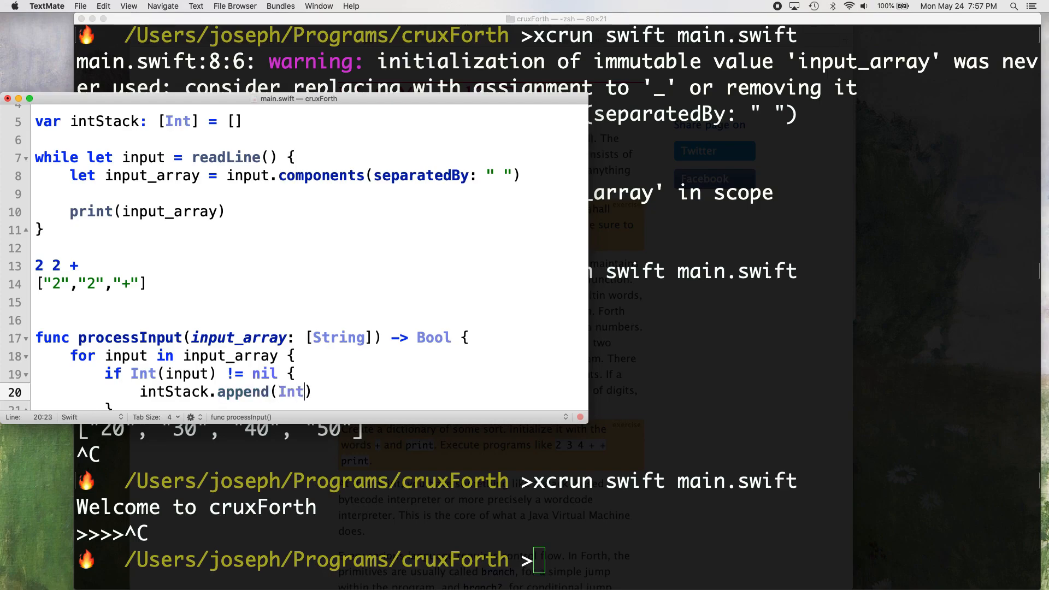
type("(input)")
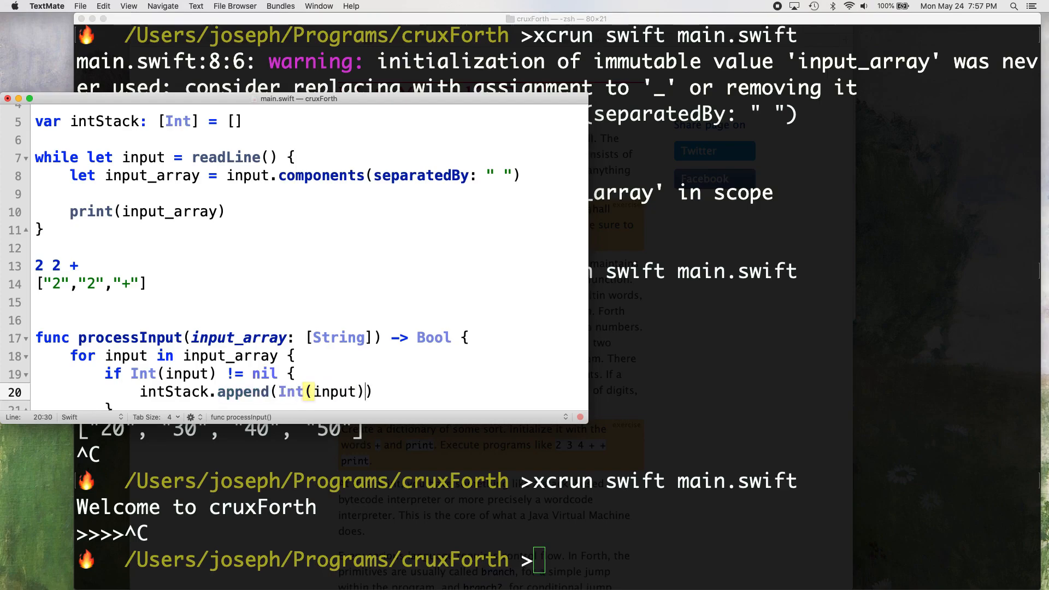
double_click(142, 374)
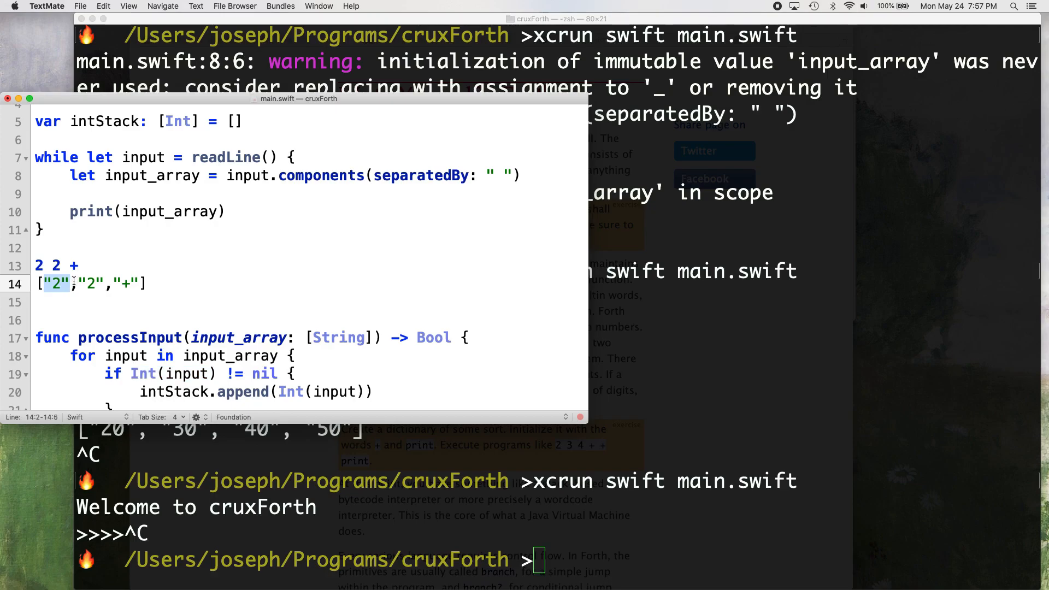
left_click(368, 391)
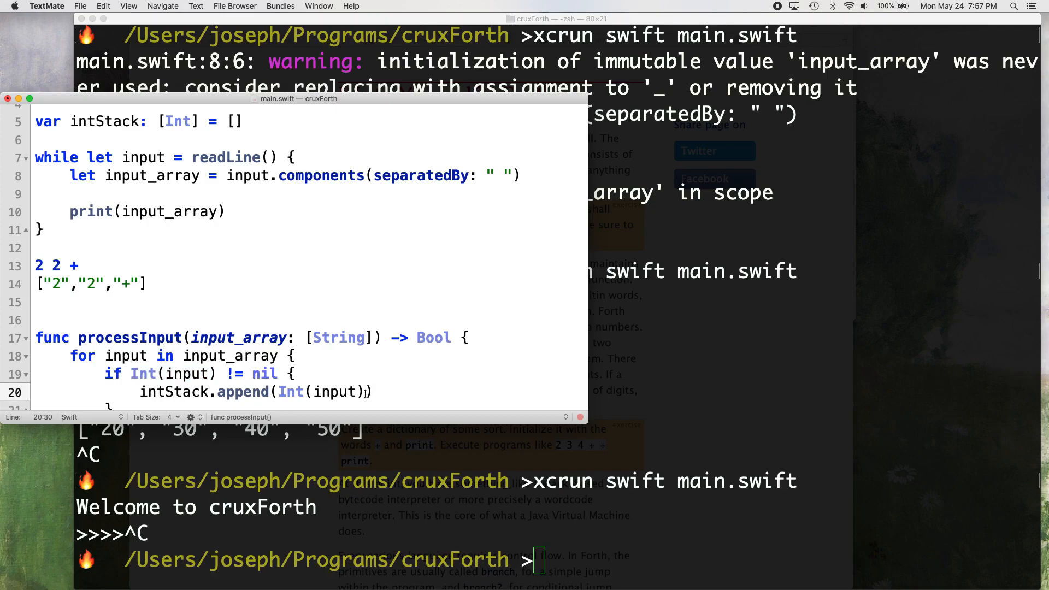
type("?? 0")
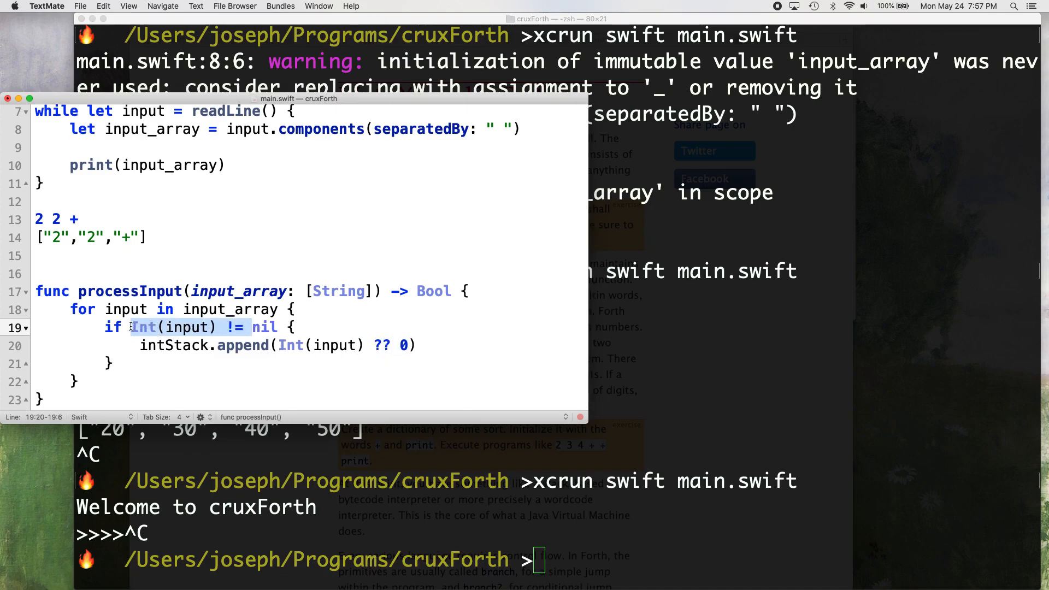
Step: Add an else branch containing the comment //check dictionary and a blank line below it
left_click(186, 363)
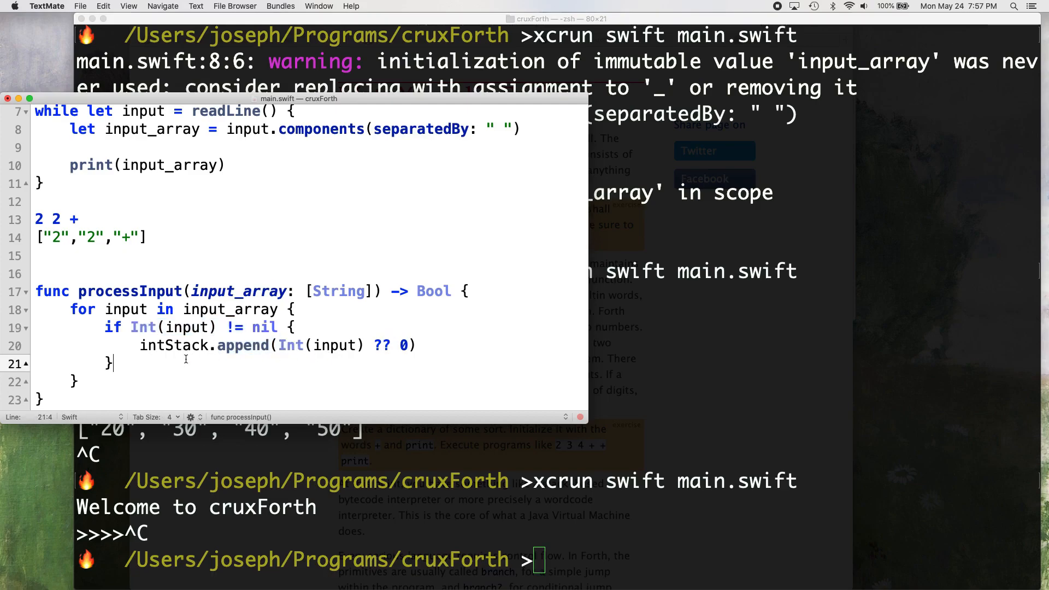
type("else {")
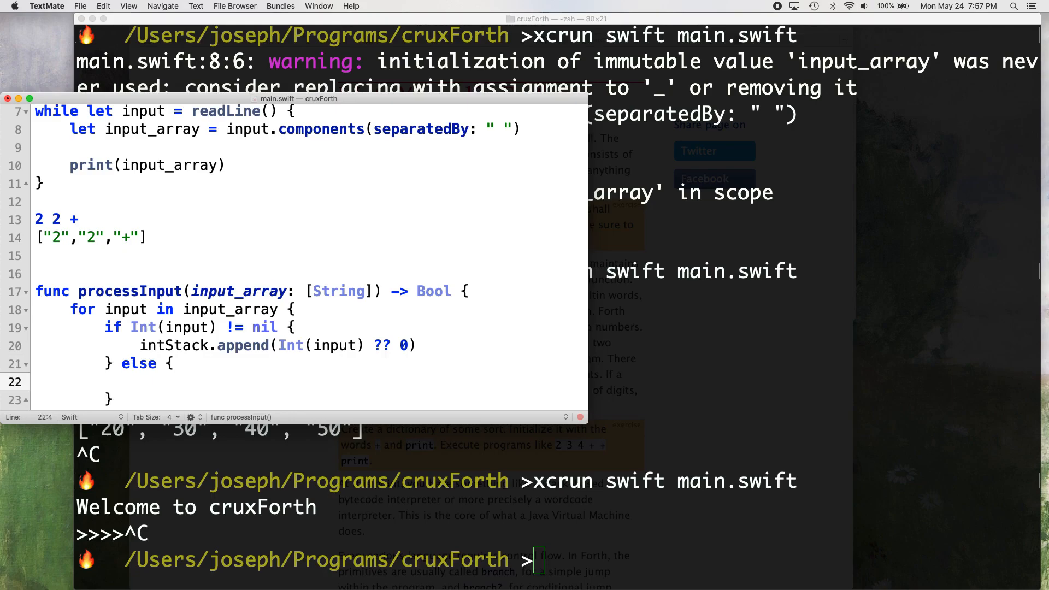
type("//check")
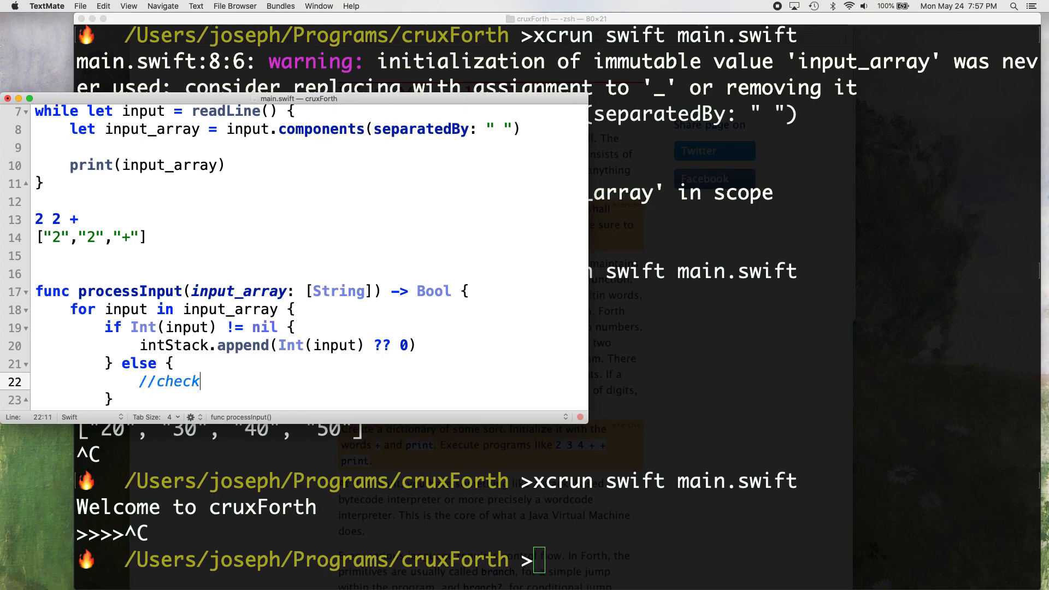
type("dictionary")
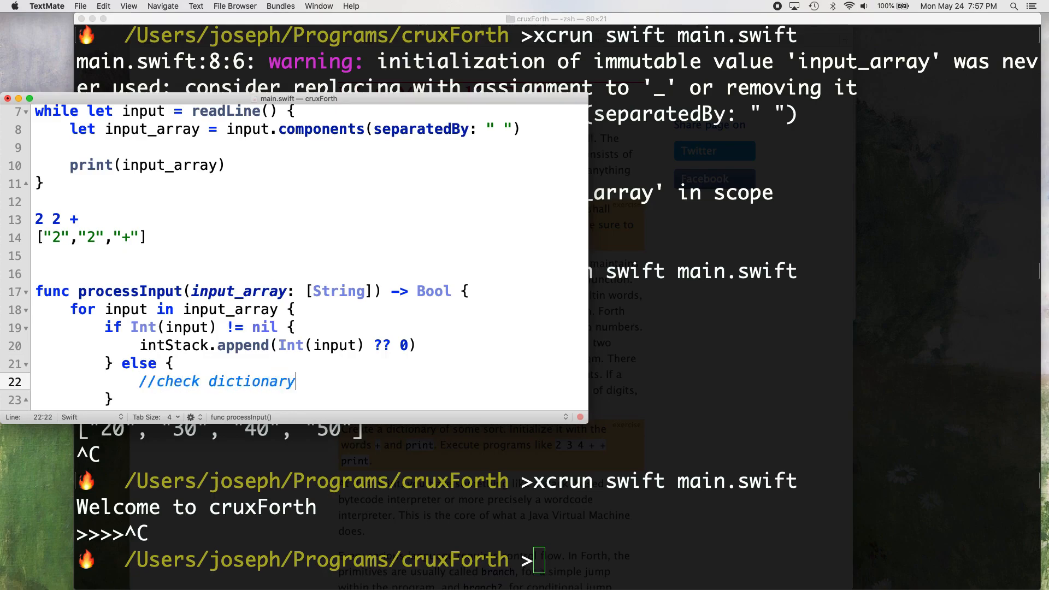
key("Return")
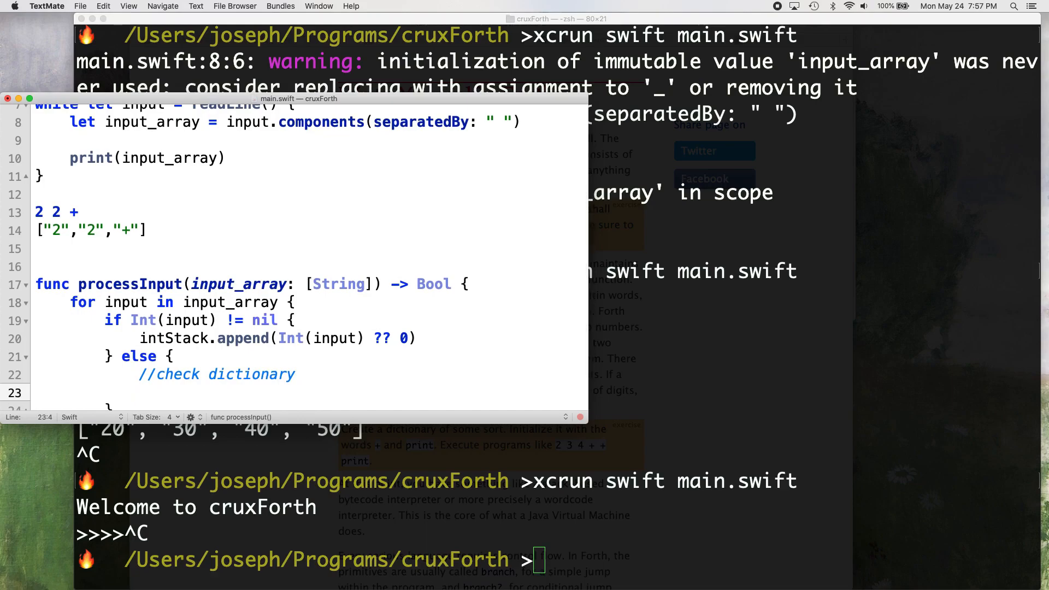
Step: Scroll through the Write Yourself a Forth article and the Forth standard's ';' entry in Safari
left_click(139, 393)
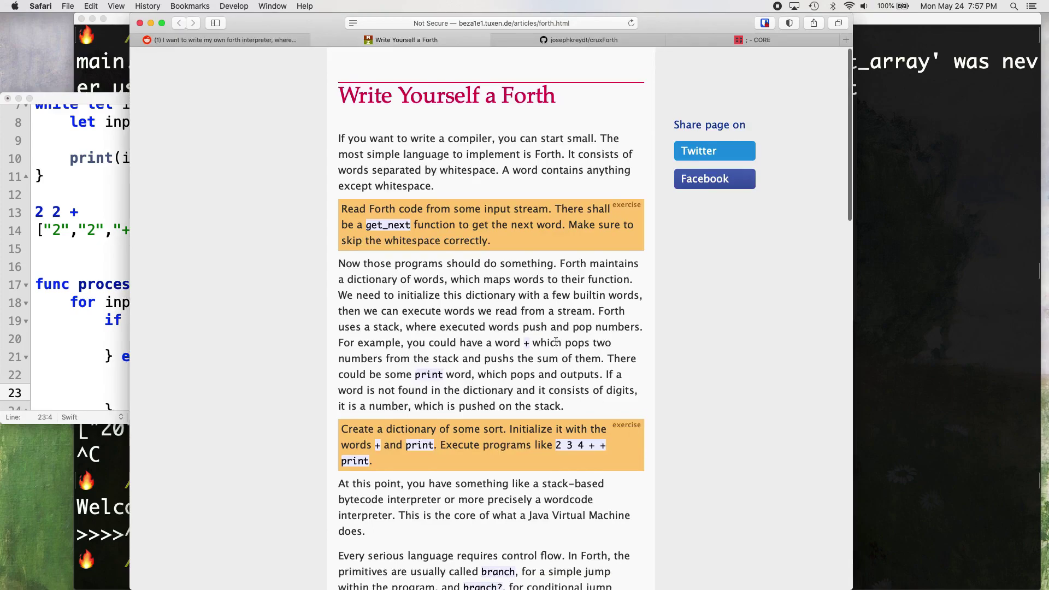
scroll("down", 3)
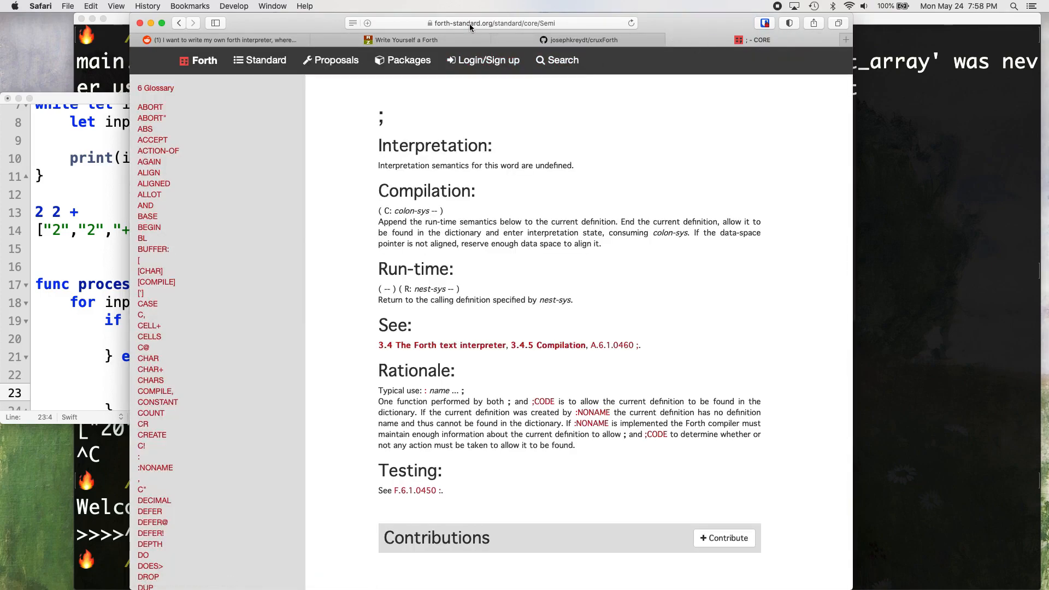
mouse_move(429, 305)
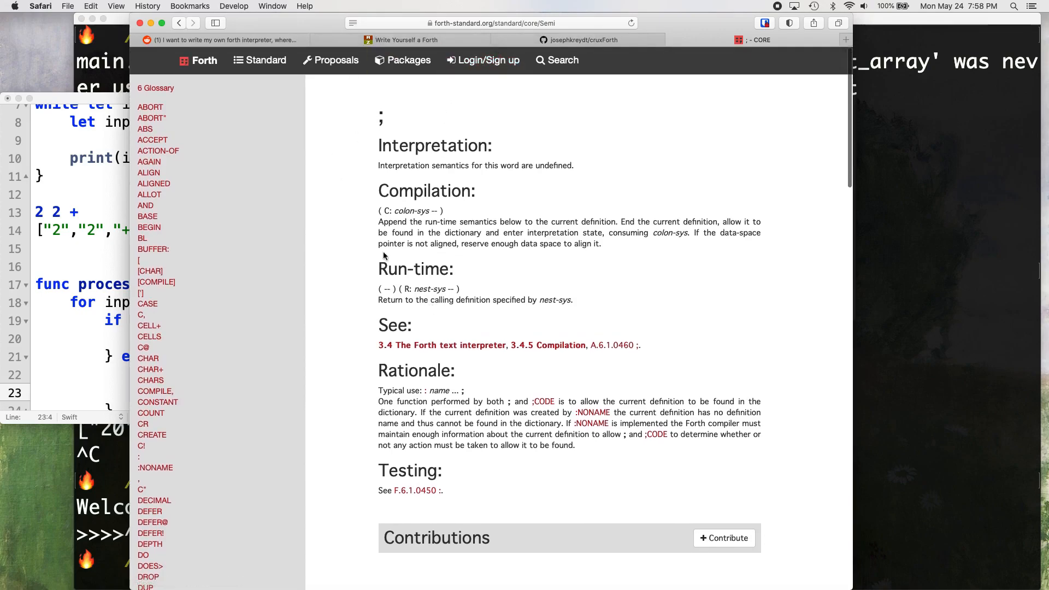
scroll("down", 3)
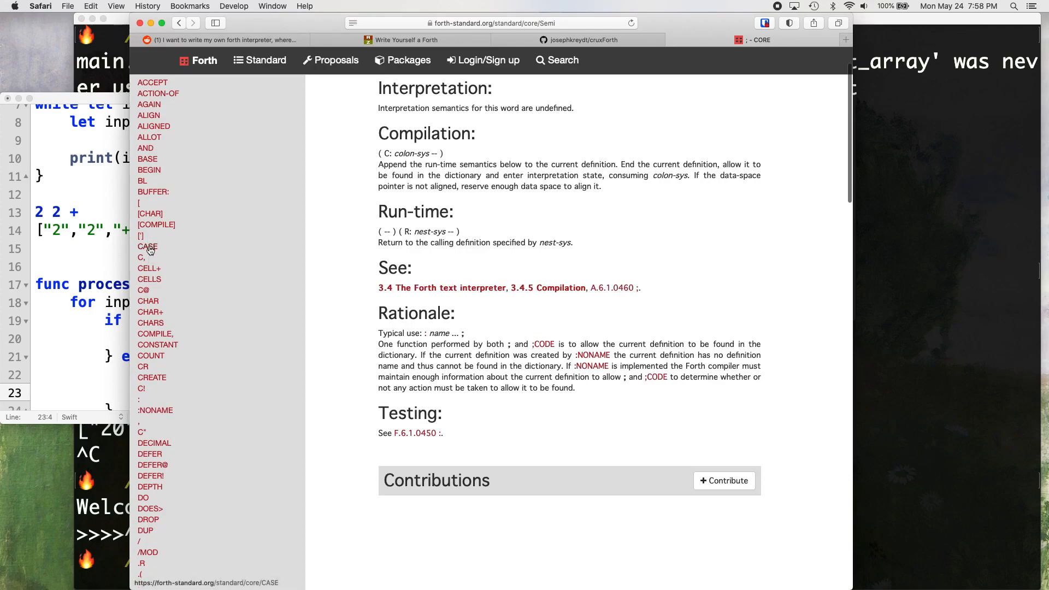
scroll("up", 3)
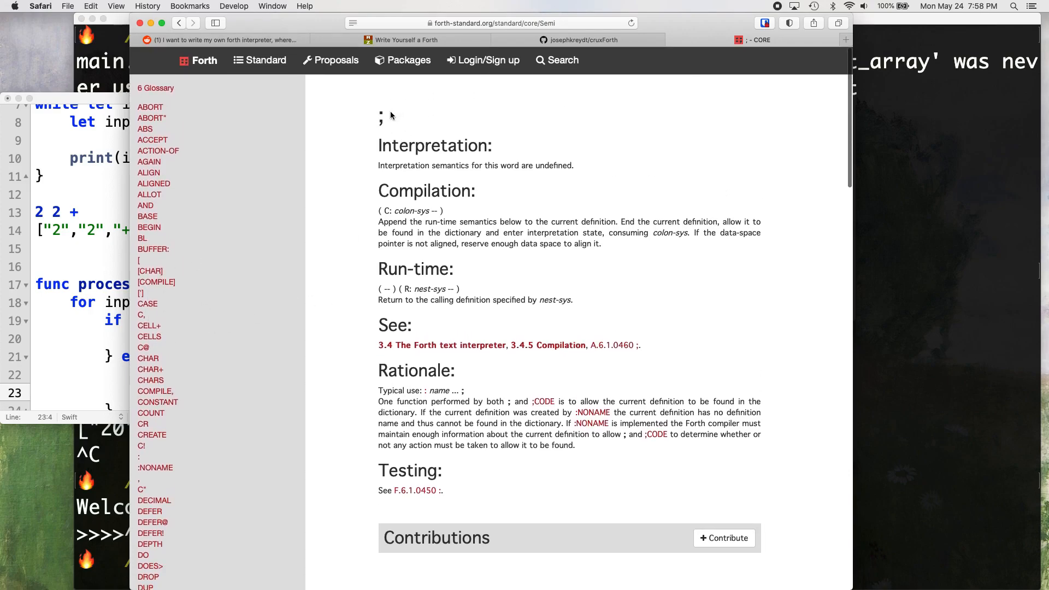
mouse_move(450, 198)
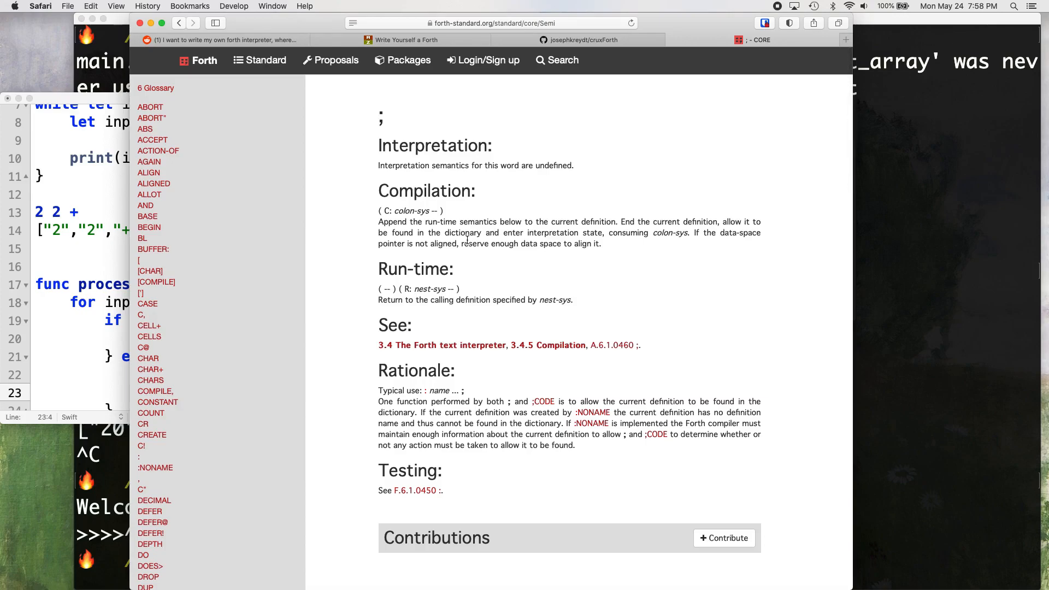
mouse_move(385, 125)
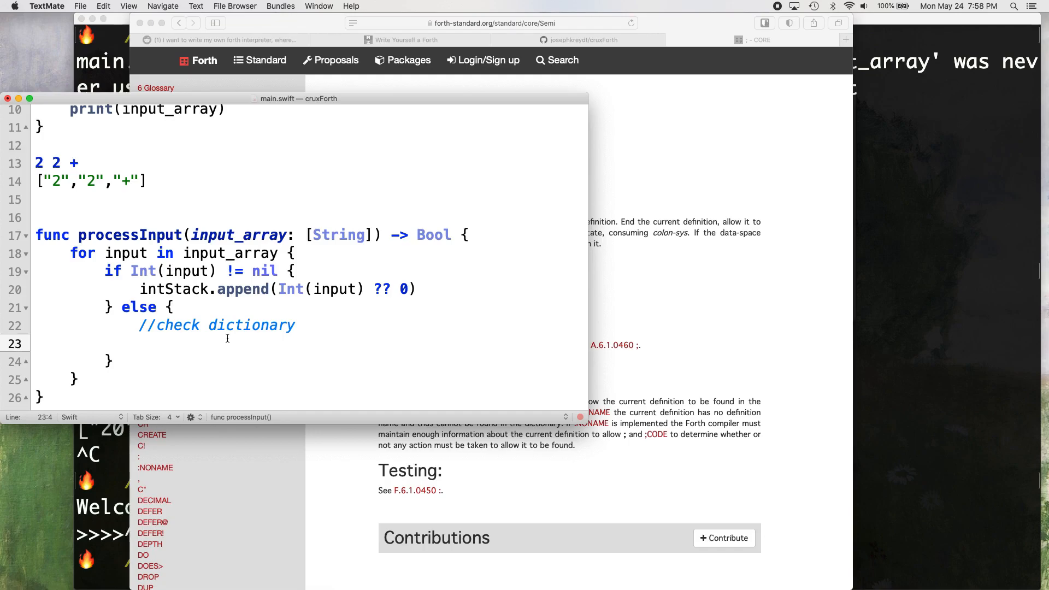
Step: In the dictionary branch, print intStack when input == "show"
type("if inp")
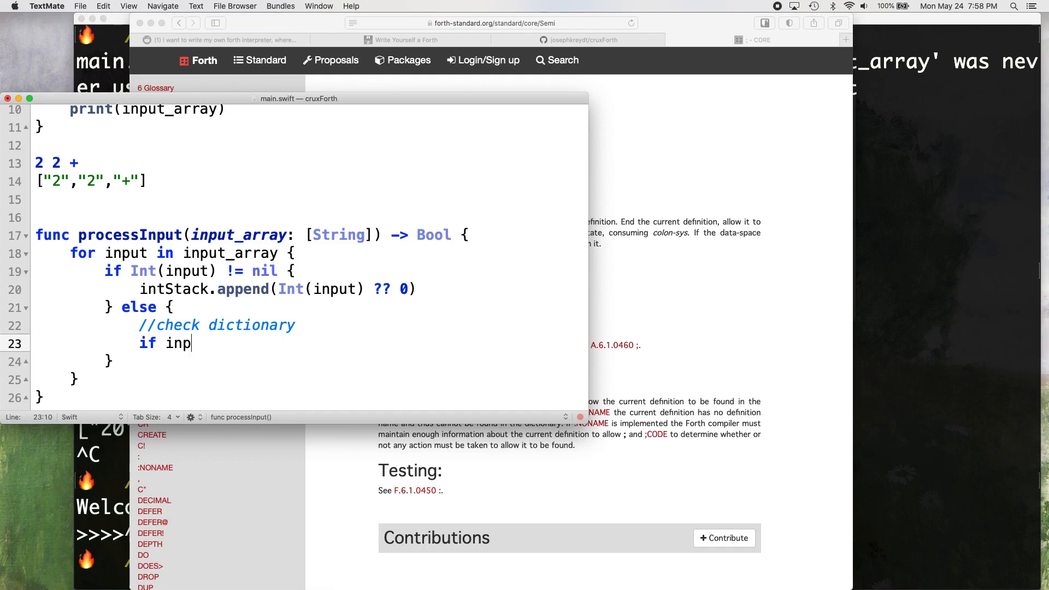
type("ut")
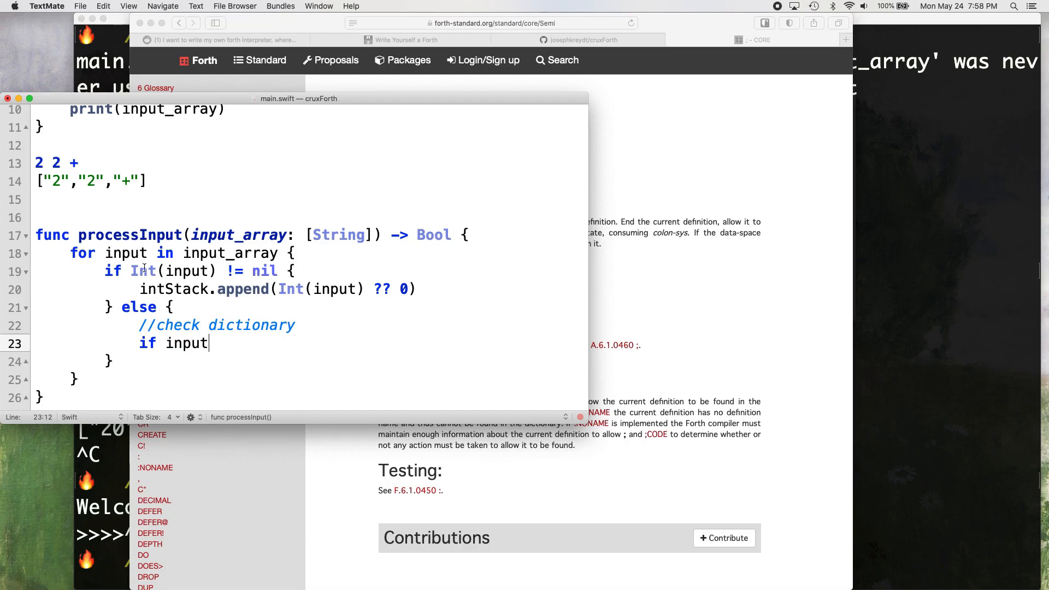
mouse_move(271, 319)
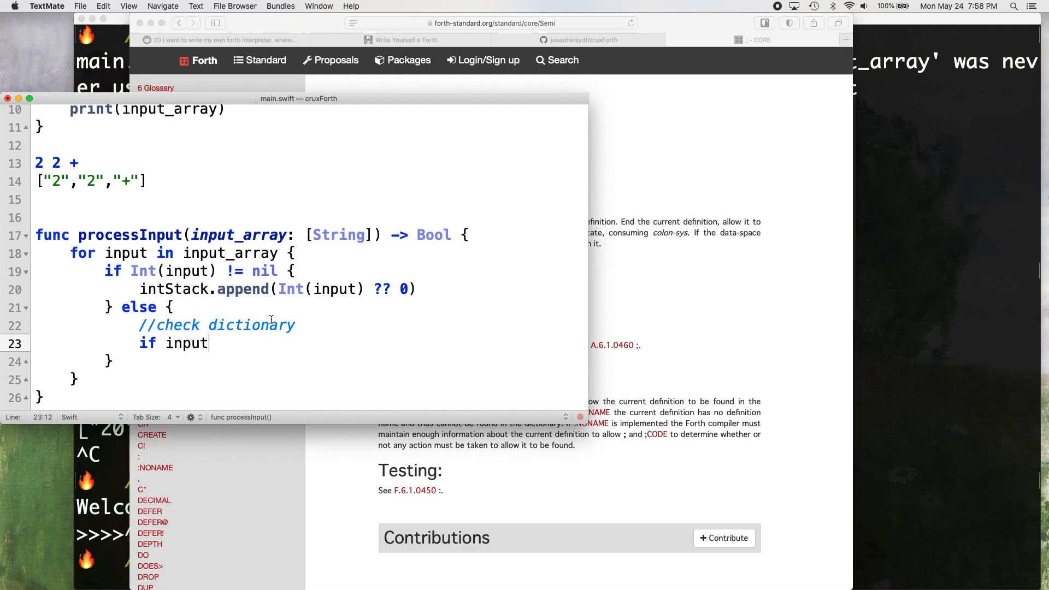
type("== \"\"")
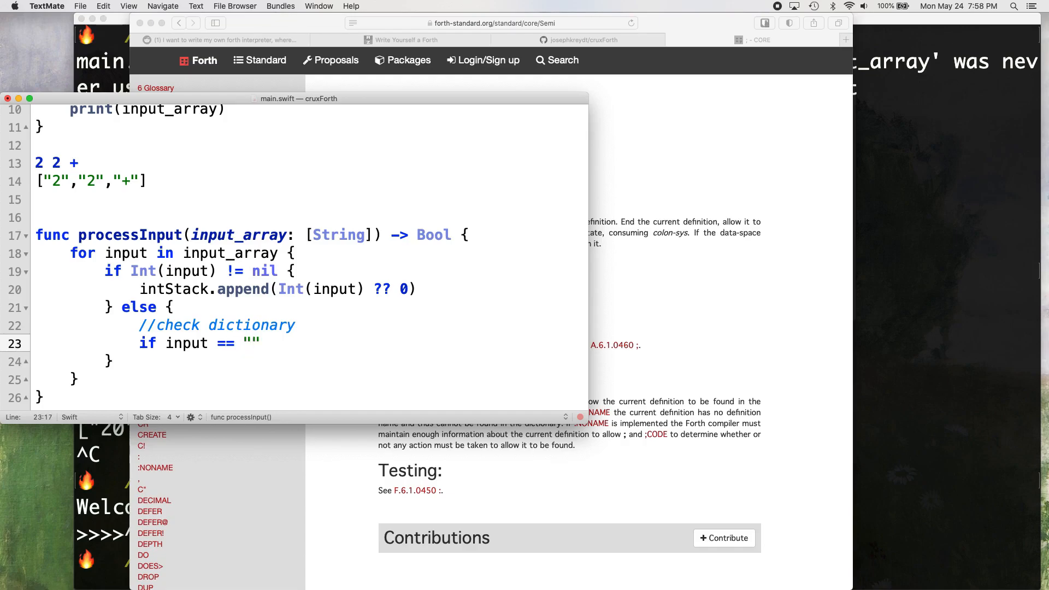
type("show")
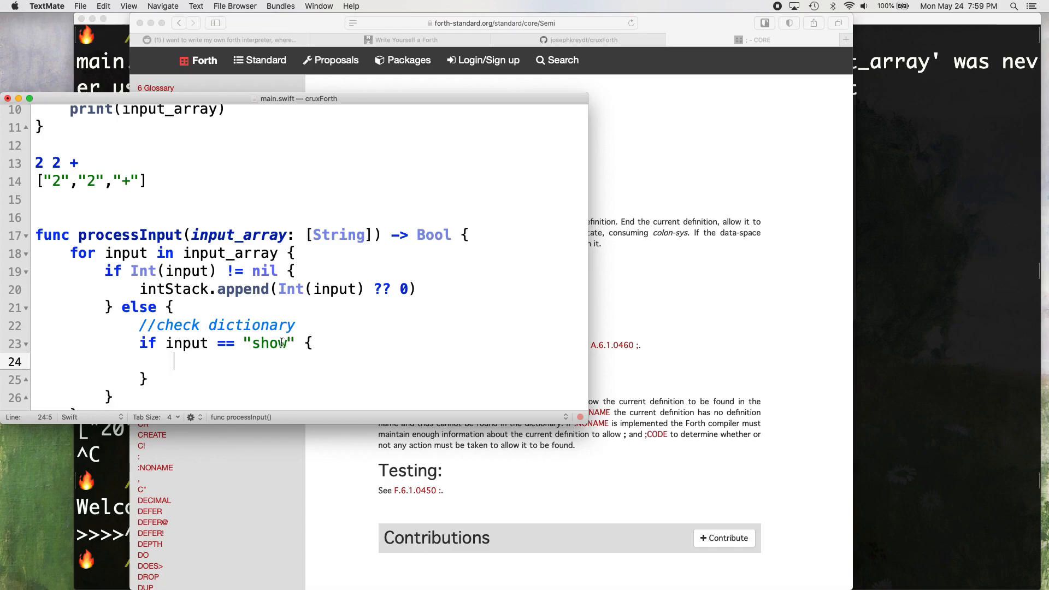
type("print(")
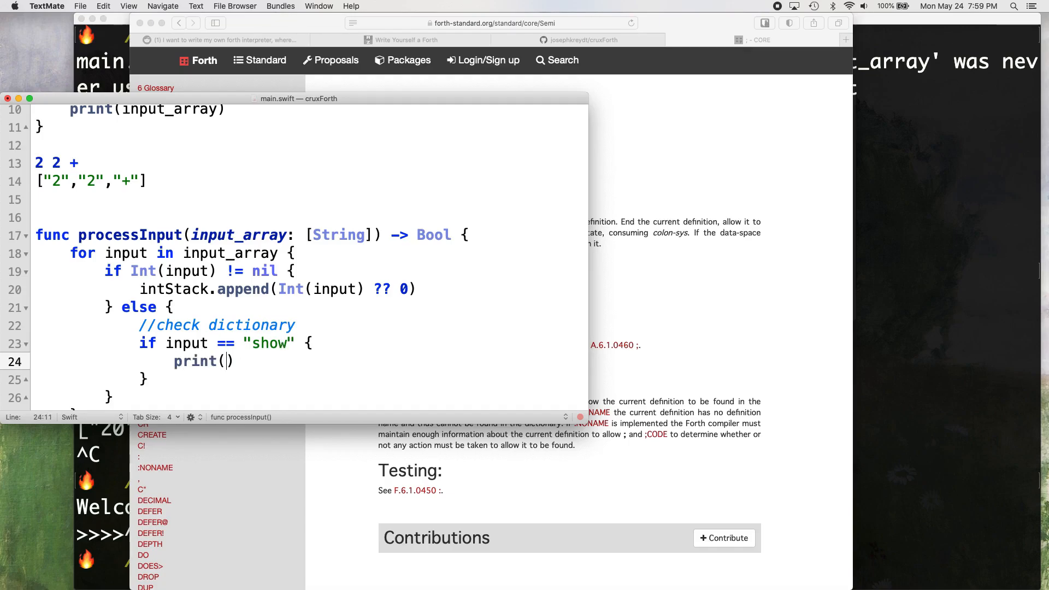
type("intStack")
left_click(311, 378)
type(" els")
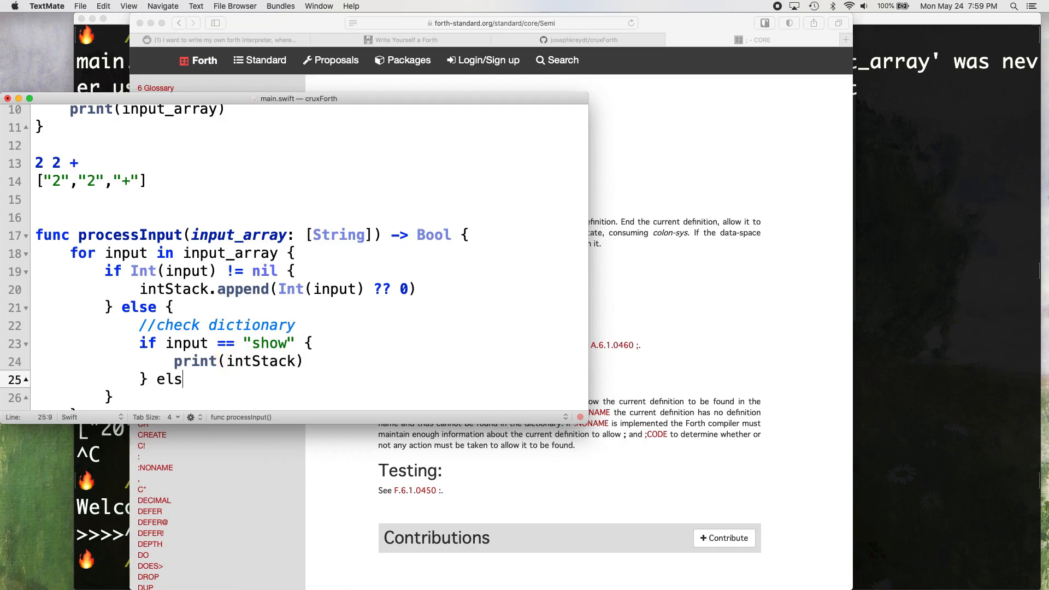
Step: Add else if input == "bye" { return false } after the show check
type("e if {")
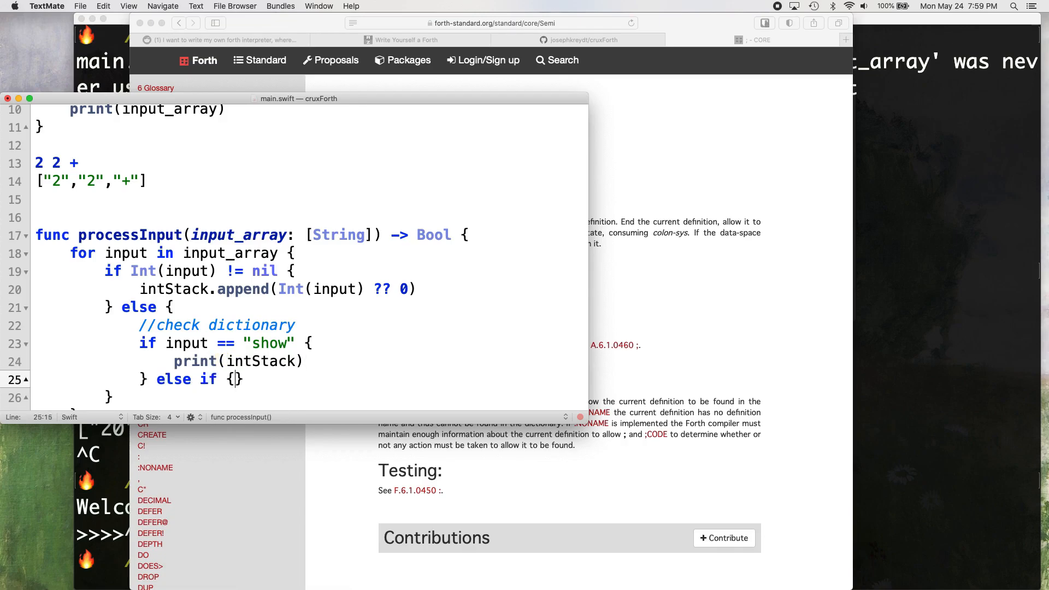
key("Backspace")
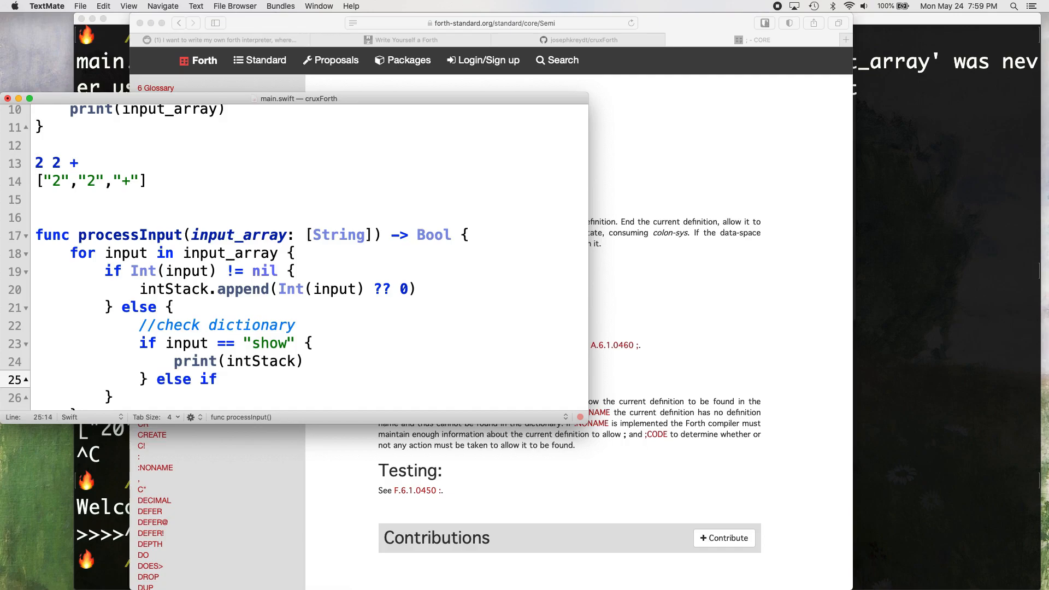
type("input == \"\"")
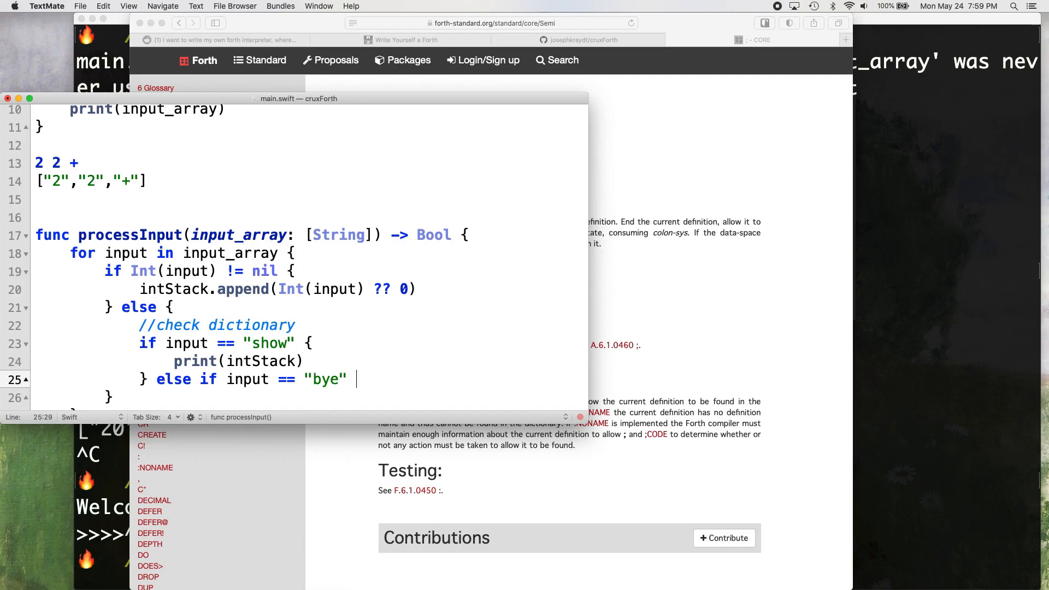
type("{")
type("return false")
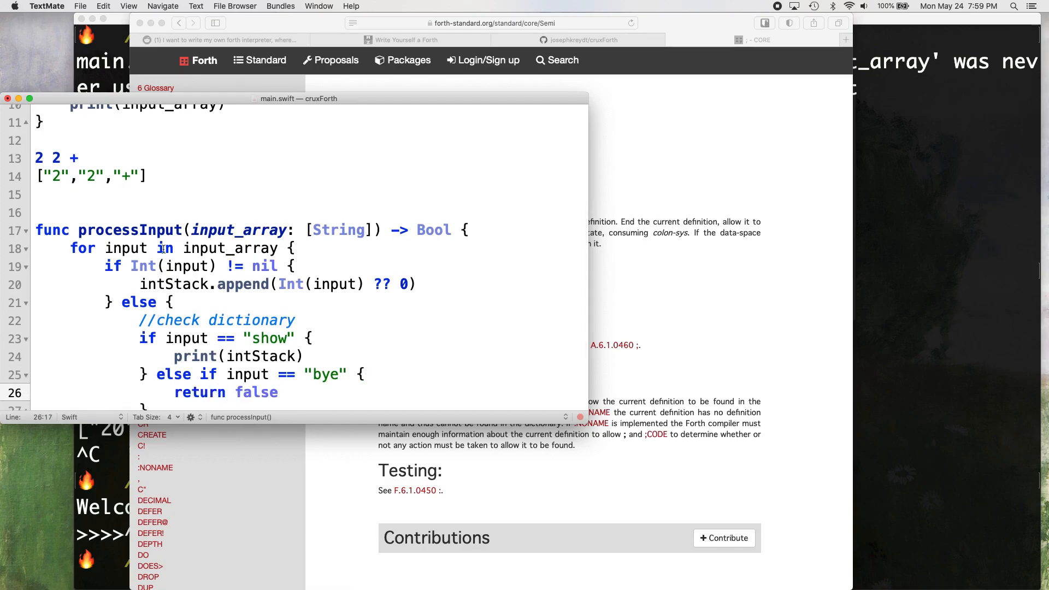
scroll("down", 3)
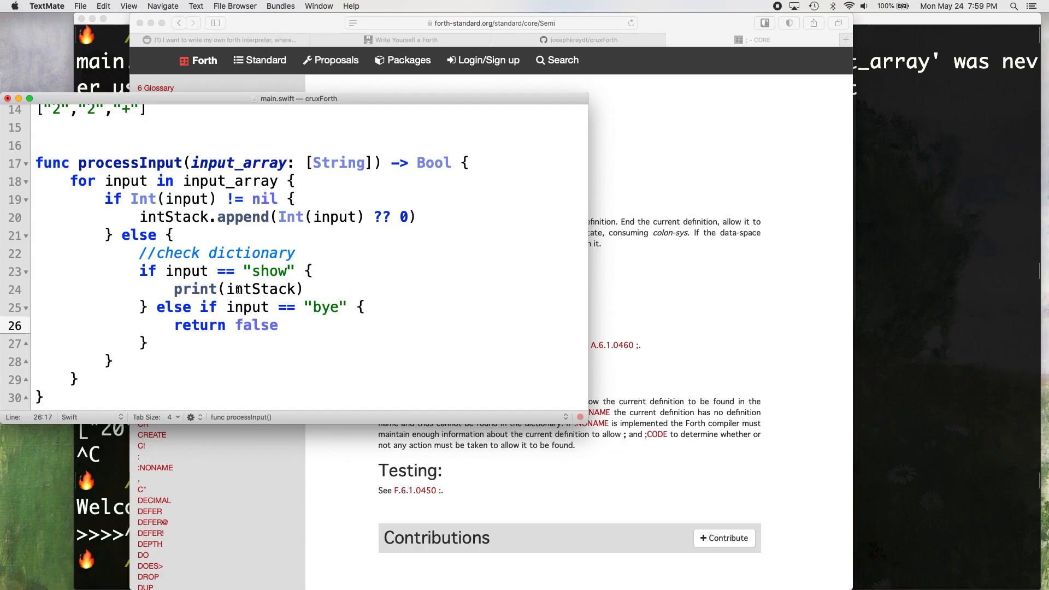
mouse_move(175, 382)
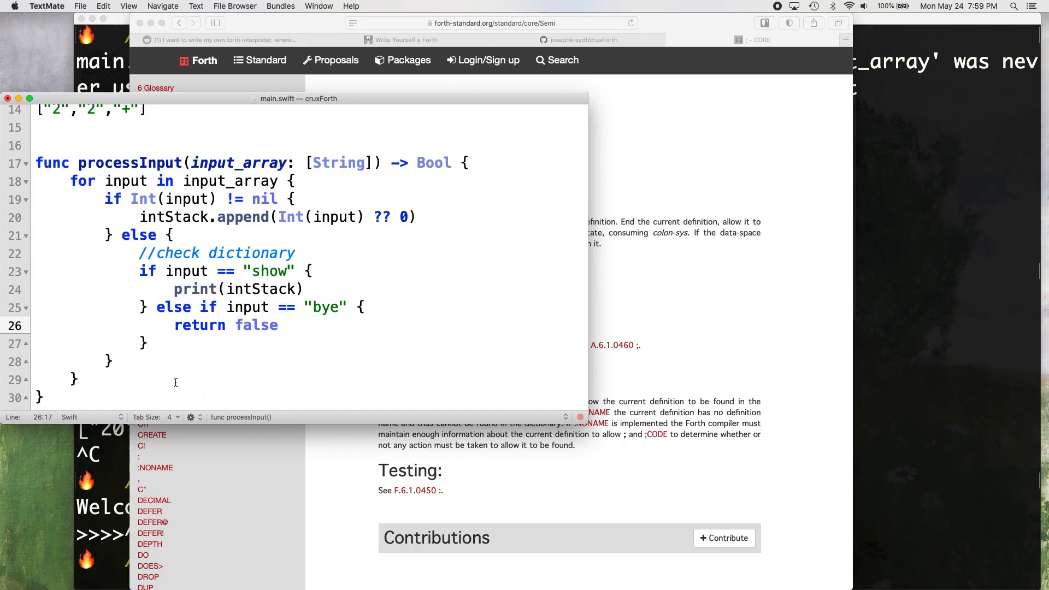
Step: End processInput with return true after the for loop's closing brace
left_click(274, 381)
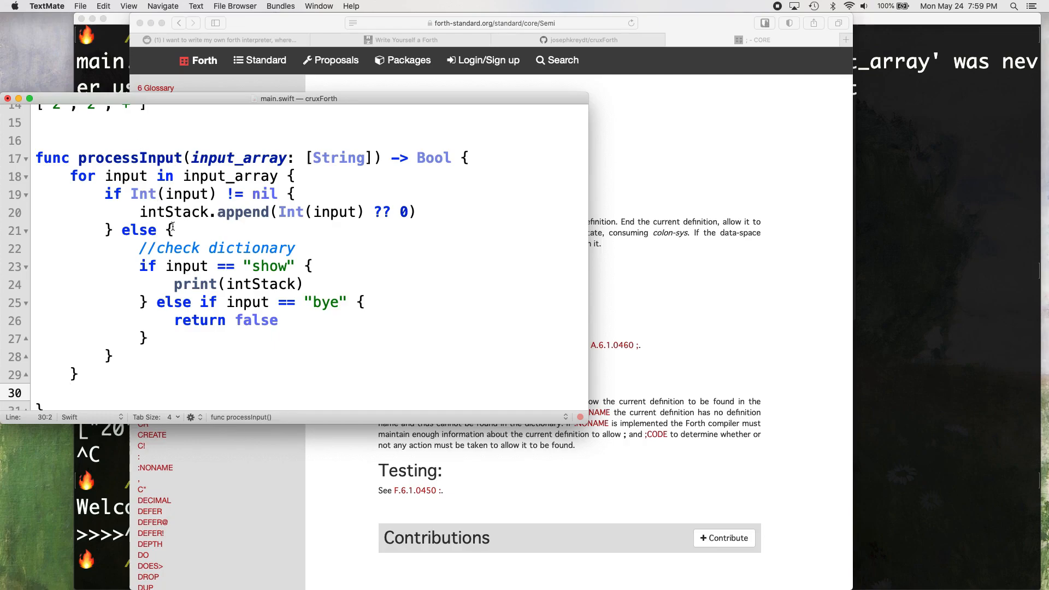
mouse_move(110, 362)
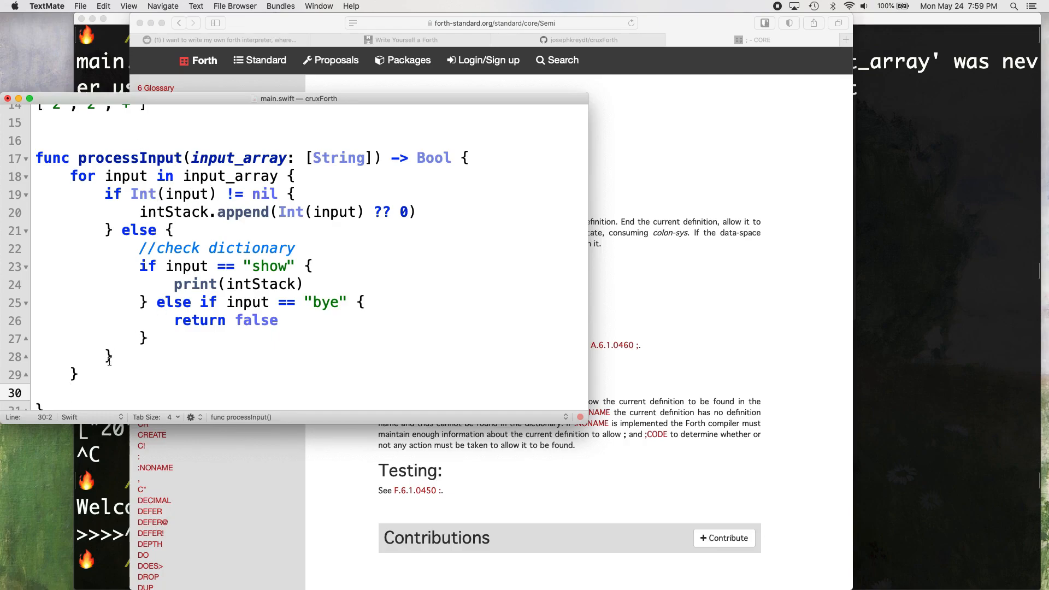
type("return t")
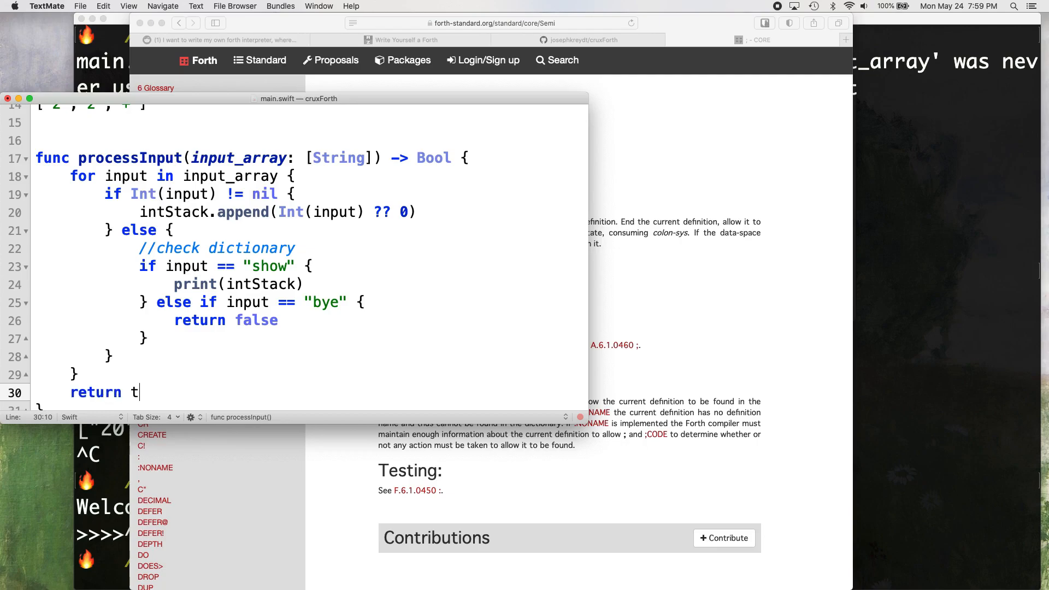
type("rue")
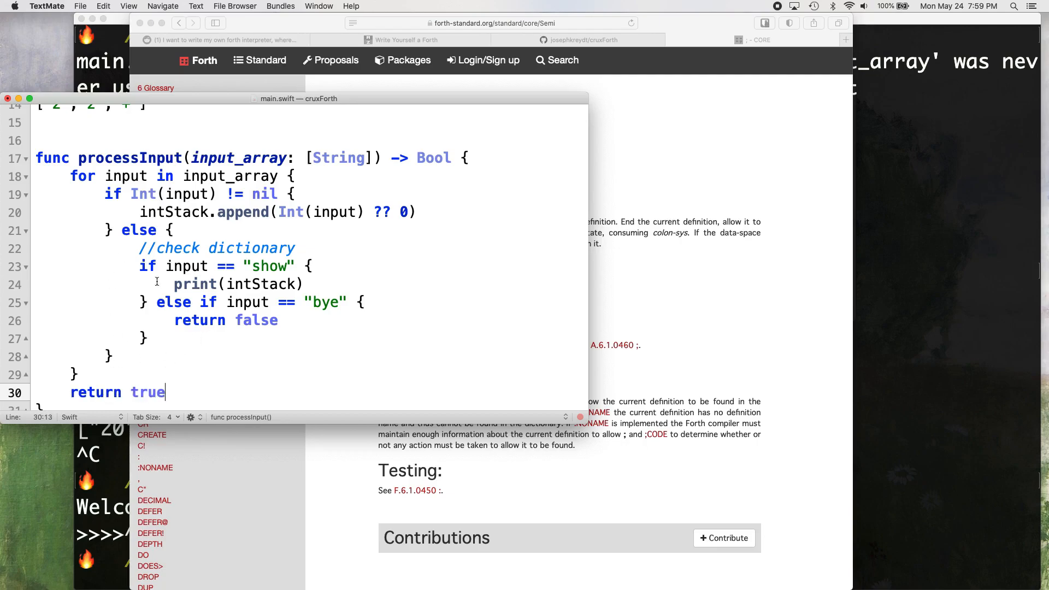
mouse_move(328, 276)
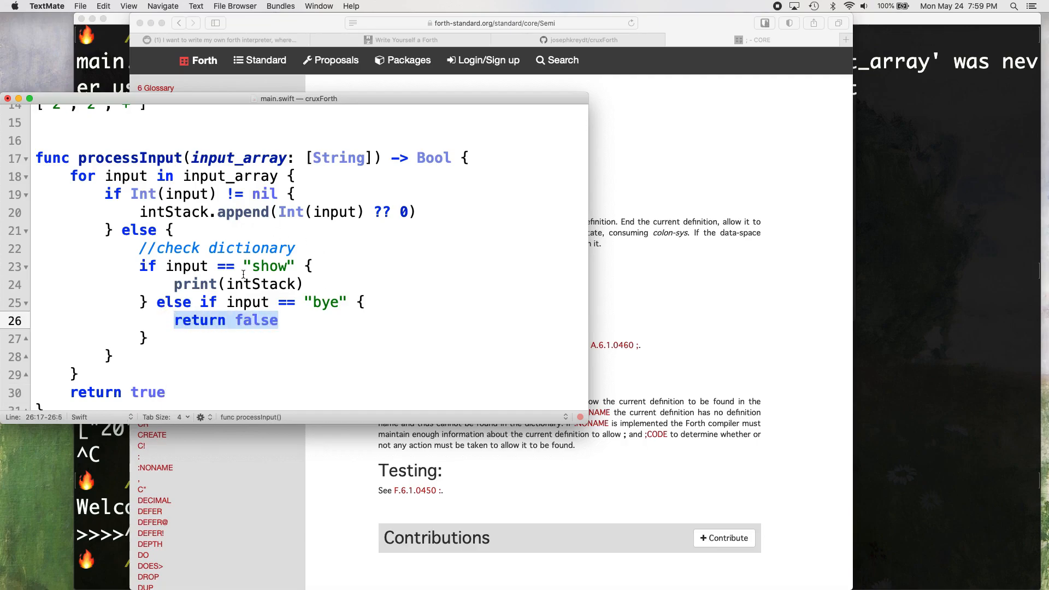
mouse_move(277, 220)
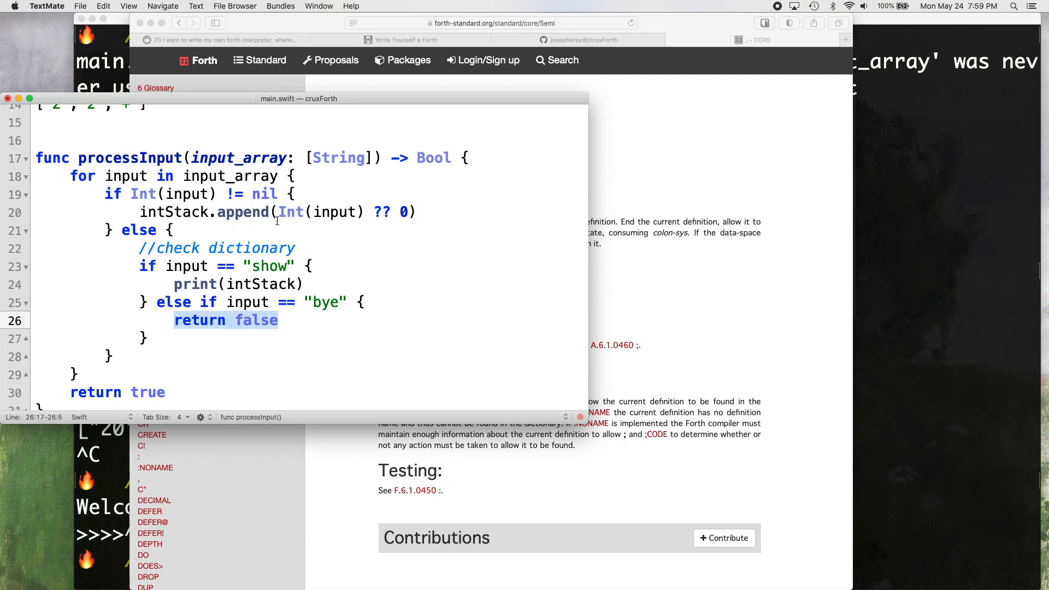
left_click(169, 392)
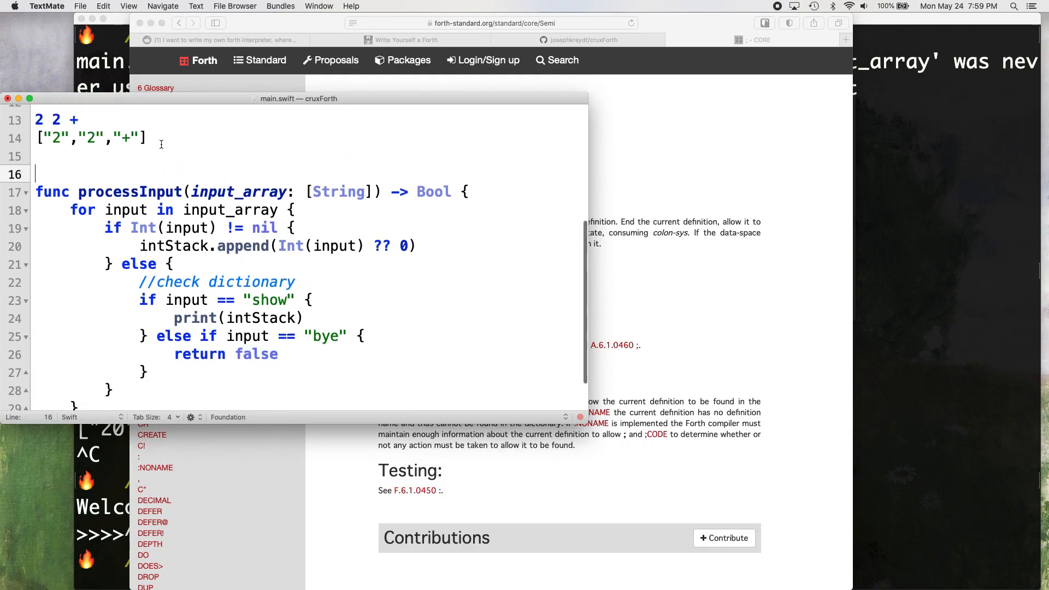
Step: In the input loop, start an if processInput(input_array) check before the print call
scroll("up", 3)
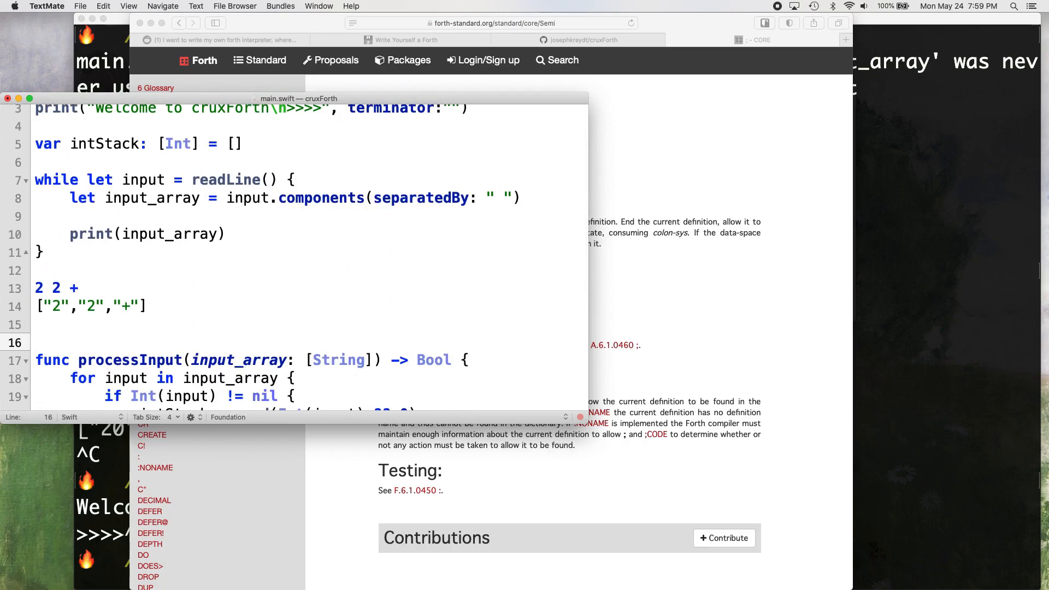
scroll("up", 3)
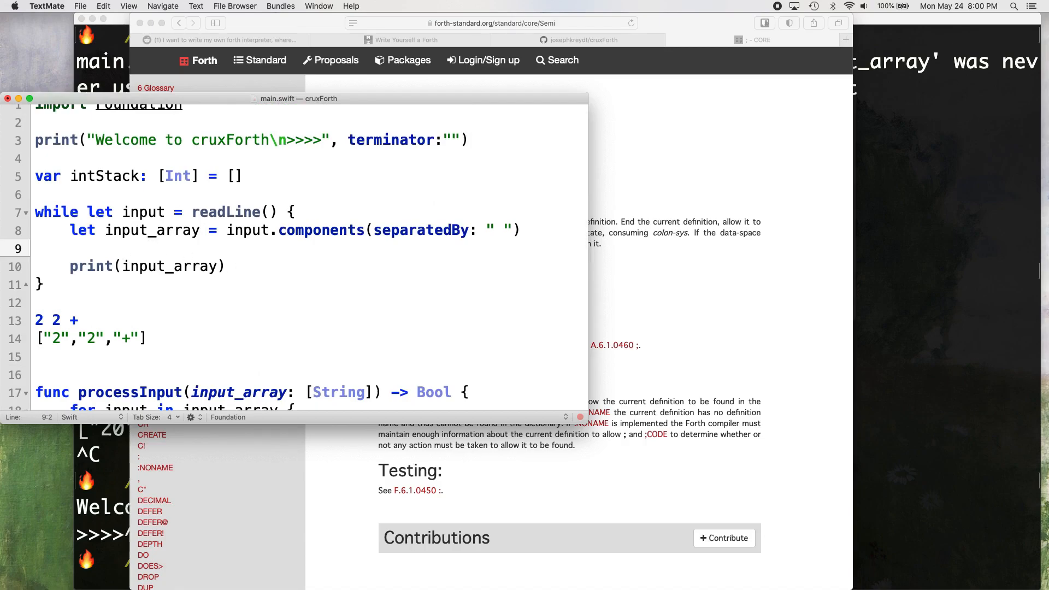
key("Return")
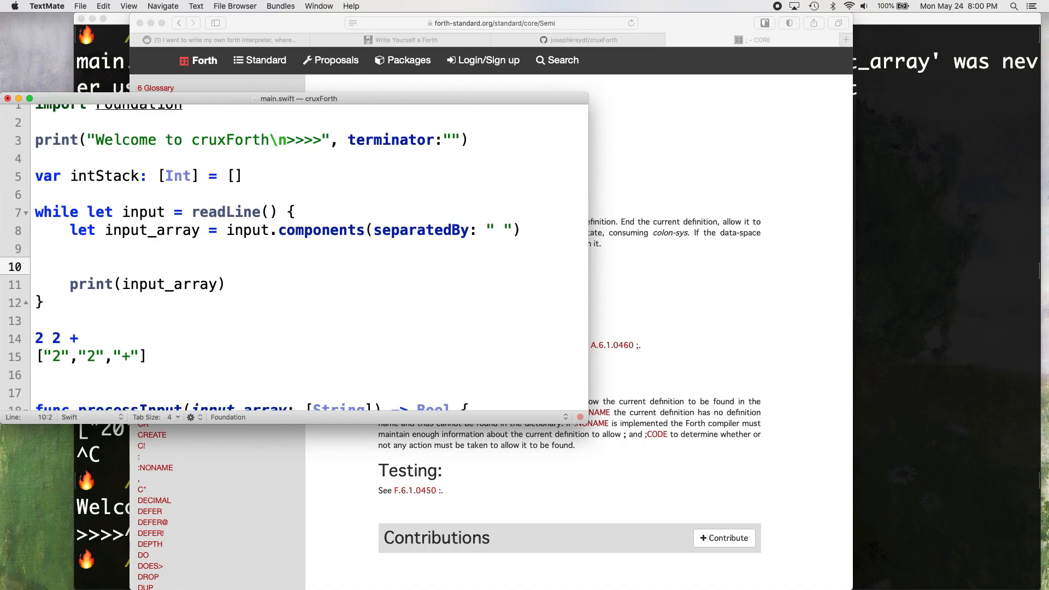
left_click(70, 265)
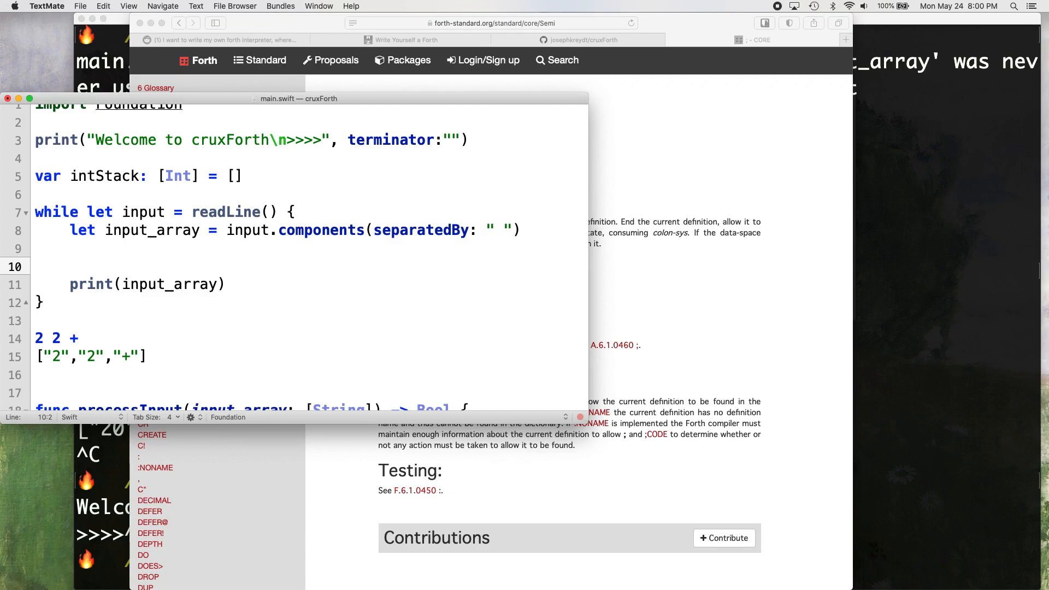
type("if processInput(")
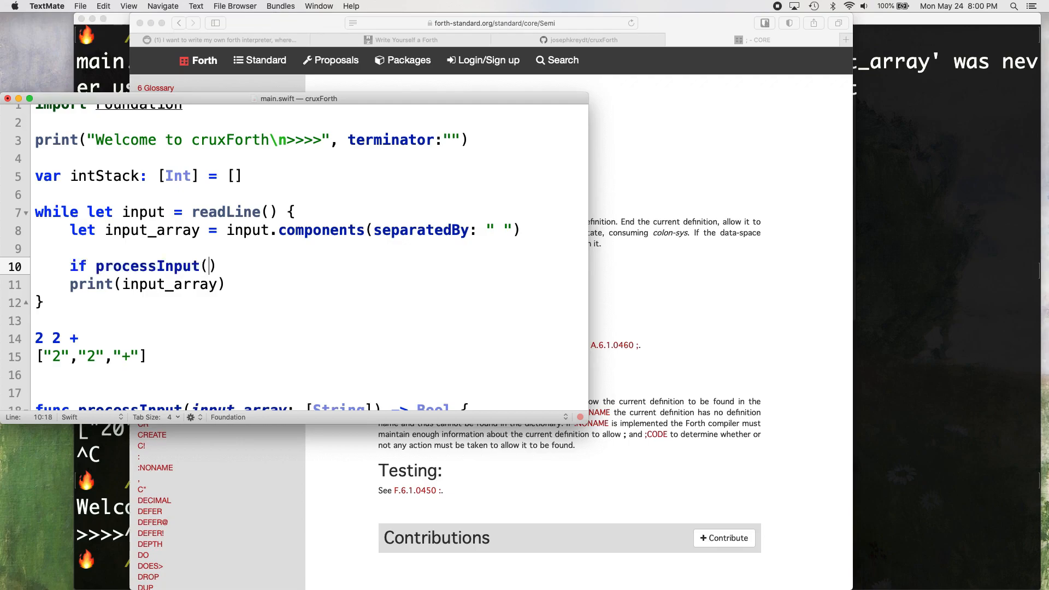
type("input_array:")
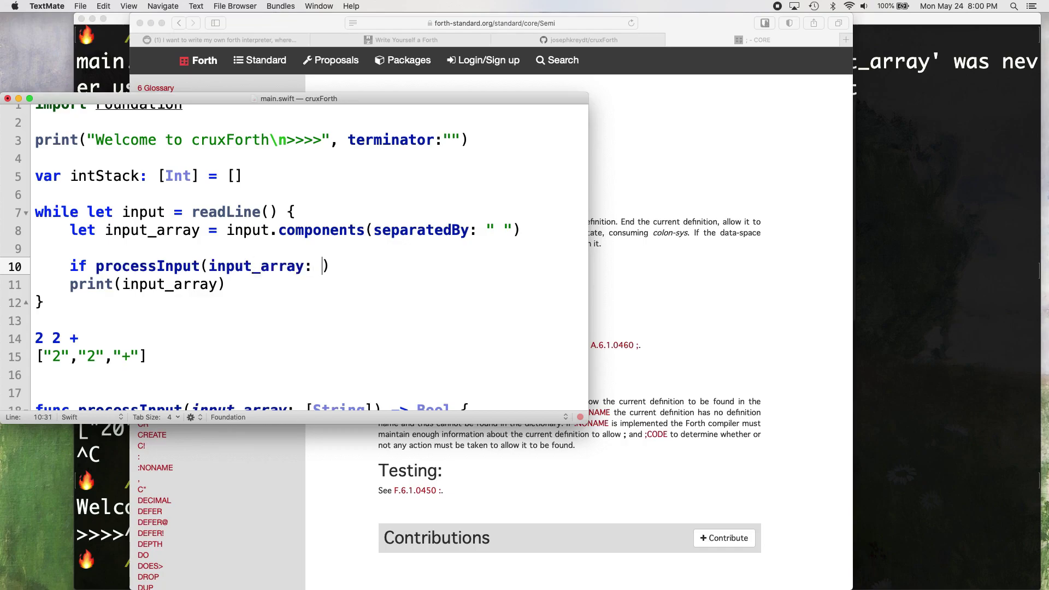
type("input_array")
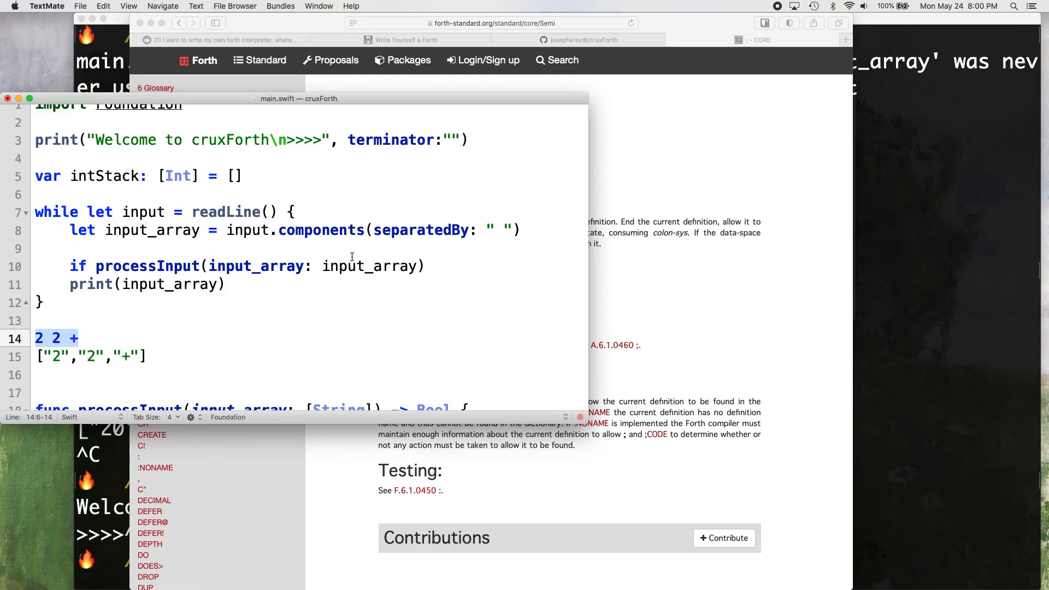
left_click(45, 356)
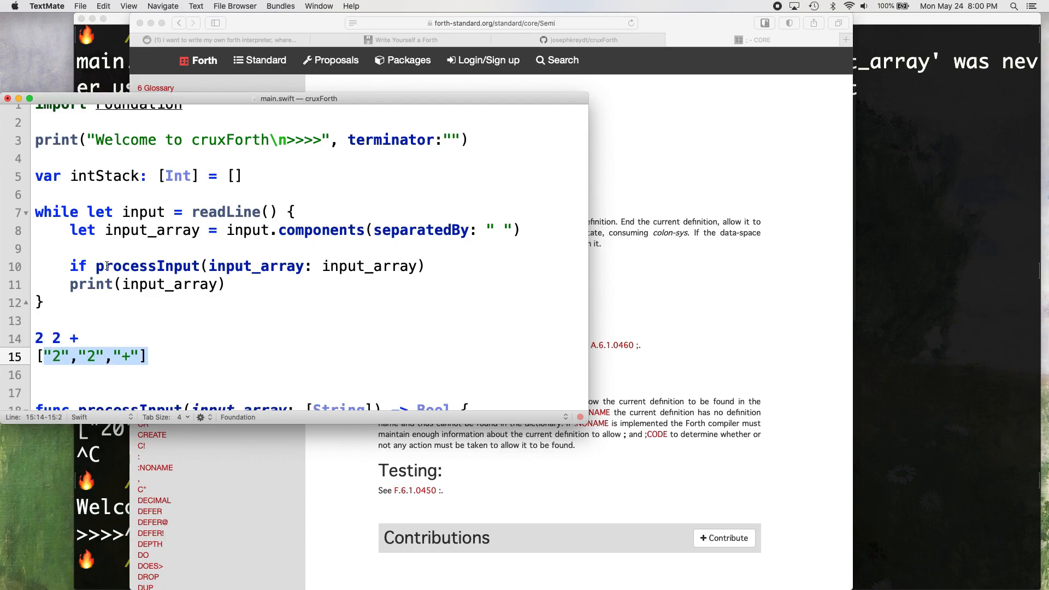
scroll("down", 3)
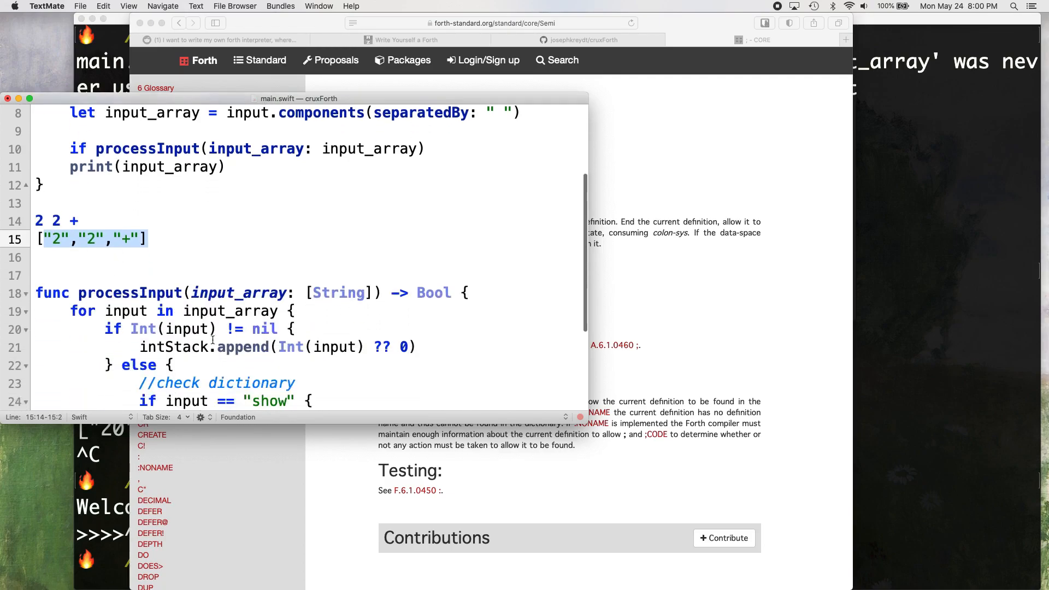
scroll("up", 3)
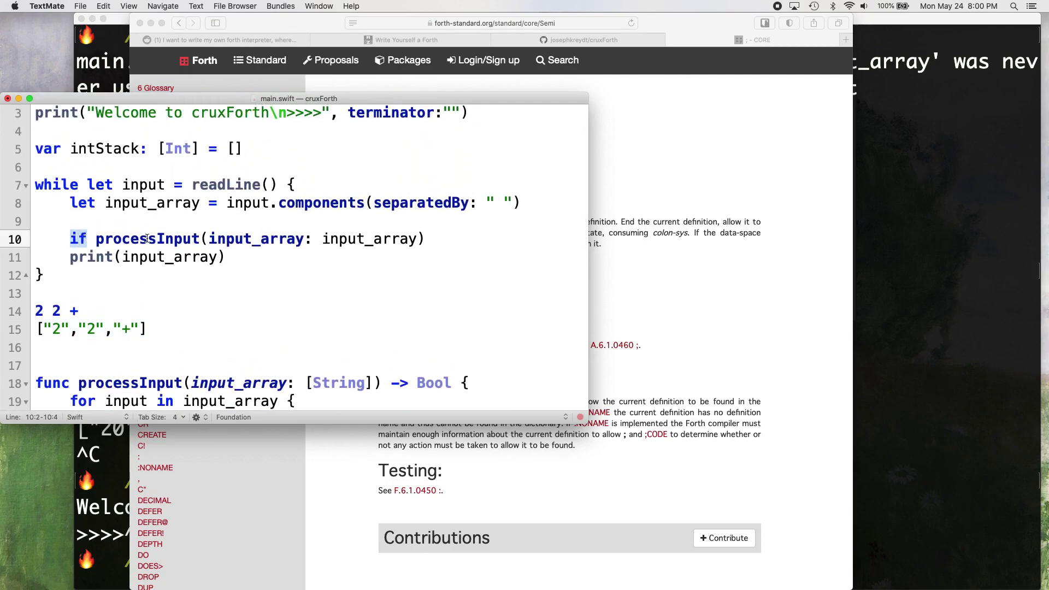
scroll("down", 3)
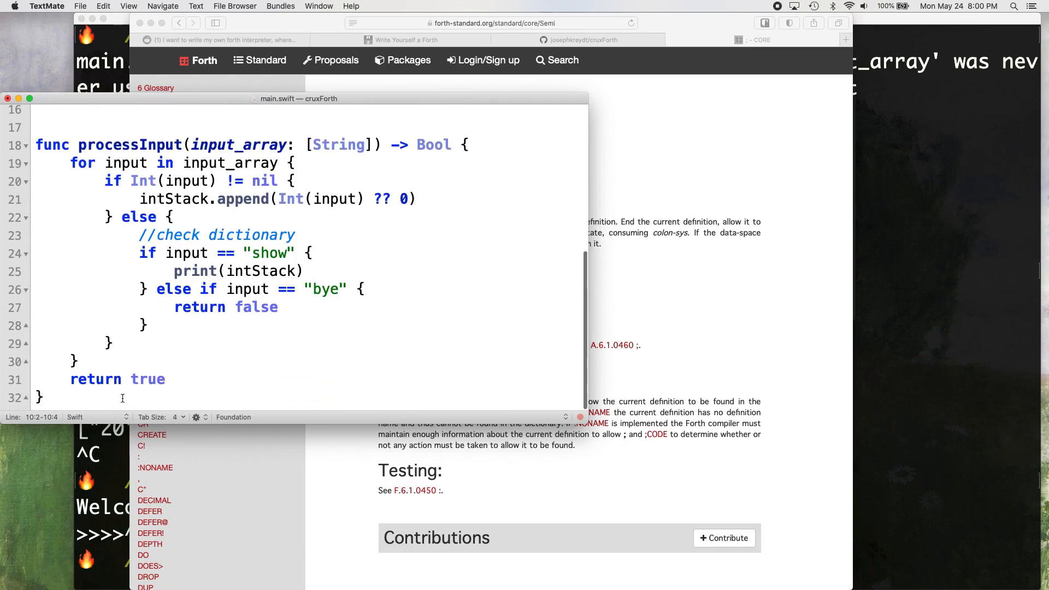
scroll("up", 3)
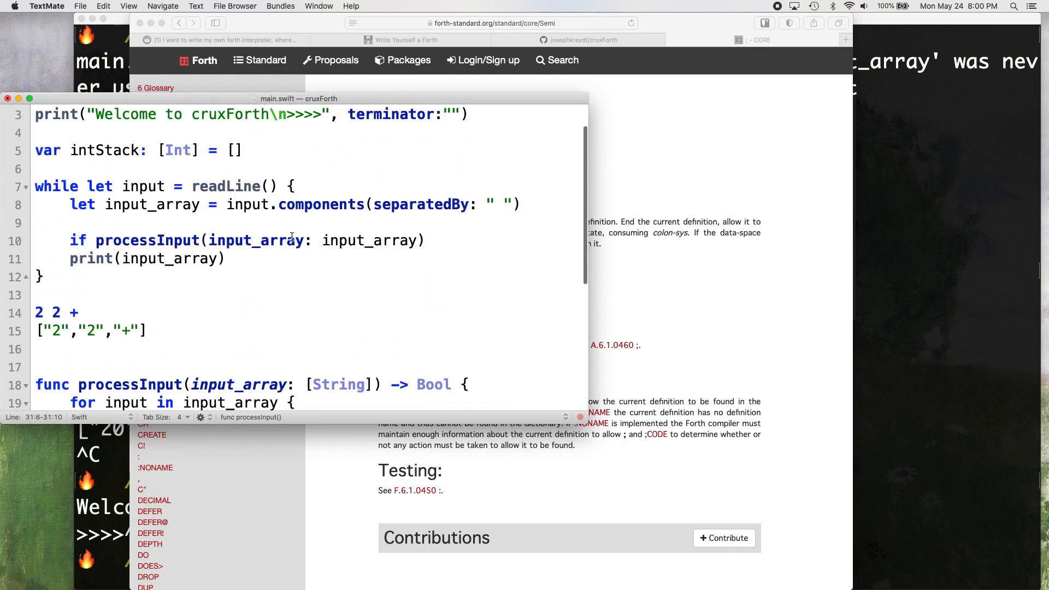
Step: Make the loop print "ok." when processInput succeeds and break otherwise
left_click(428, 241)
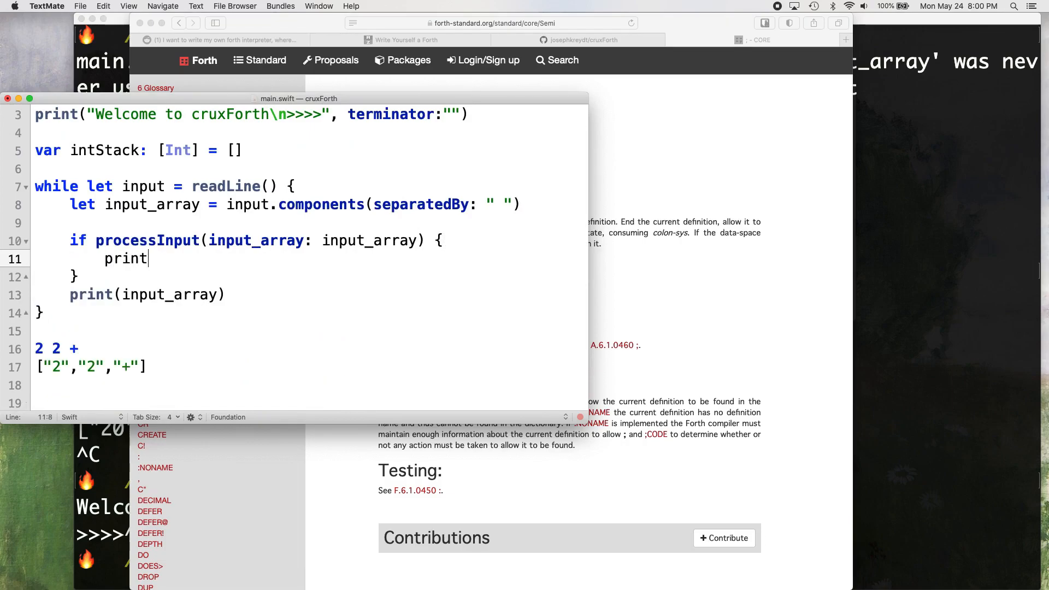
type("(\"o\"")
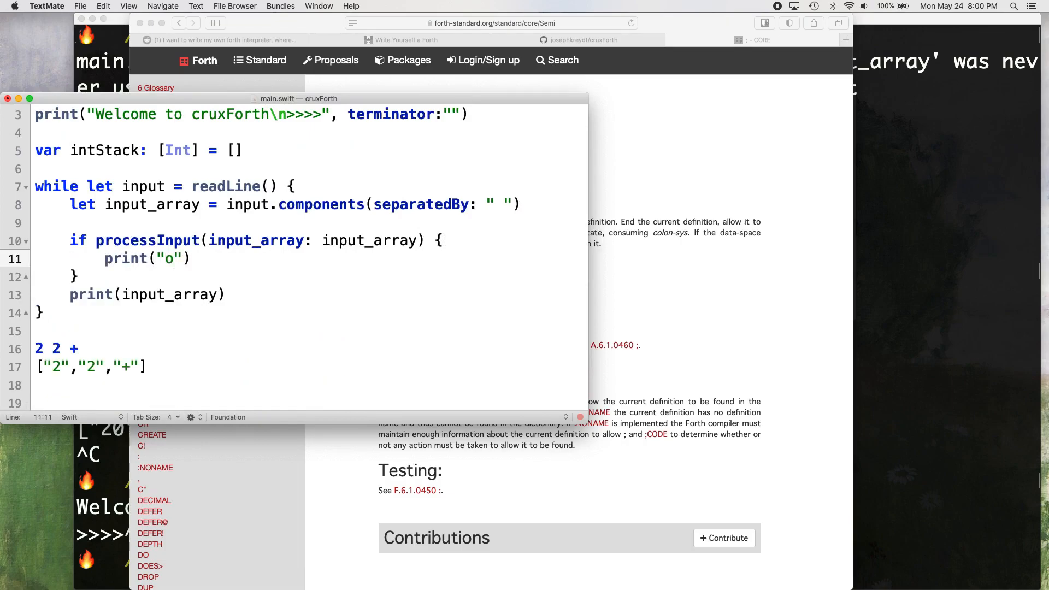
type("k.")
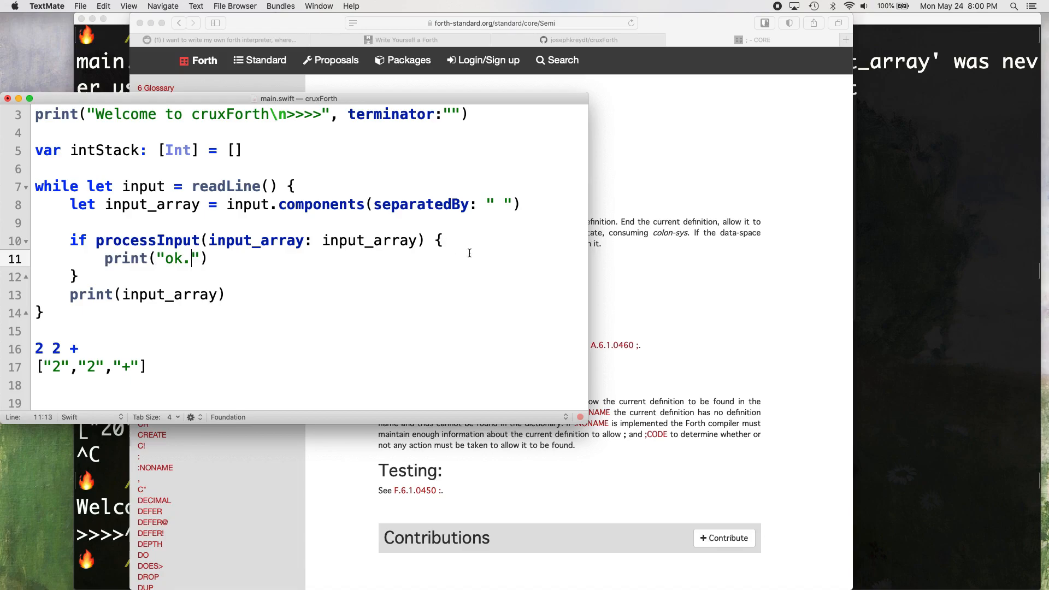
type("ek")
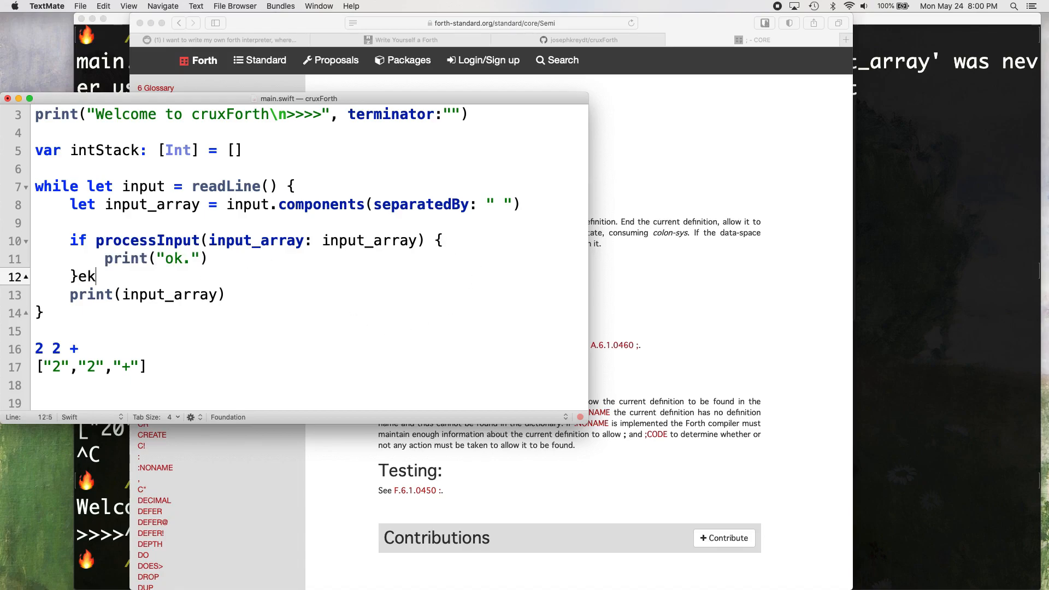
type("lse {")
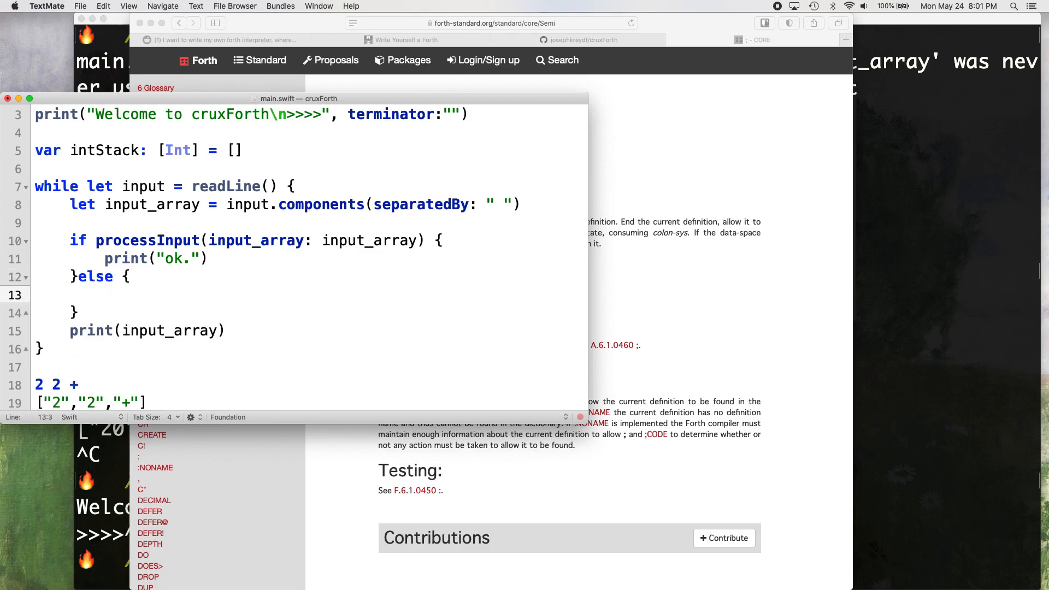
type("break")
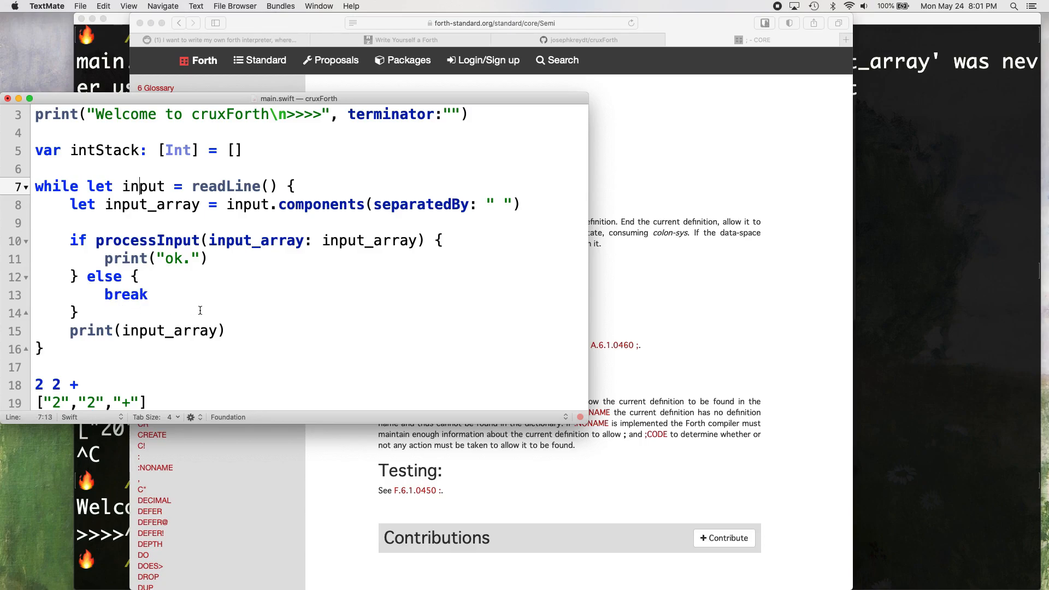
mouse_move(232, 330)
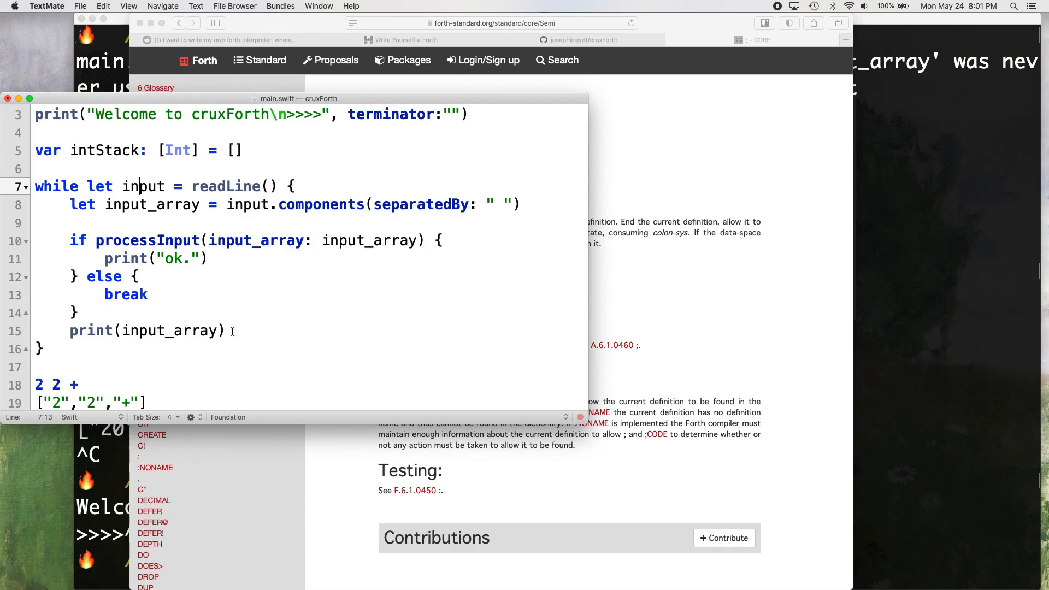
Step: Replace print(input_array) with print(">>>>", teminator:"") to show the prompt without a newline
left_click(226, 330)
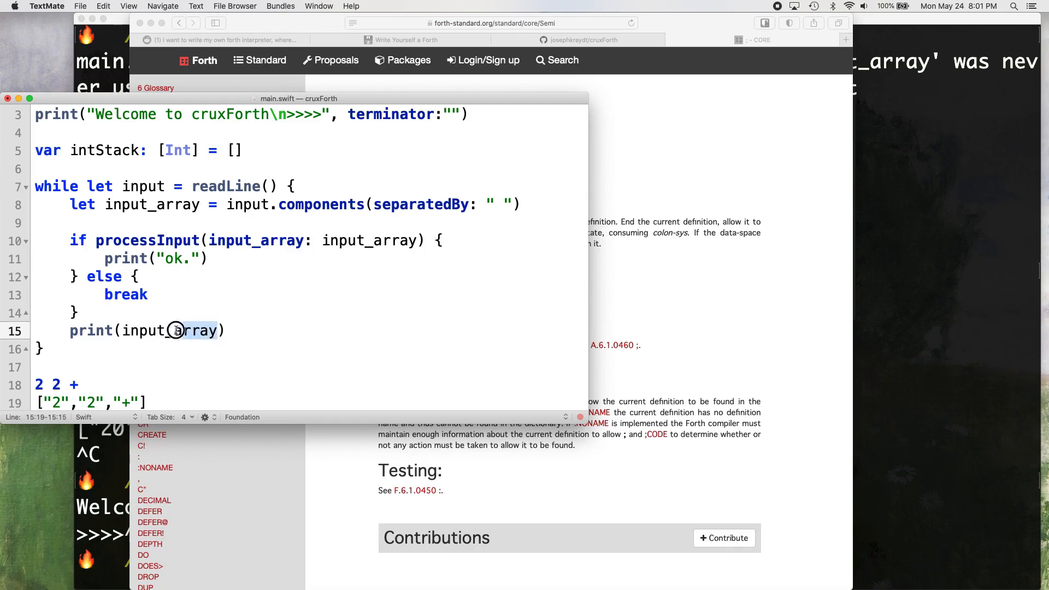
double_click(172, 330)
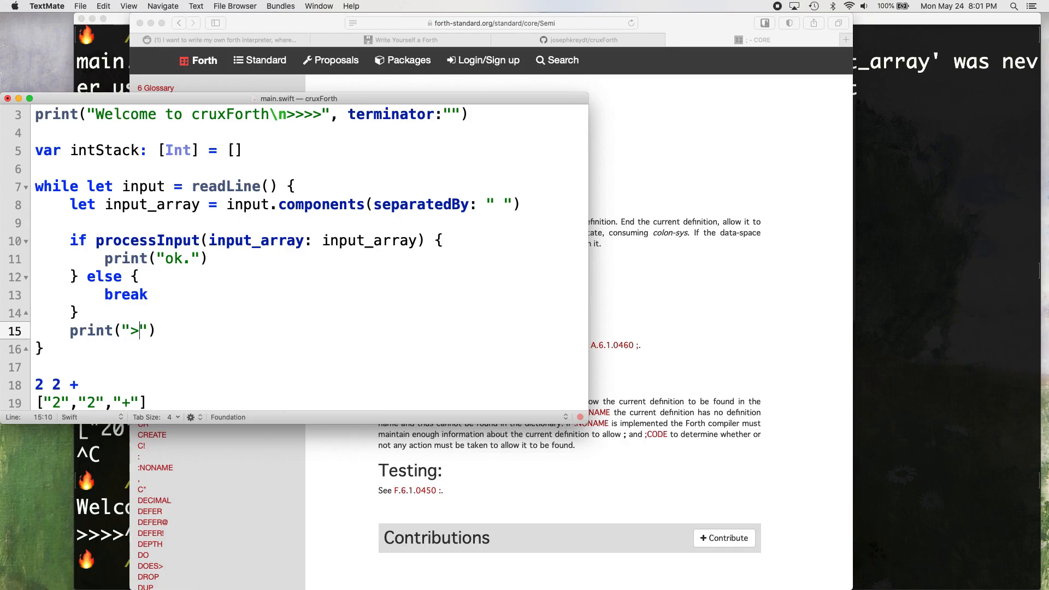
type(">>>")
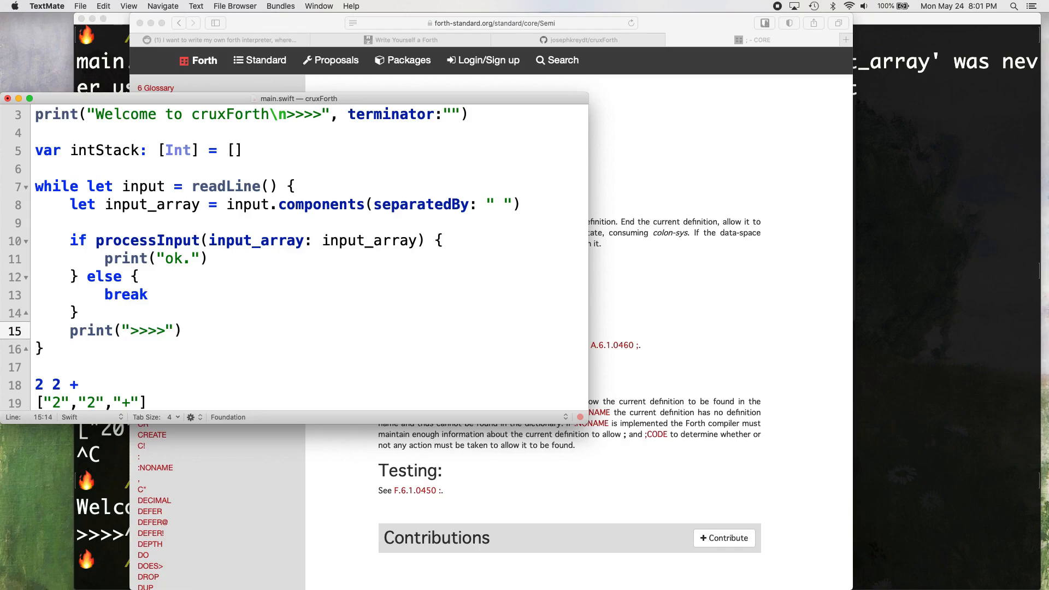
type(", teminator")
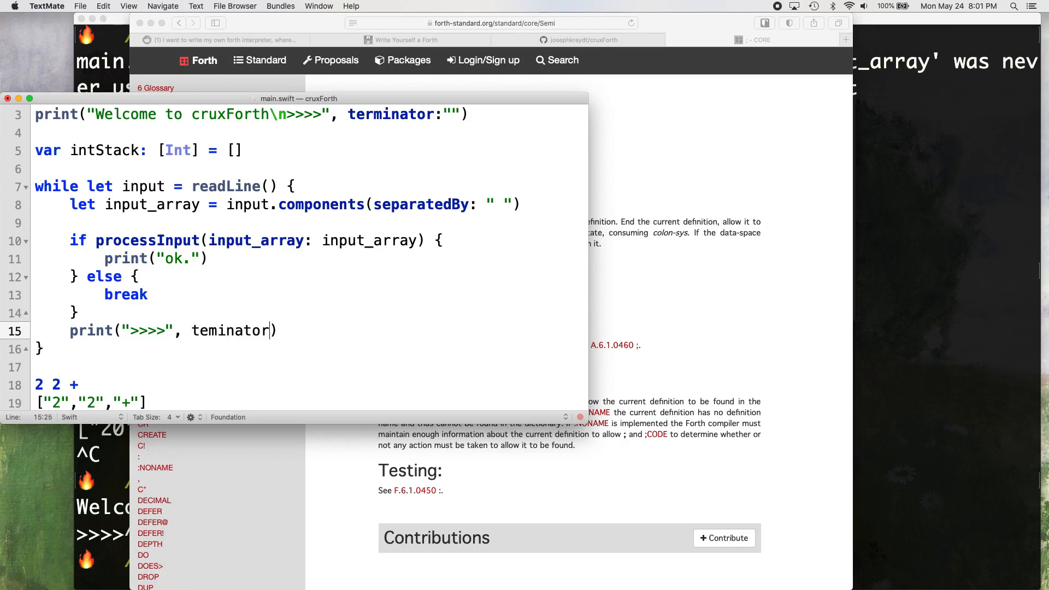
type(":\"\"")
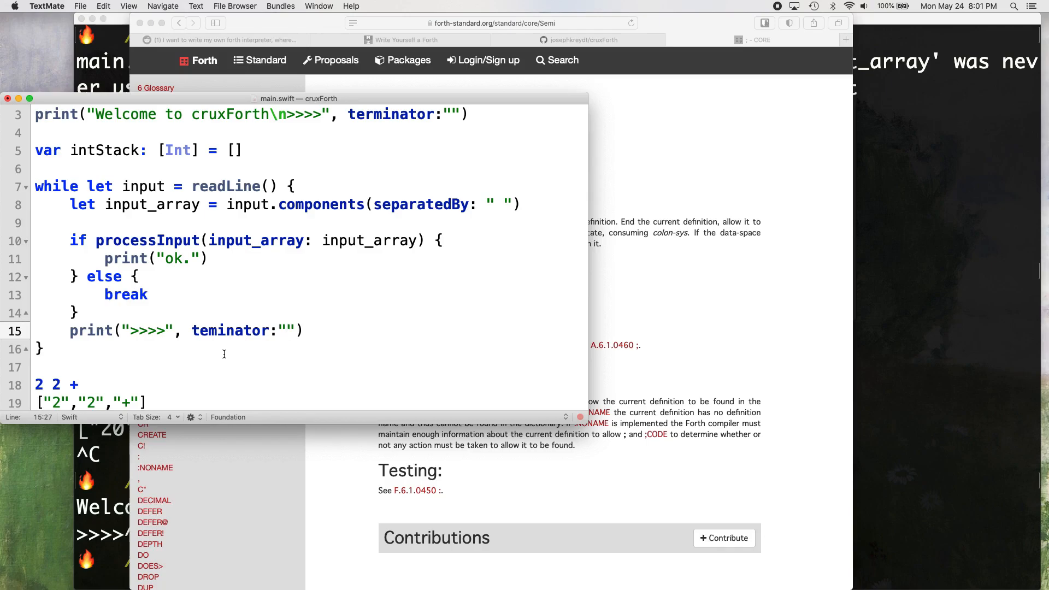
scroll("up", 3)
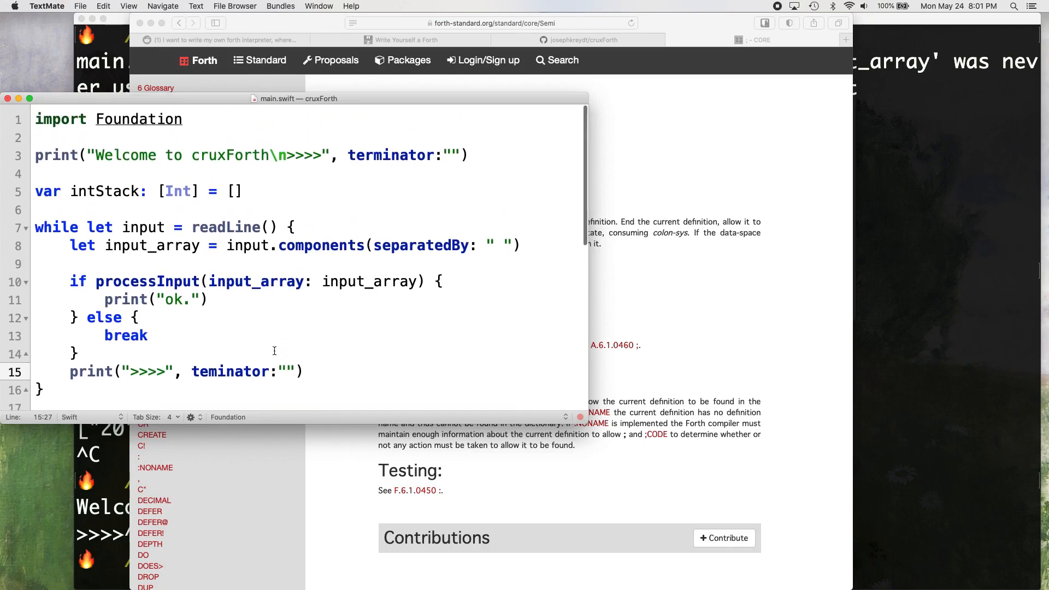
scroll("down", 3)
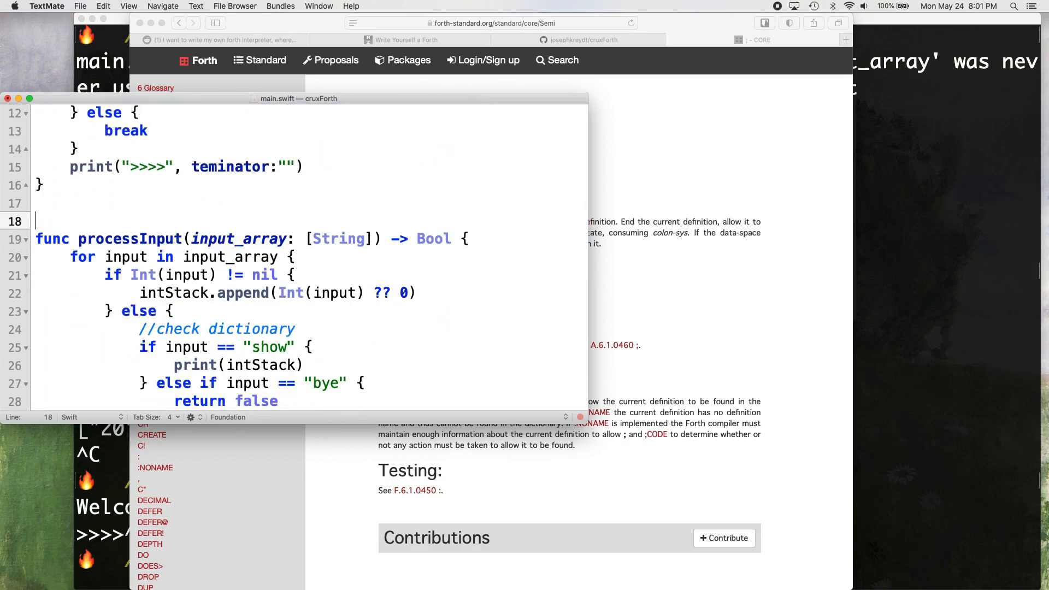
scroll("down", 3)
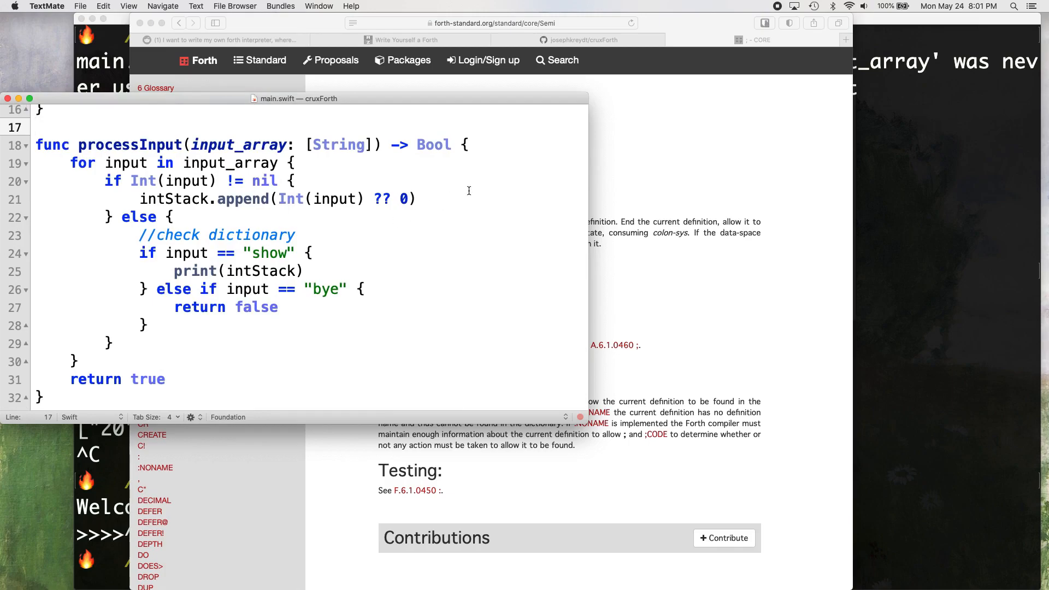
mouse_move(284, 252)
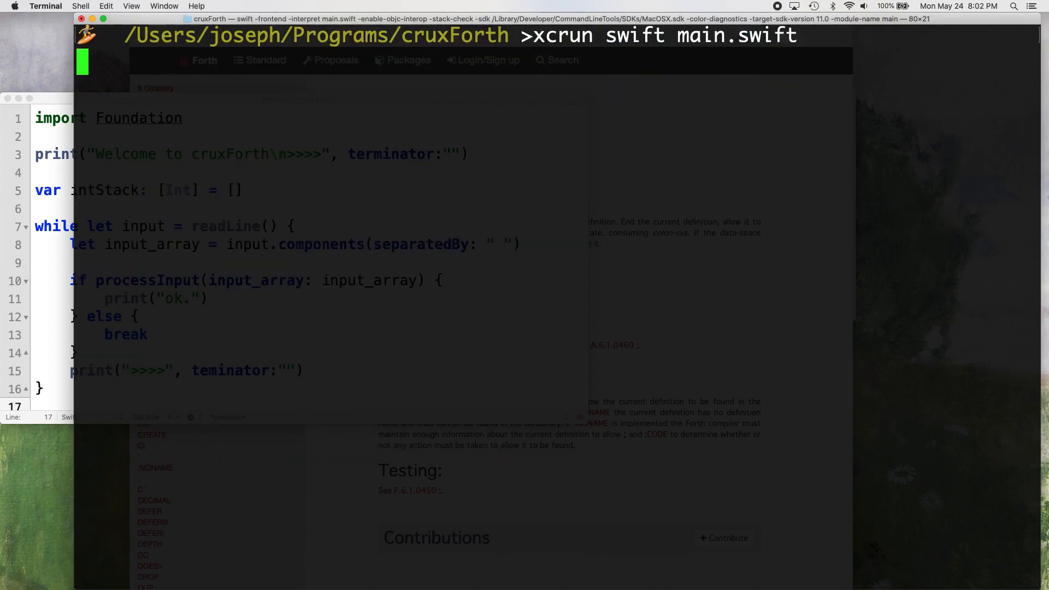
Step: Run xcrun swift main.swift, enter 2 2 + and show to see + is not yet applied
key("Return")
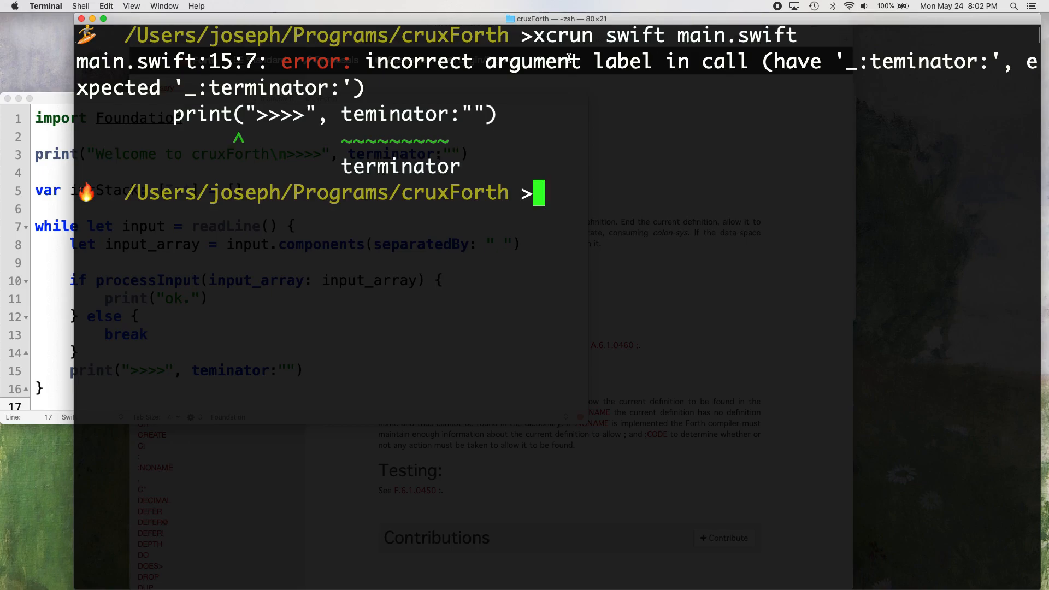
mouse_move(101, 101)
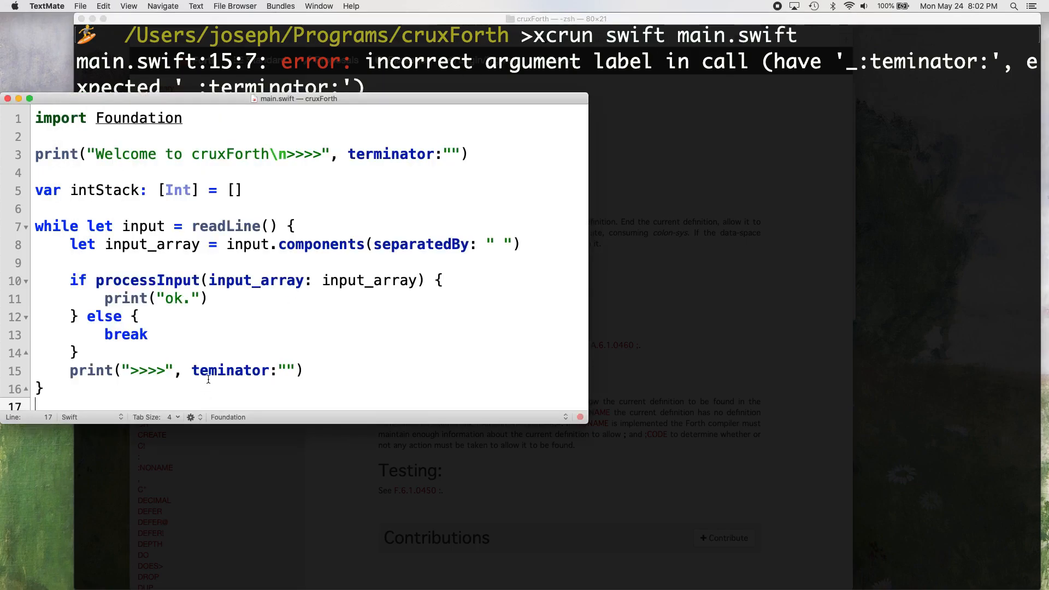
left_click(217, 370)
type("r")
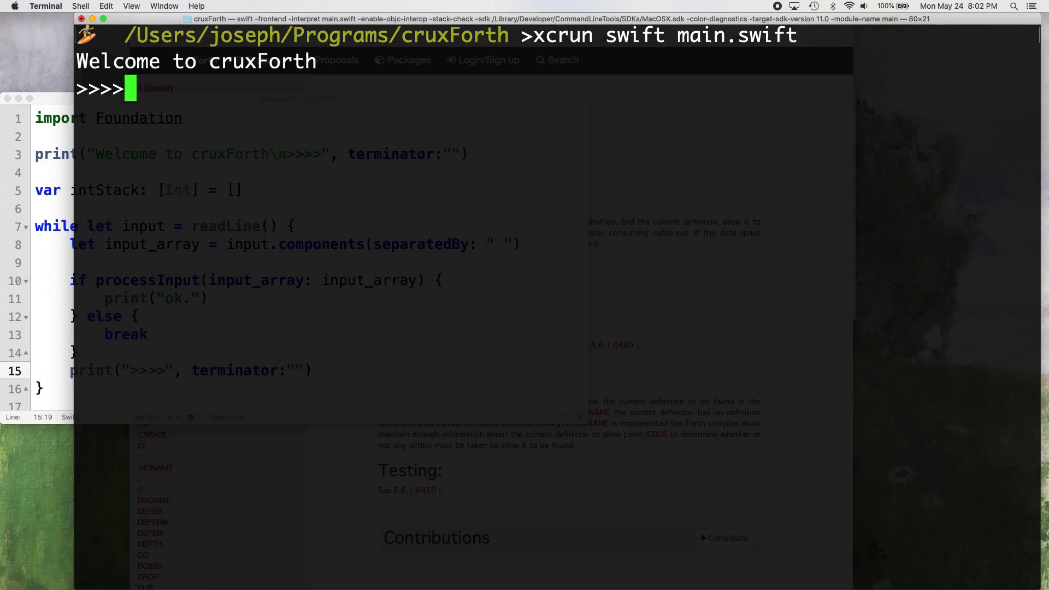
mouse_move(249, 86)
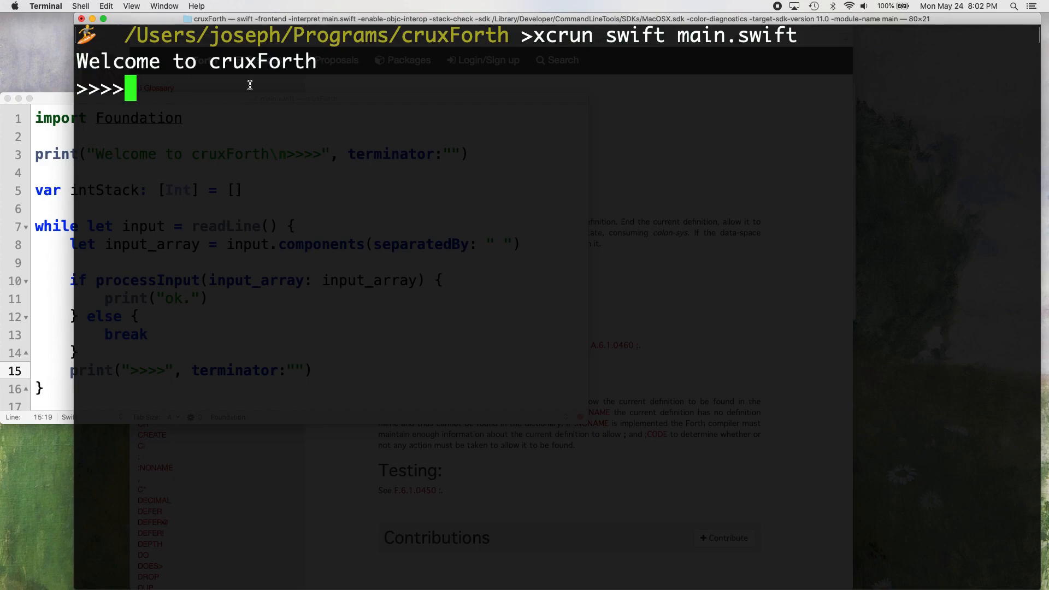
type("2 2")
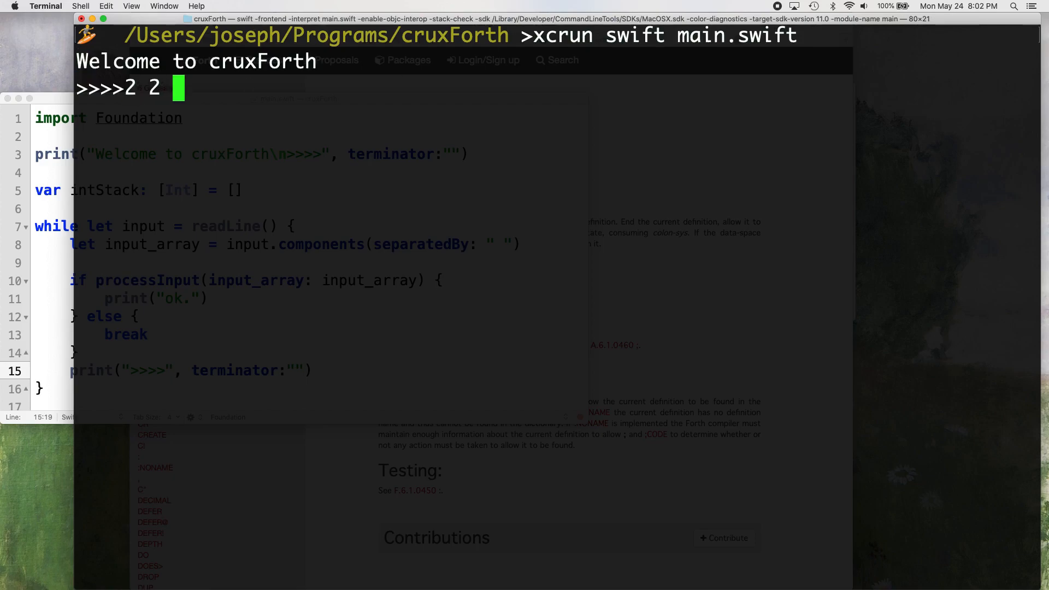
type("+")
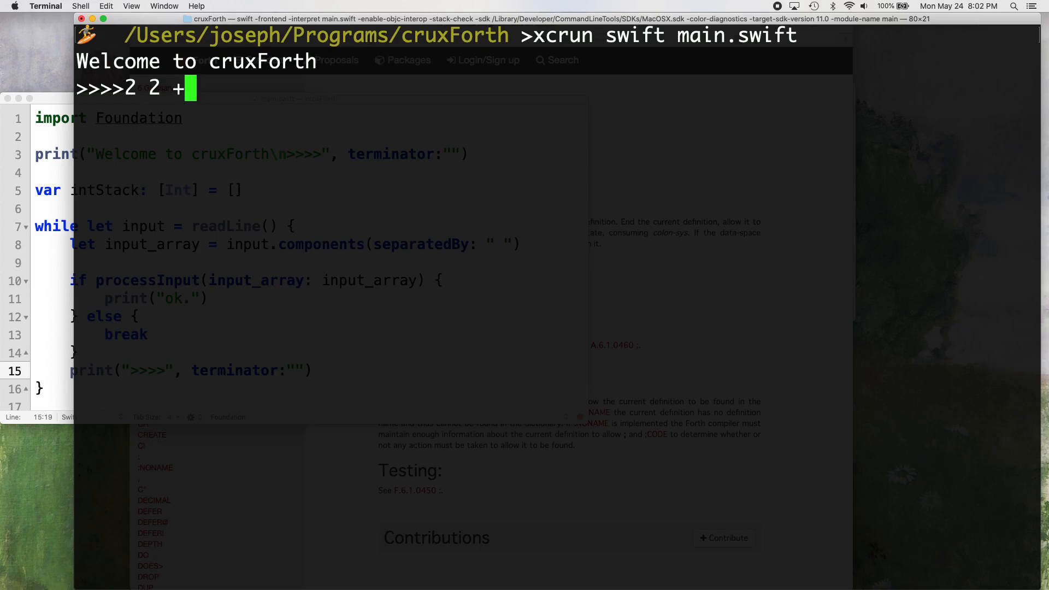
key("Return")
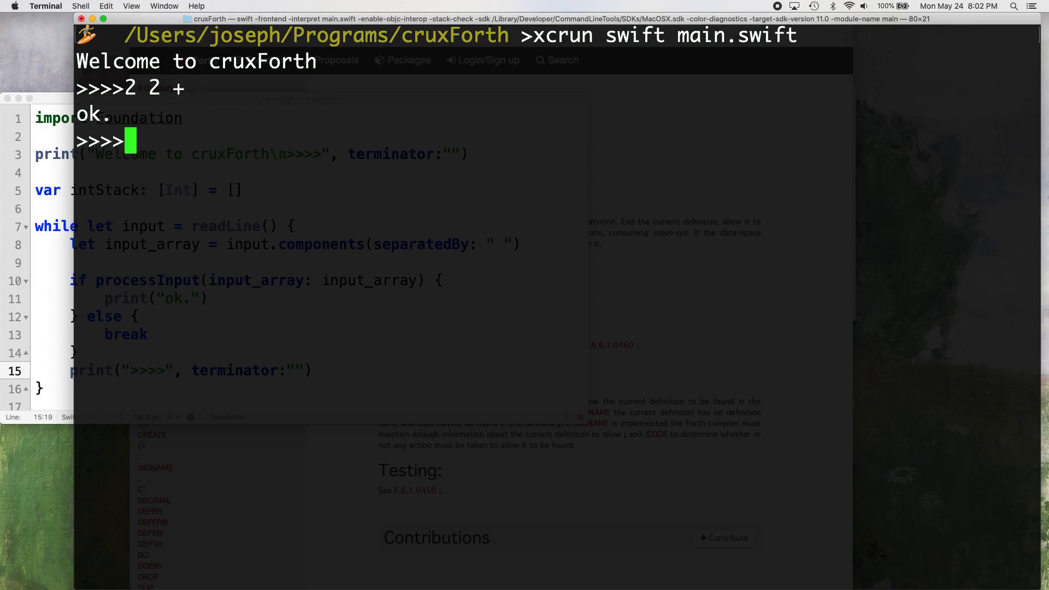
type("show")
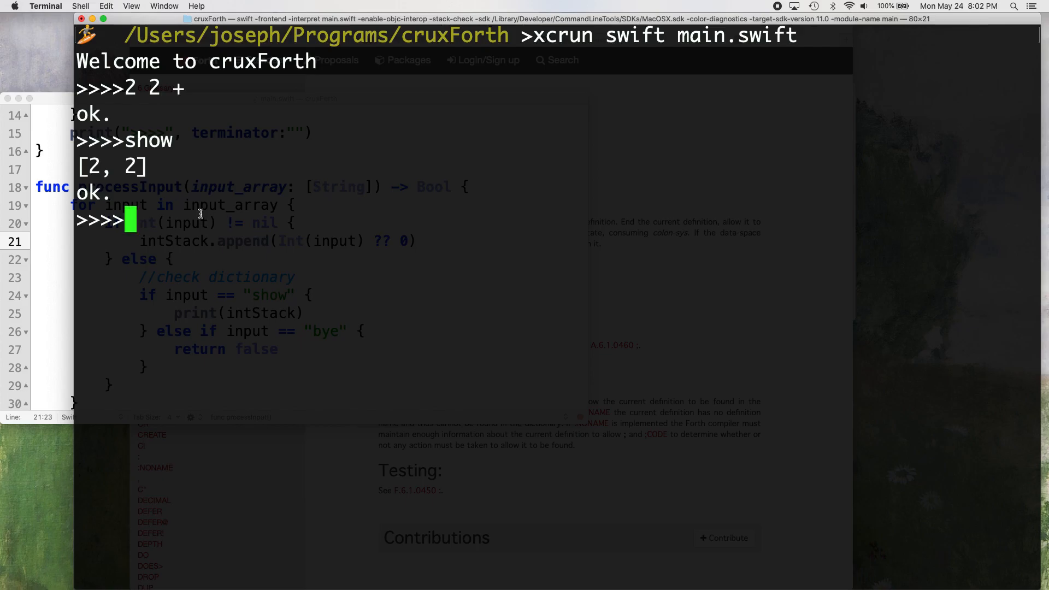
Step: Enter 4 3 22 so show prints [2, 2, 4, 3, 22], then quit with bye
type("4")
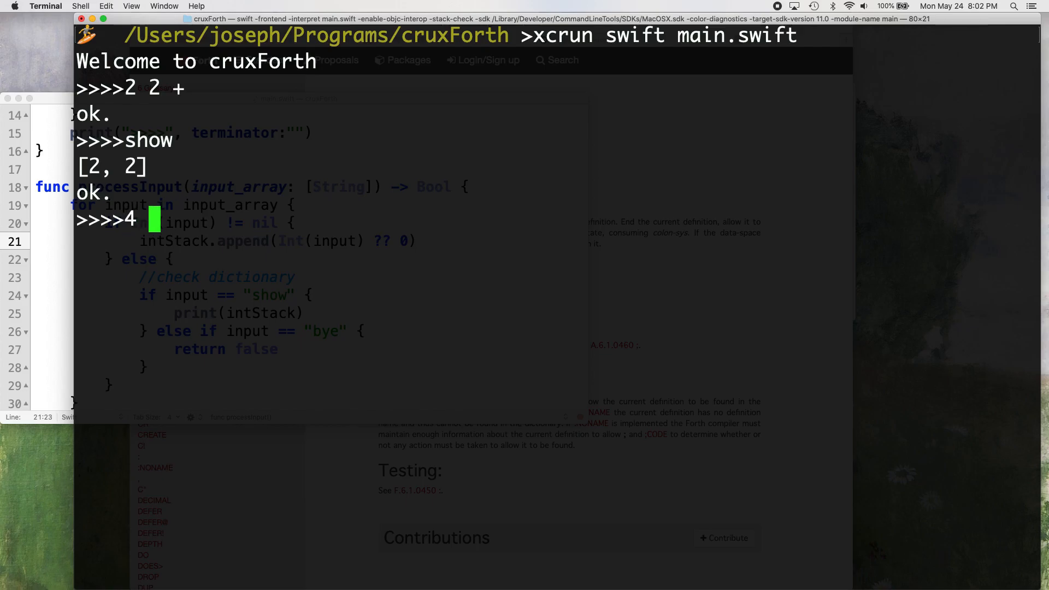
type("3")
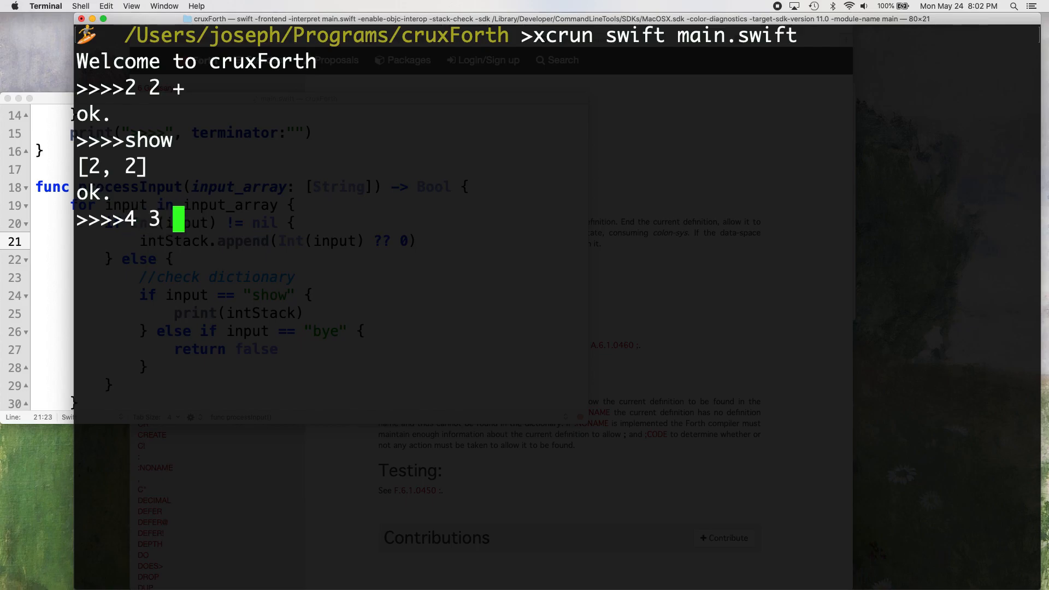
type("22")
type("show")
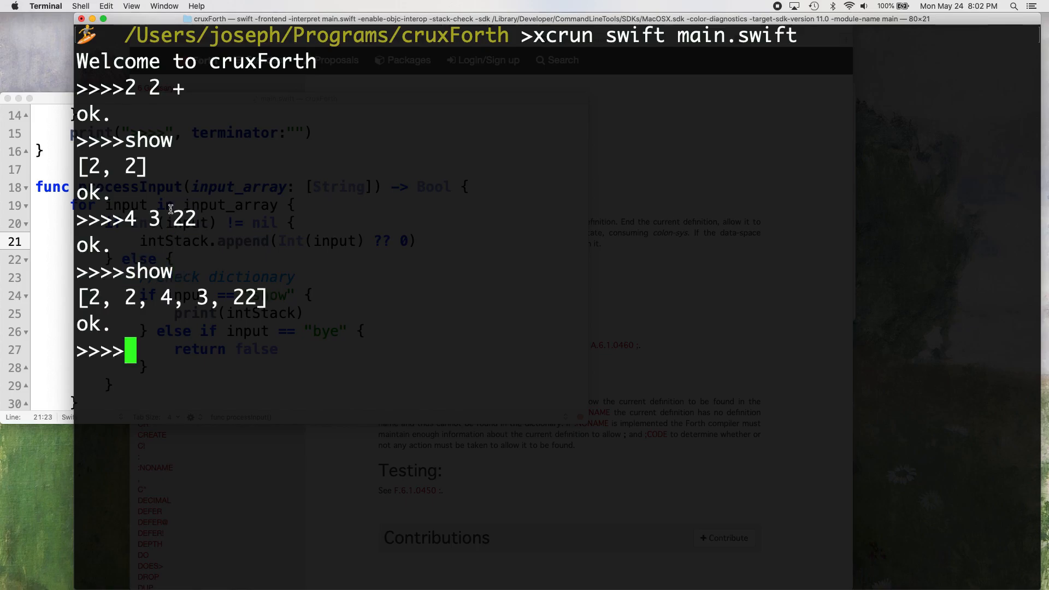
mouse_move(275, 296)
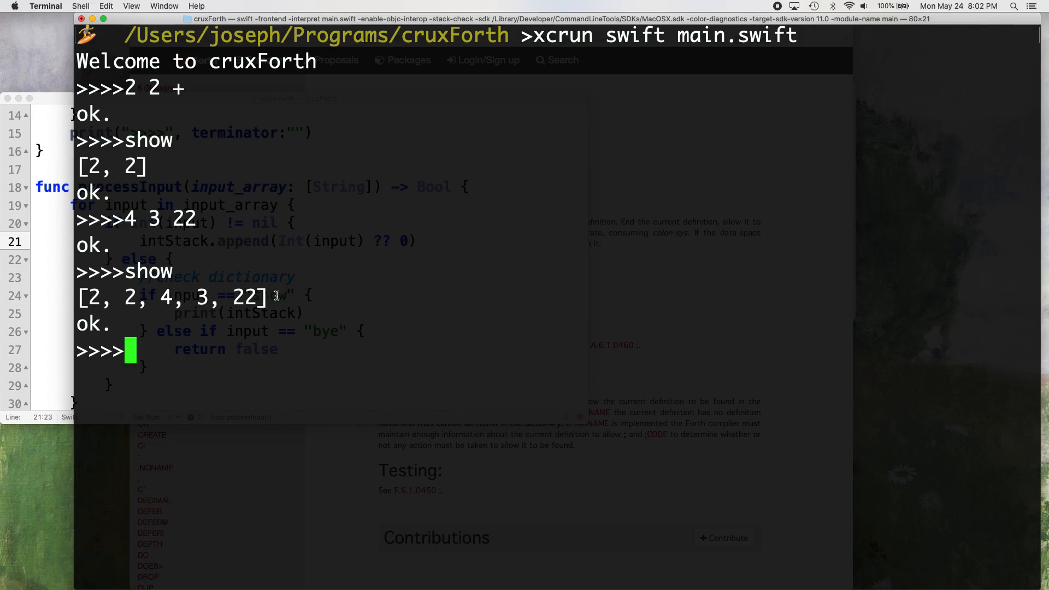
type("by")
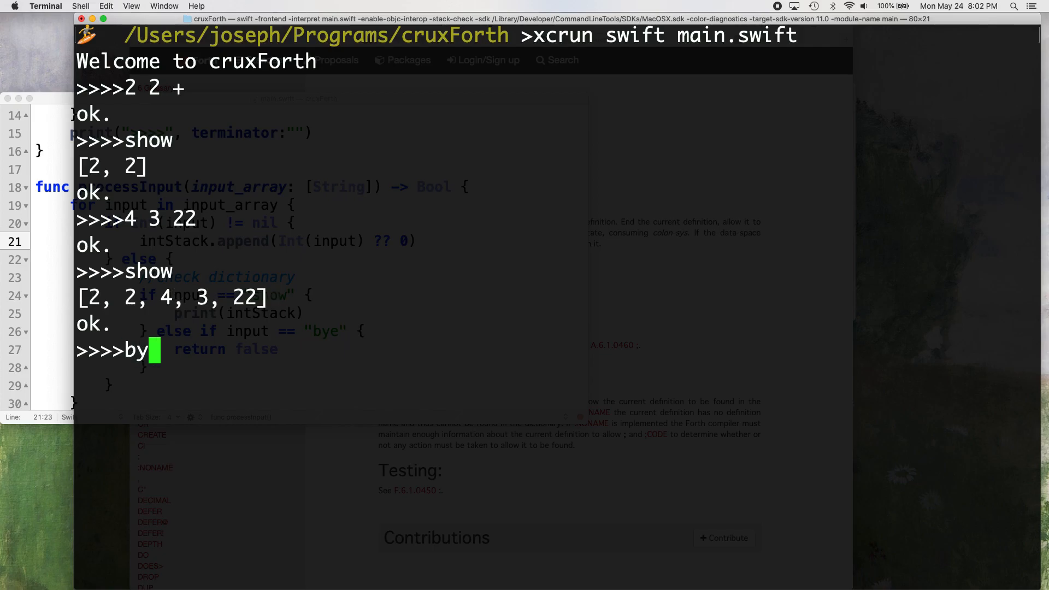
key("Return")
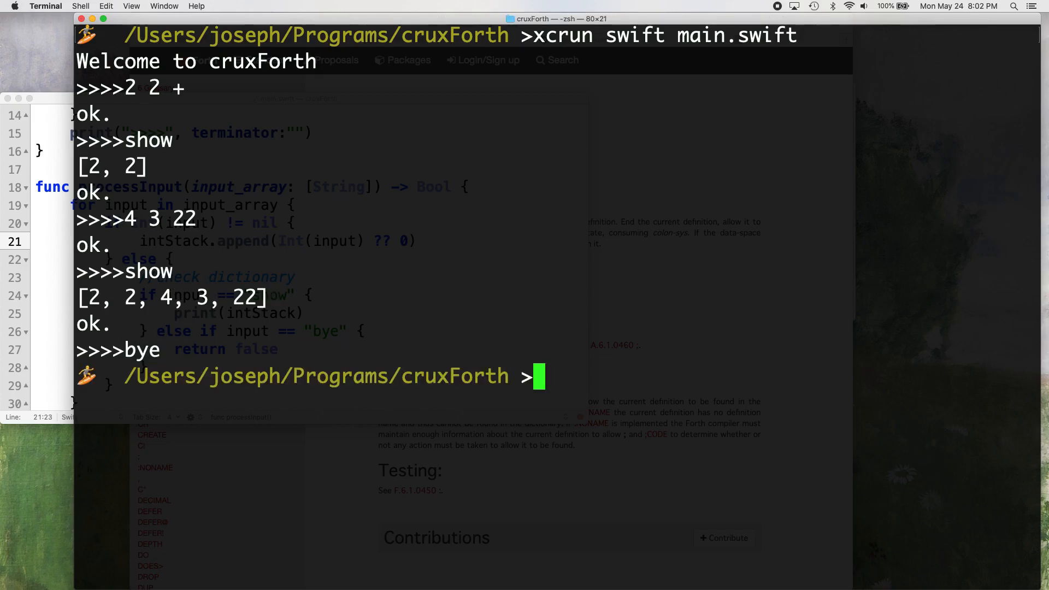
mouse_move(337, 110)
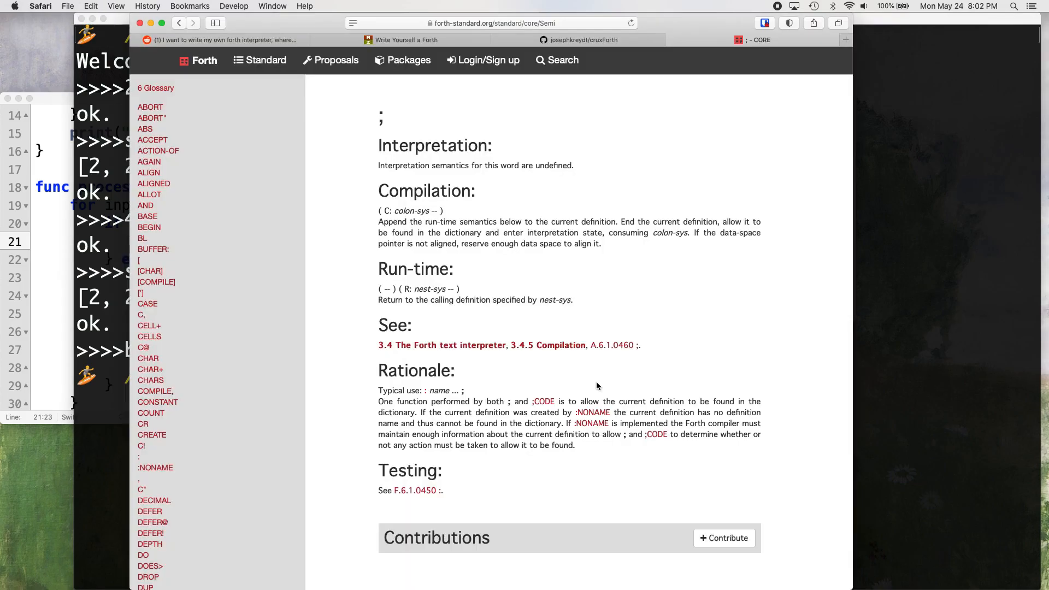
Step: View the article's dictionary exercise about holding + and print
left_click(404, 40)
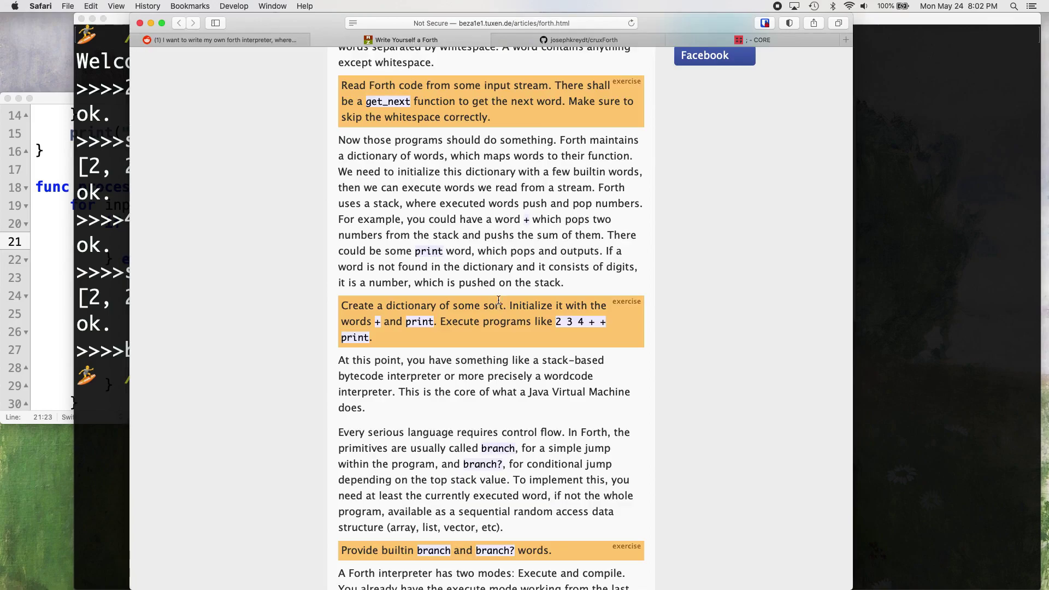
scroll("down", 3)
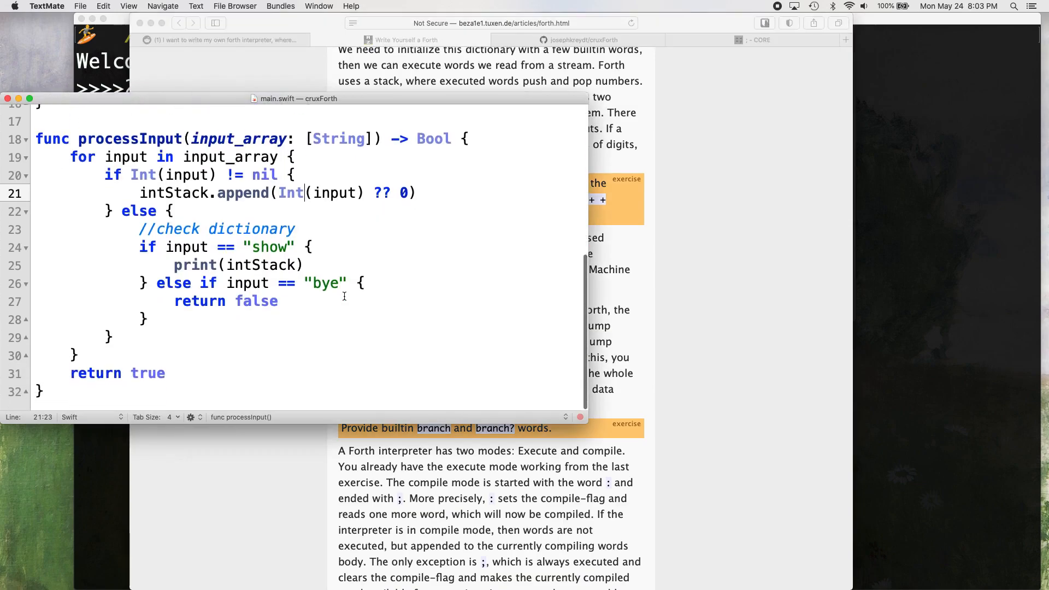
Step: Write an empty else-if branch testing input == "+" after the existing checks
scroll("up", 3)
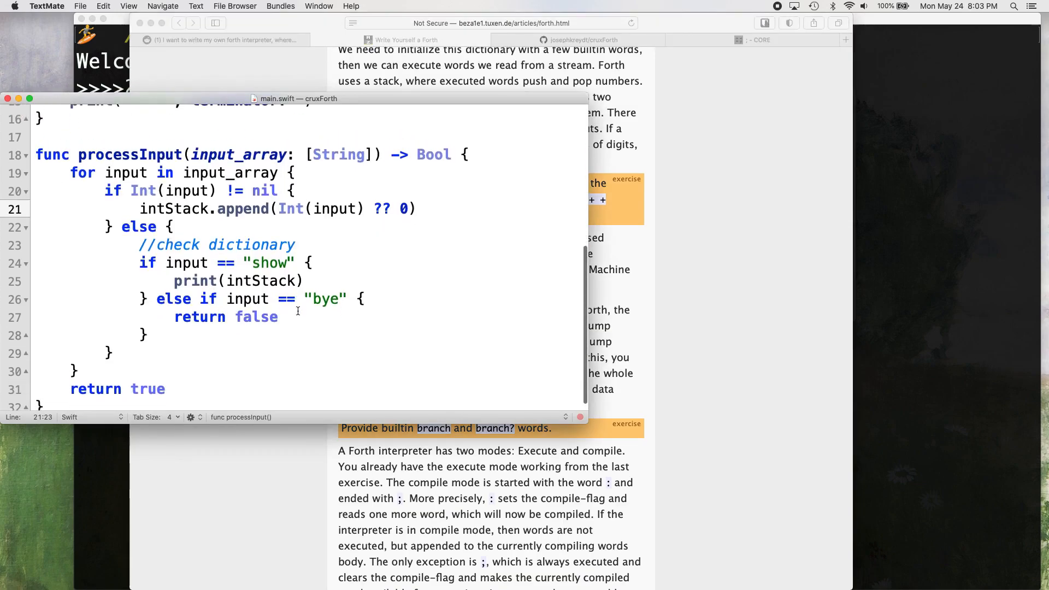
type("else")
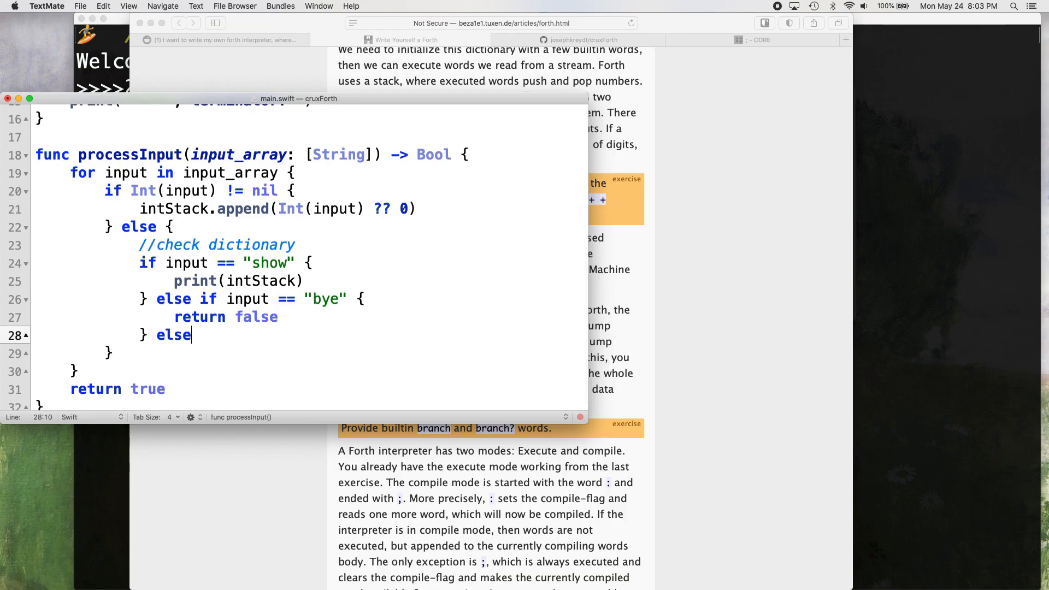
type("if input == \"")
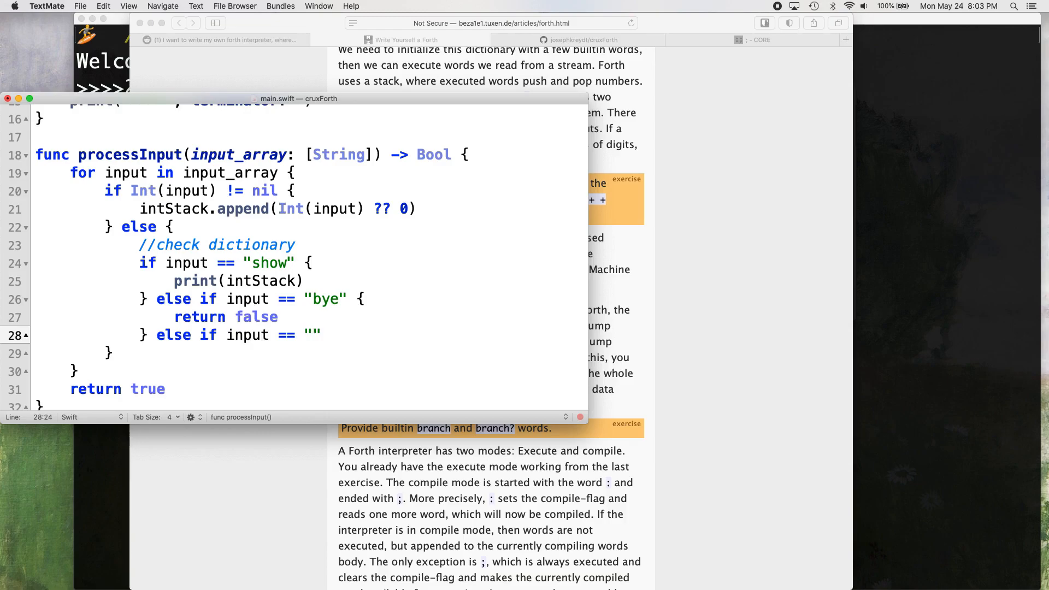
type("+")
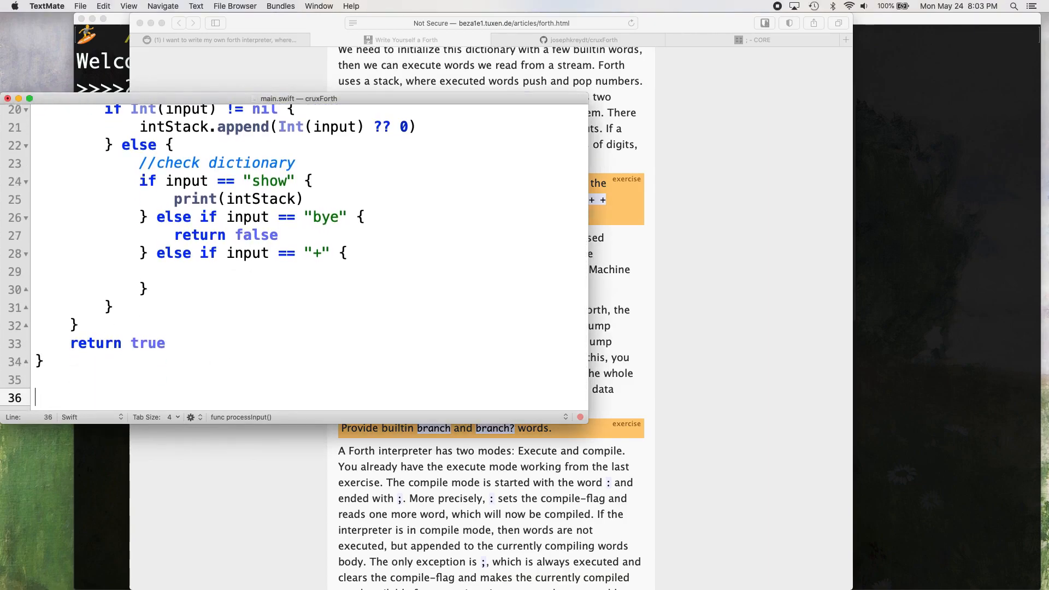
Step: Define func add() that pops topWord and secondWord from intStack with removeLast()
type("func add() {")
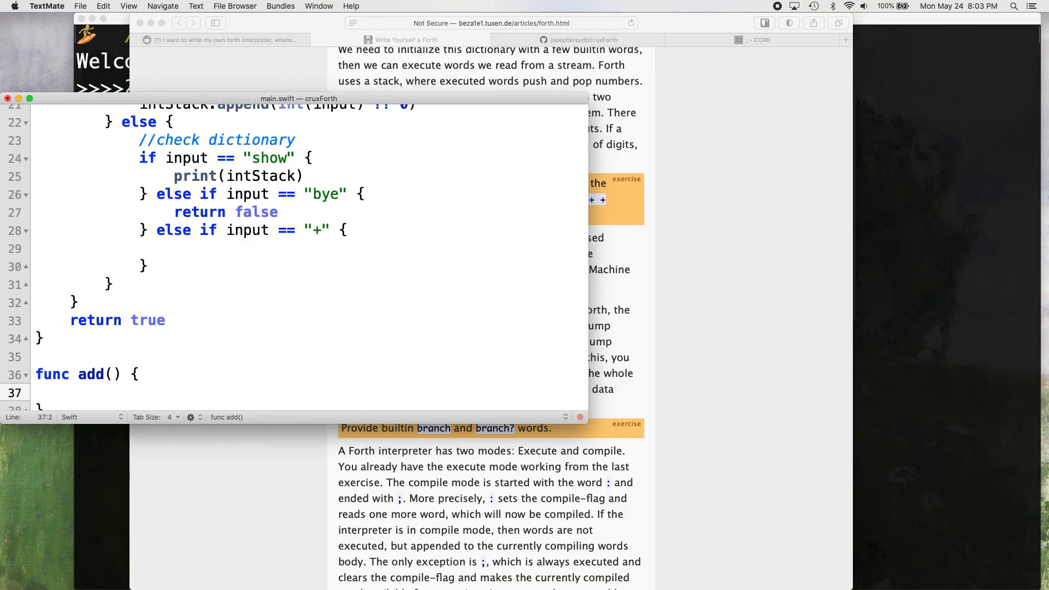
type("let topWor")
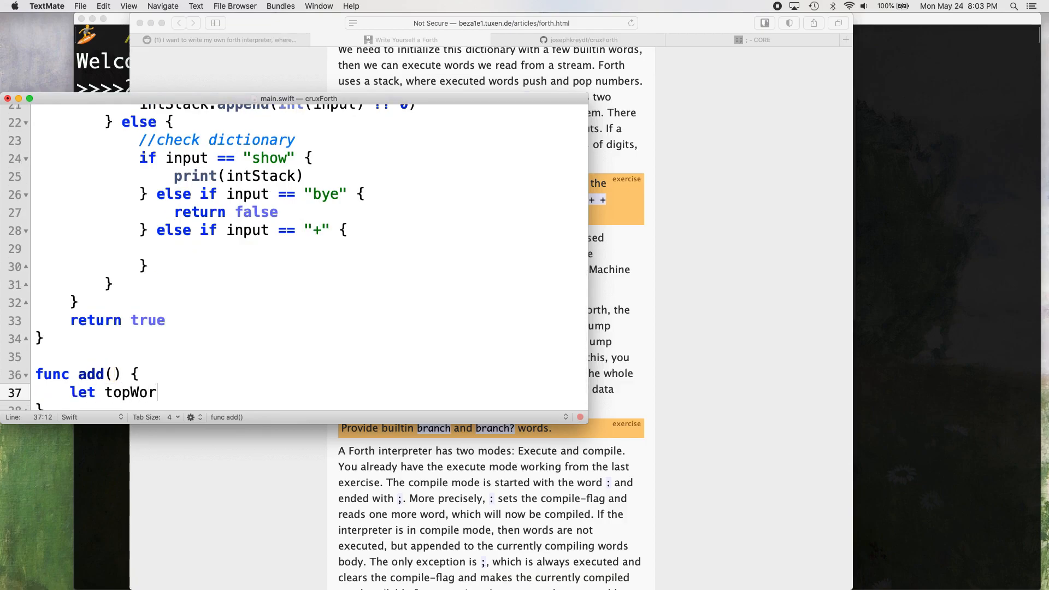
type("d: Int")
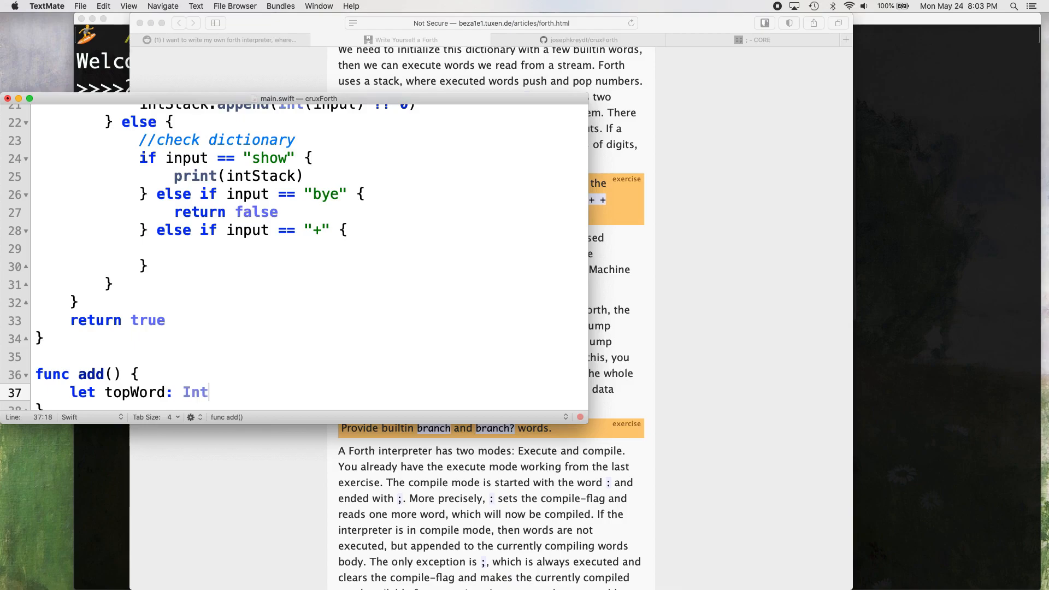
type("= intStack.removeLast(")
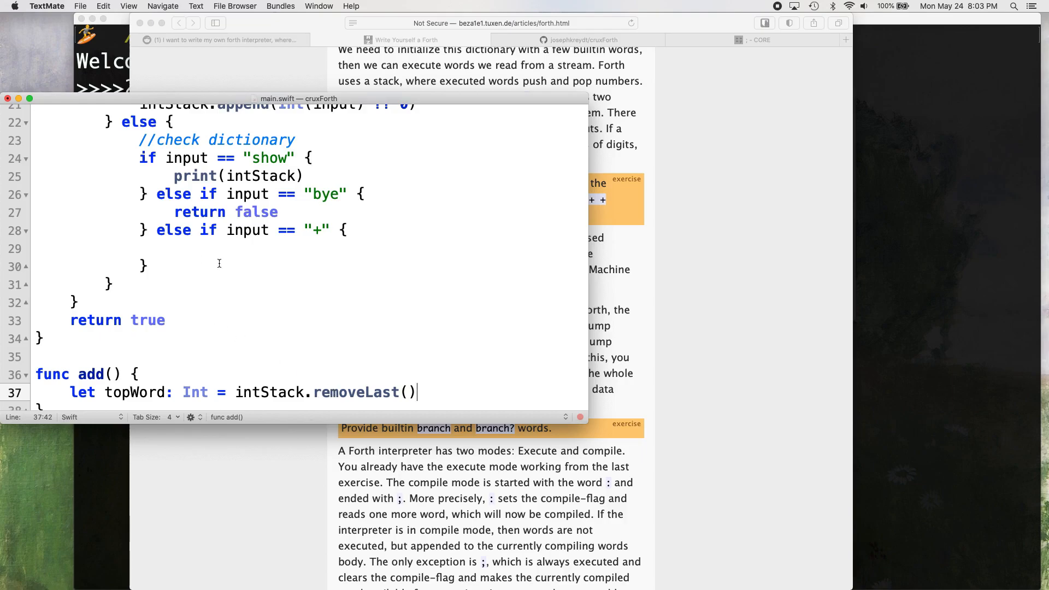
type("l")
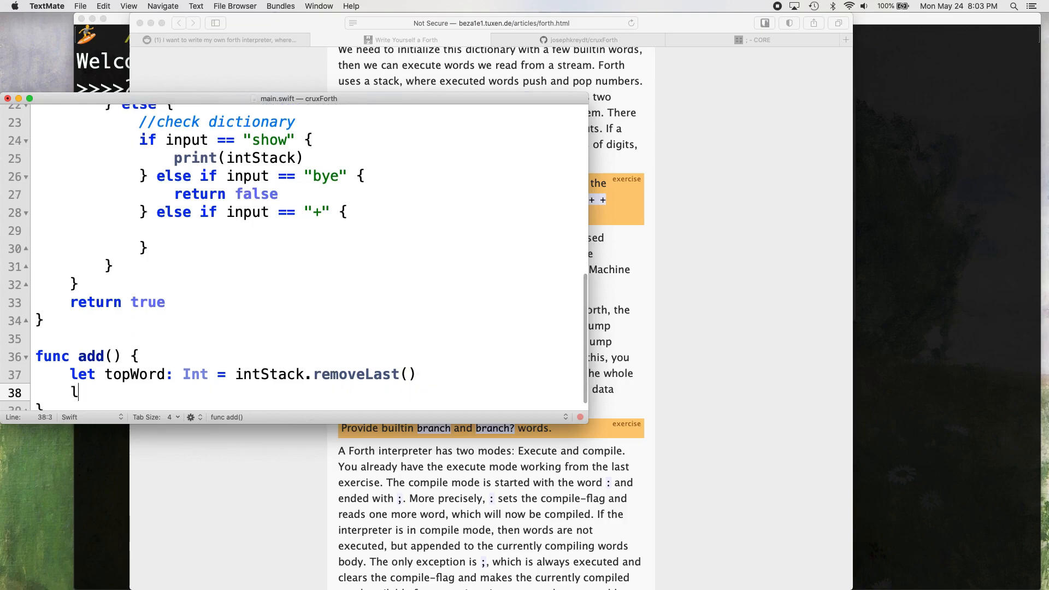
type("et secondWord:")
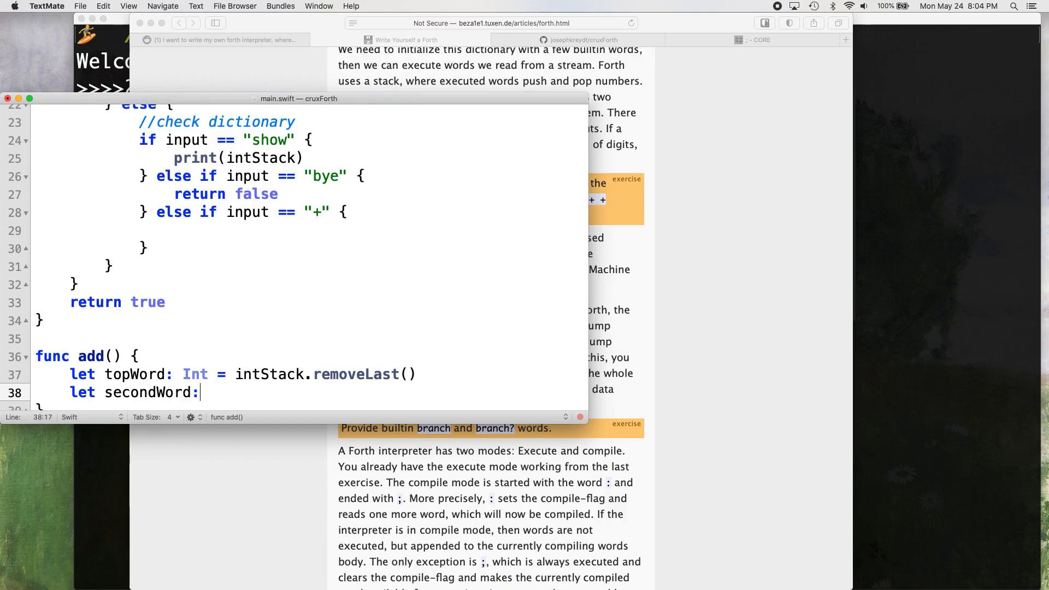
type("Int = int")
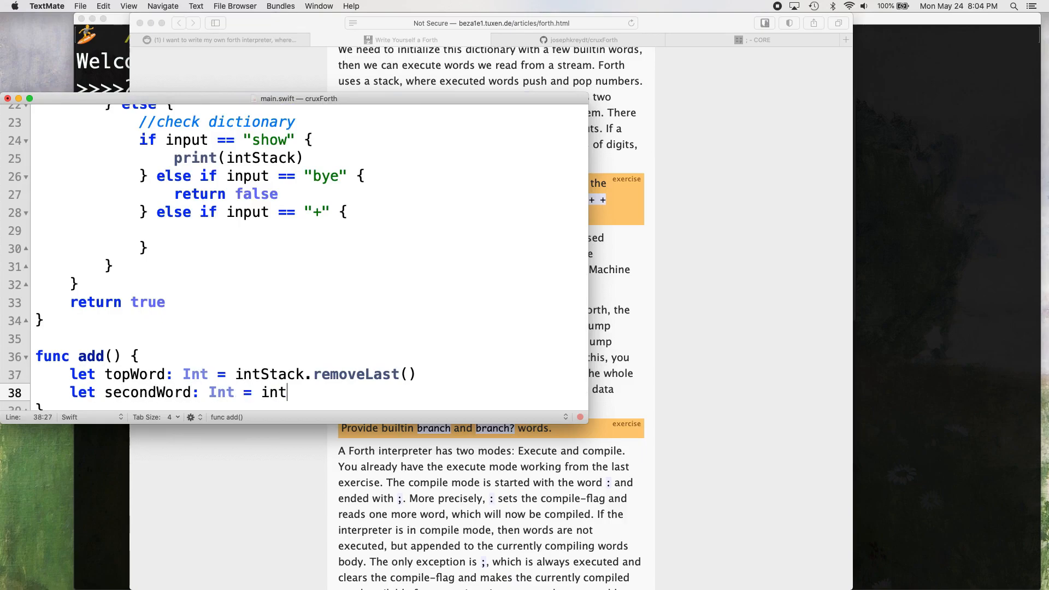
type("Stack.remove")
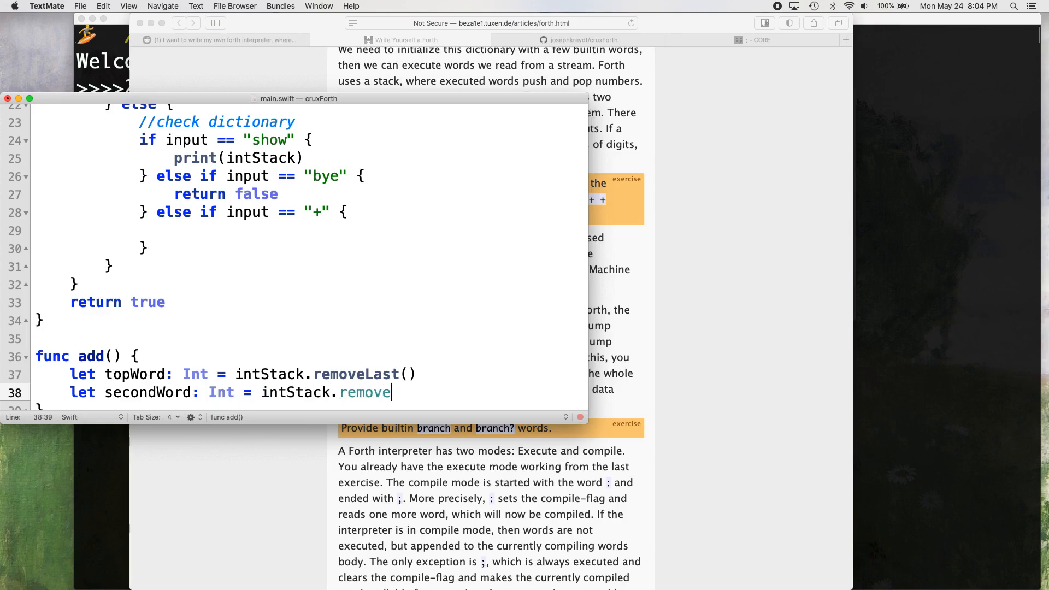
type("Last()")
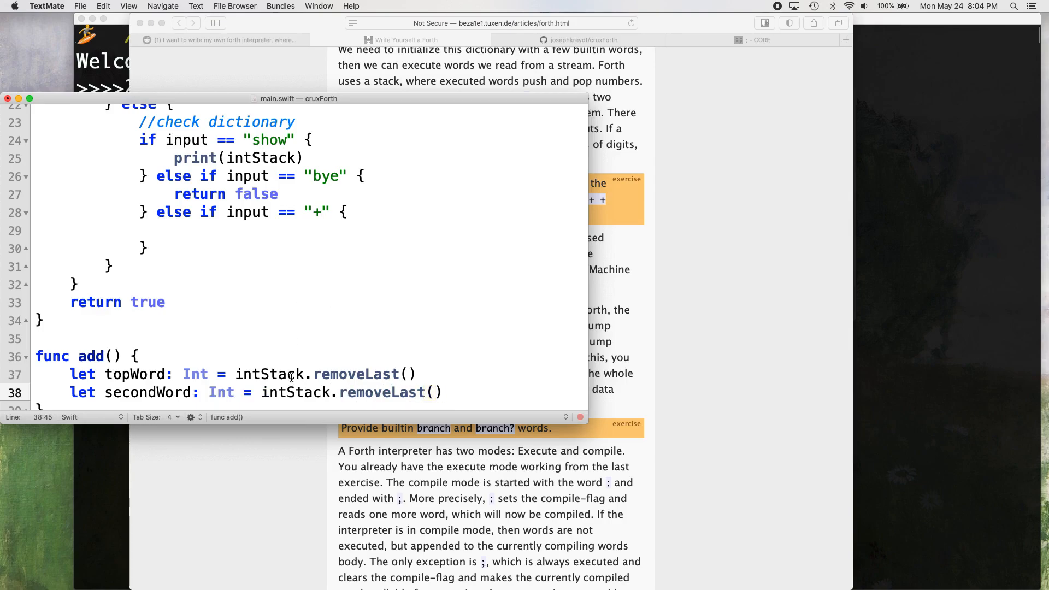
mouse_move(373, 393)
type("let sum")
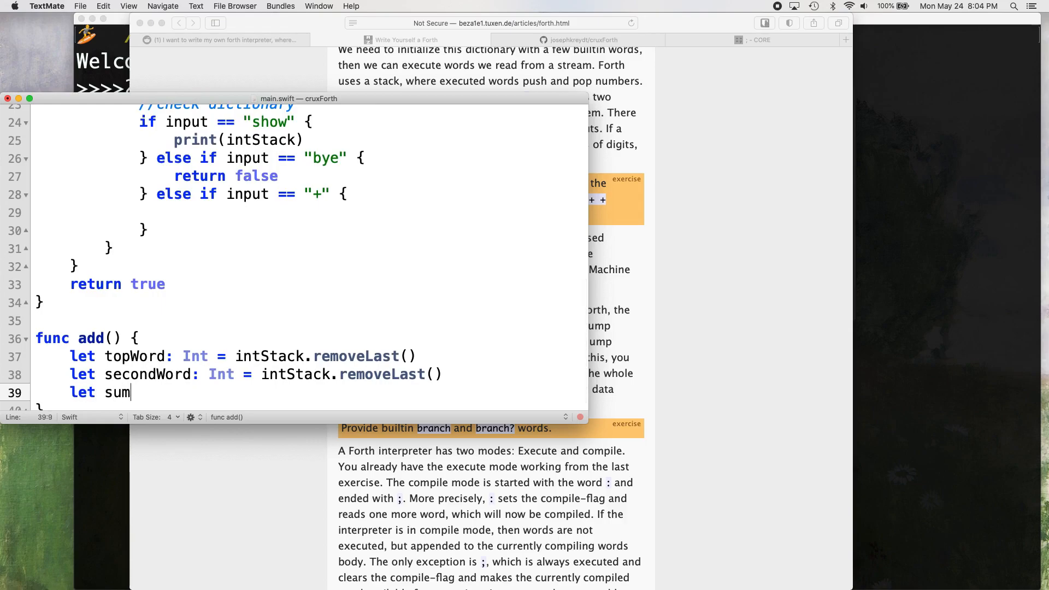
Step: Compute sum = topWord + secondWord and append it back onto intStack
type(": Int =")
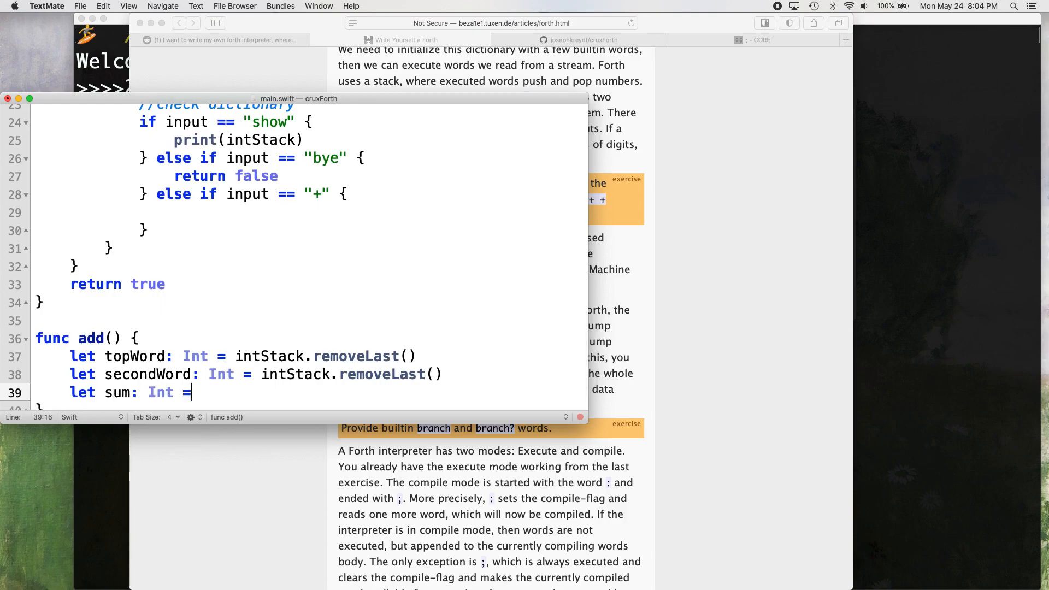
type("topWord +")
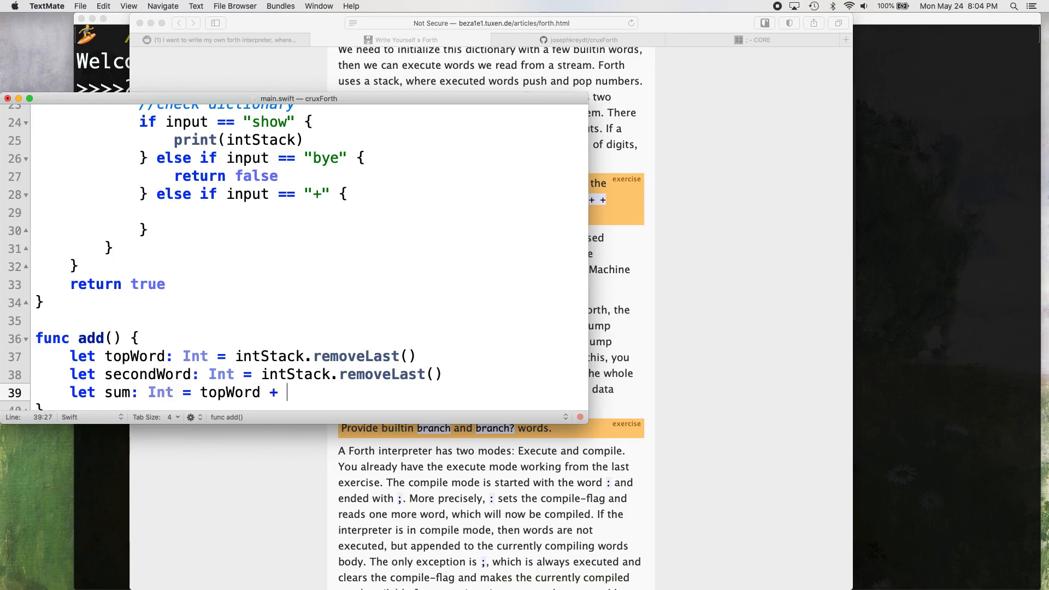
type("secon")
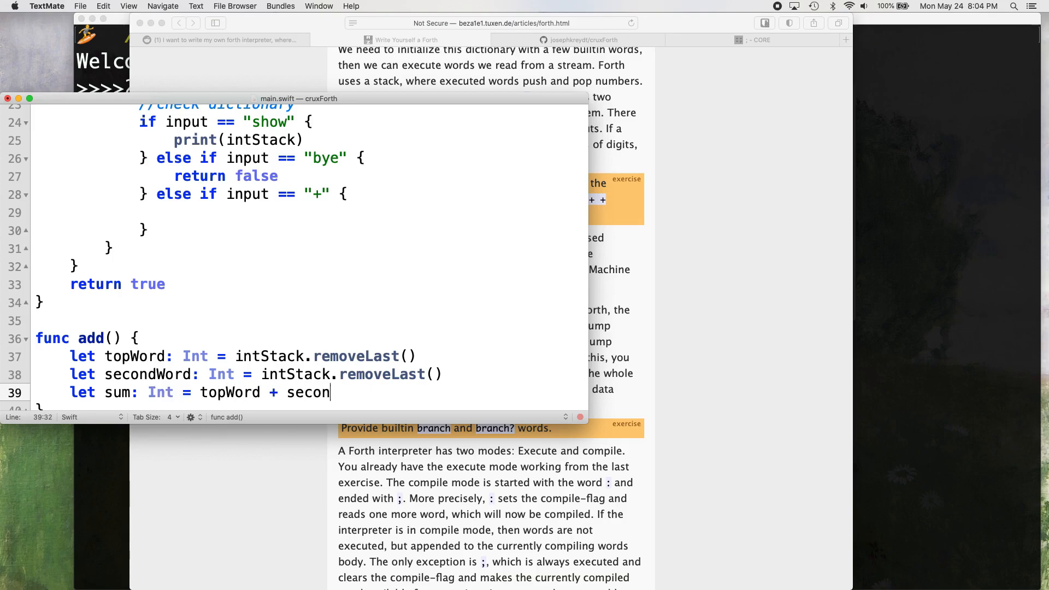
type("dWord")
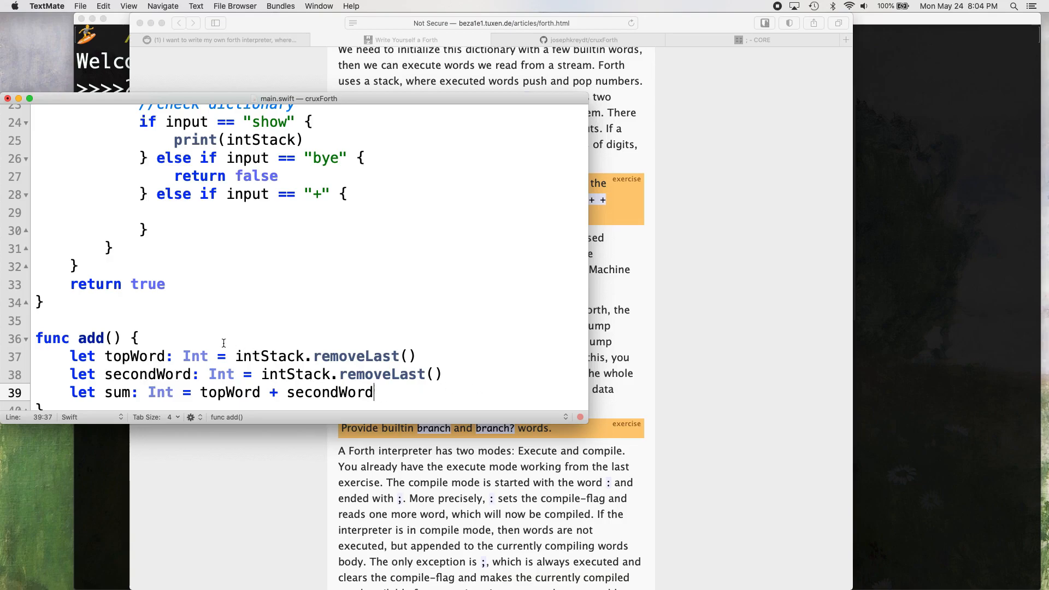
double_click(136, 356)
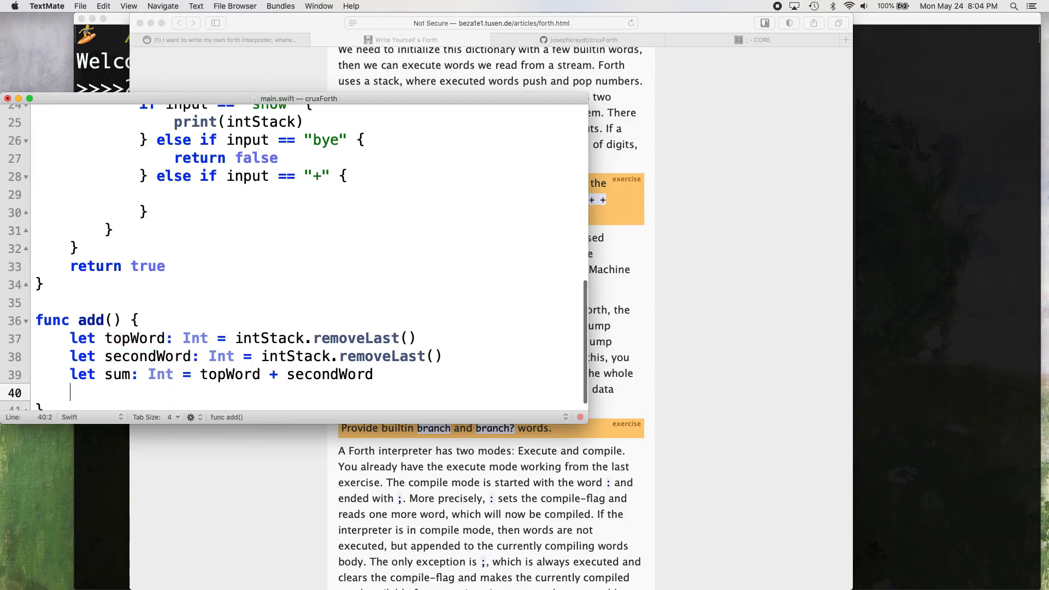
type("intStack")
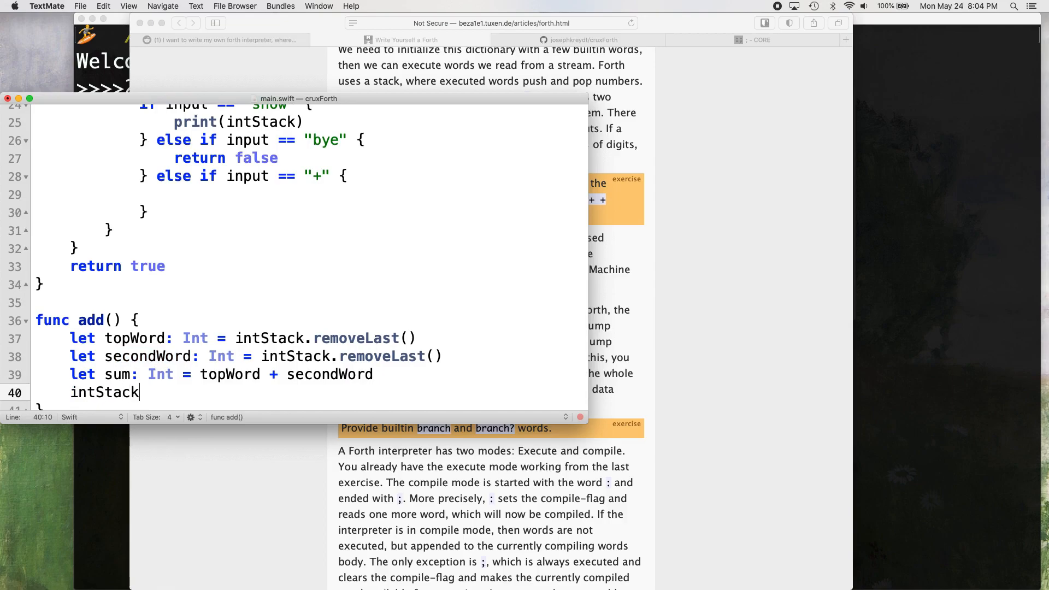
type(".append(sum)")
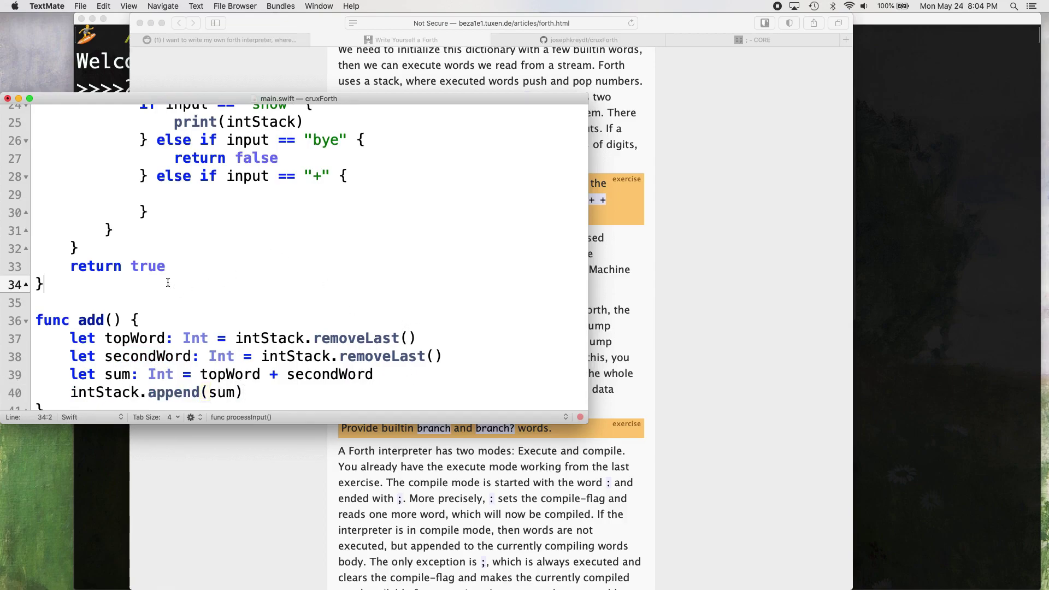
key("Return")
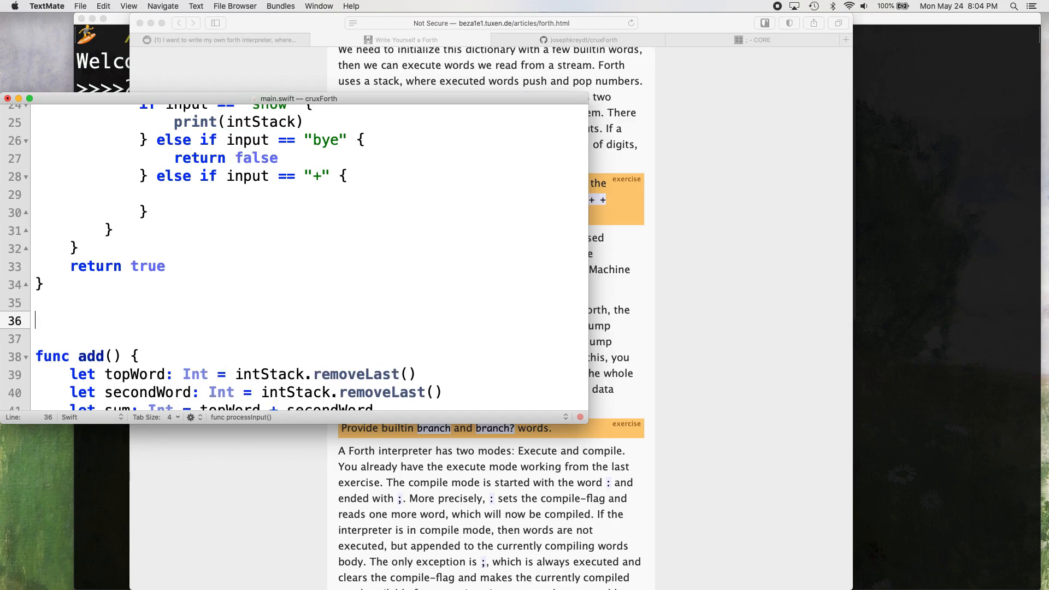
Step: Jot scratch notes tracing 2 2 + through the stack to the result 4
type("2 2 +")
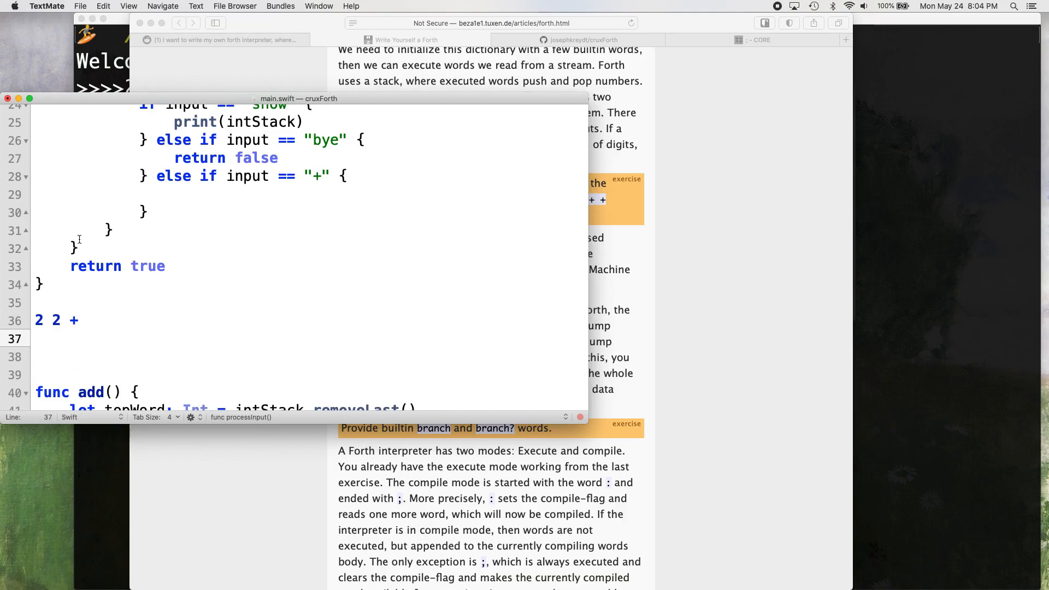
type("2,")
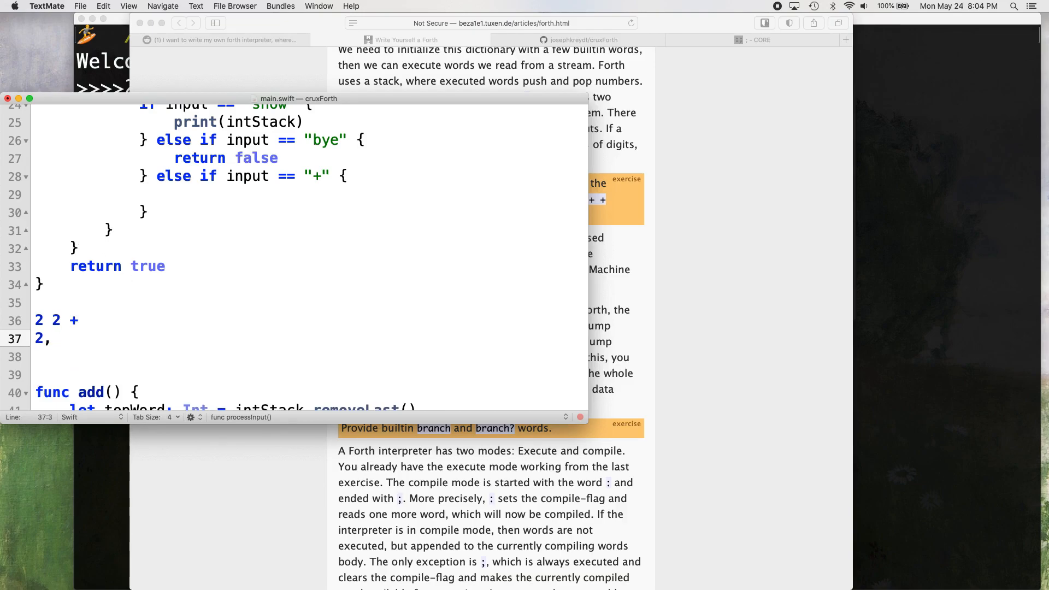
type("2")
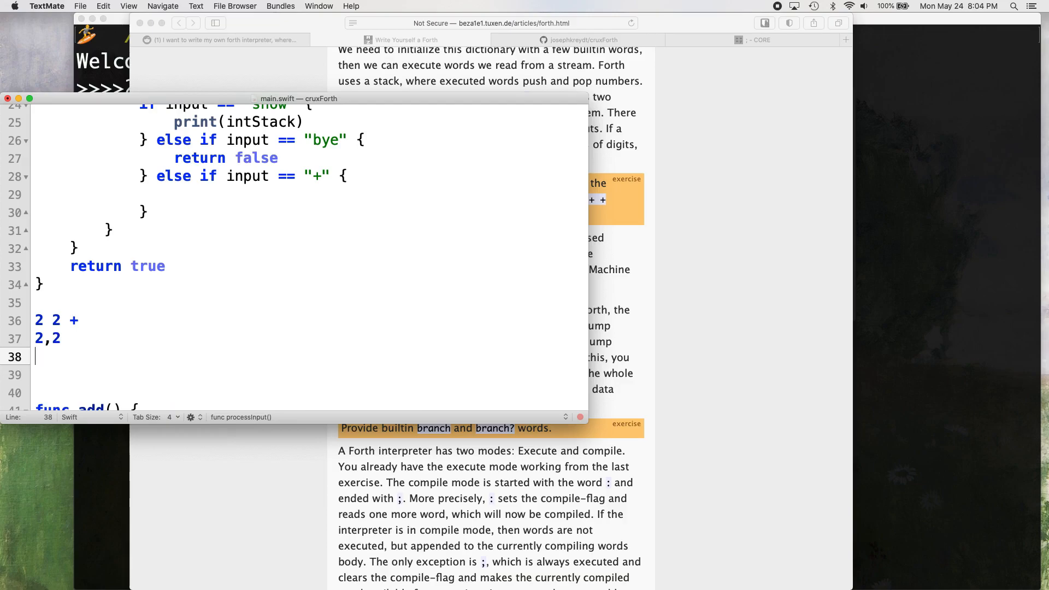
type("4")
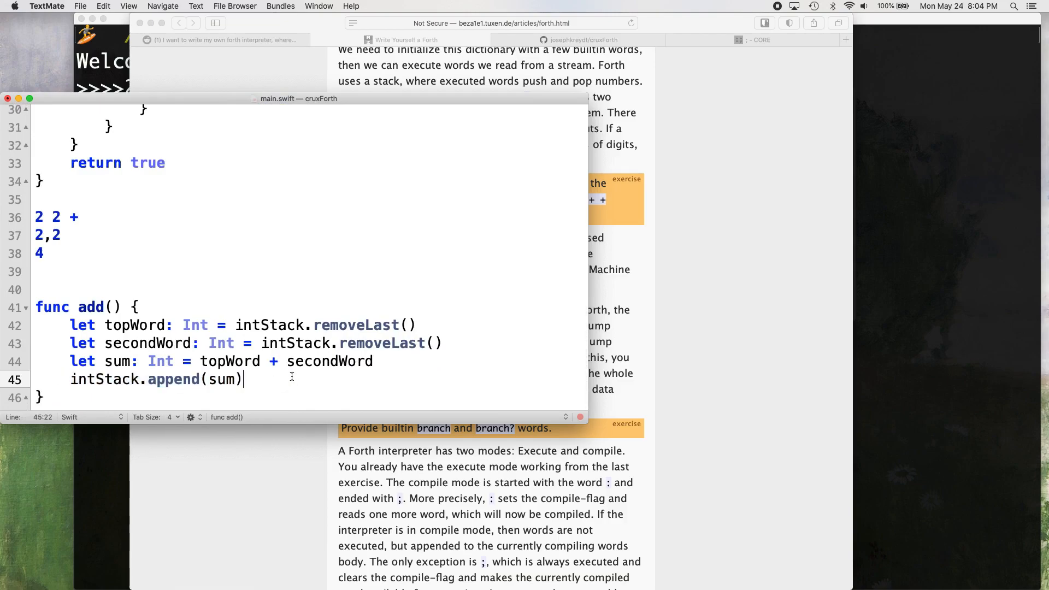
mouse_move(291, 377)
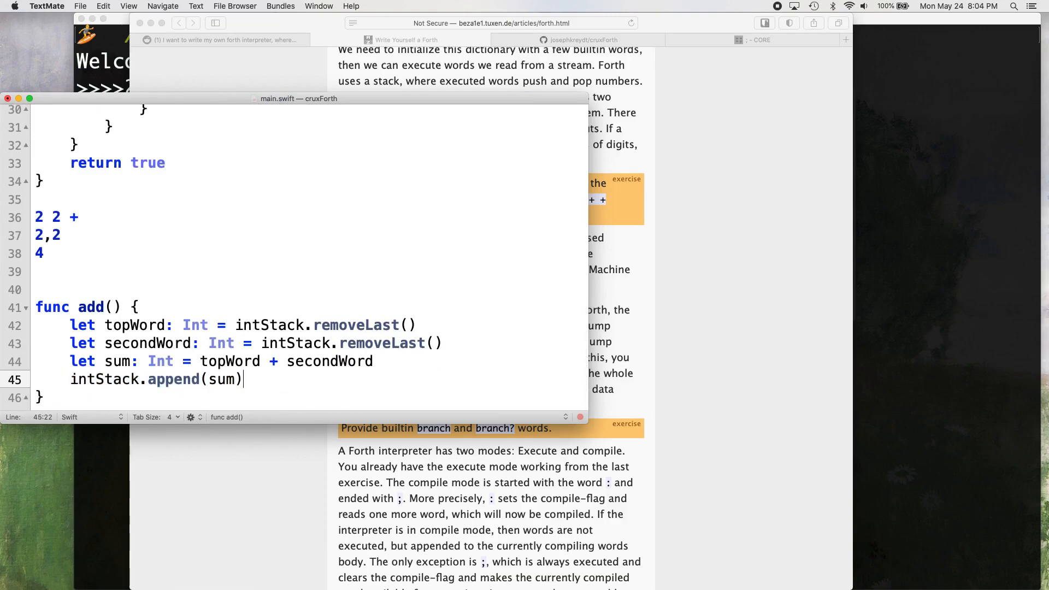
Step: Add print(sum) to add() and call add() from the "+" branch
type("print(")
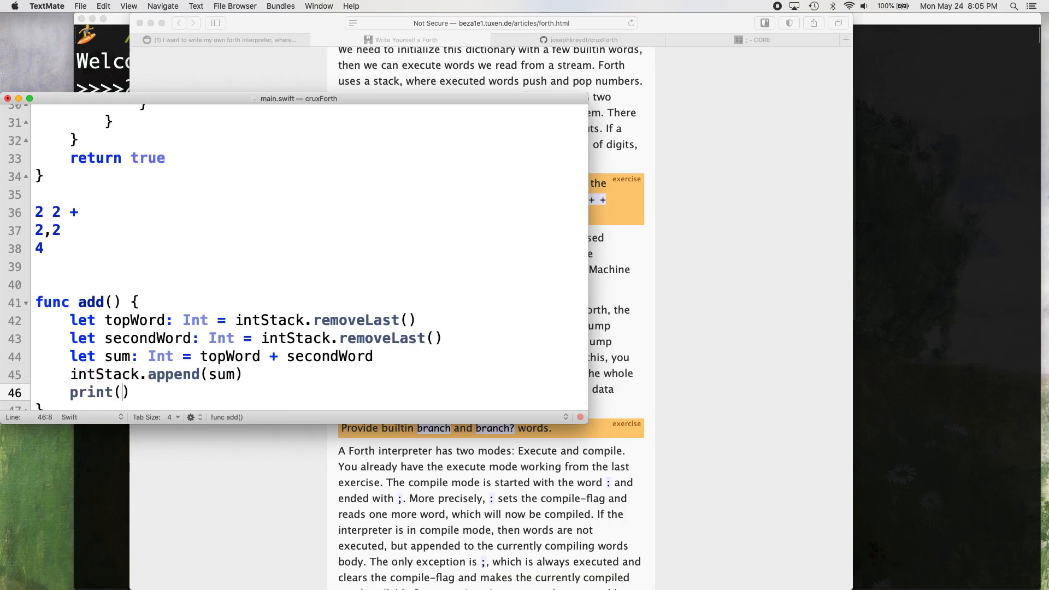
type("sum")
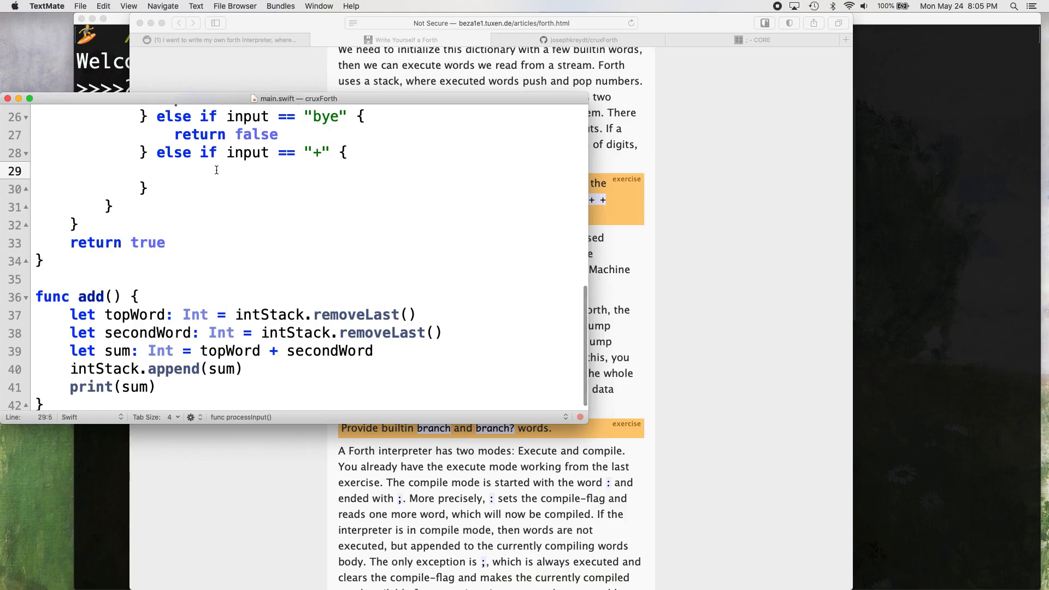
type("add()")
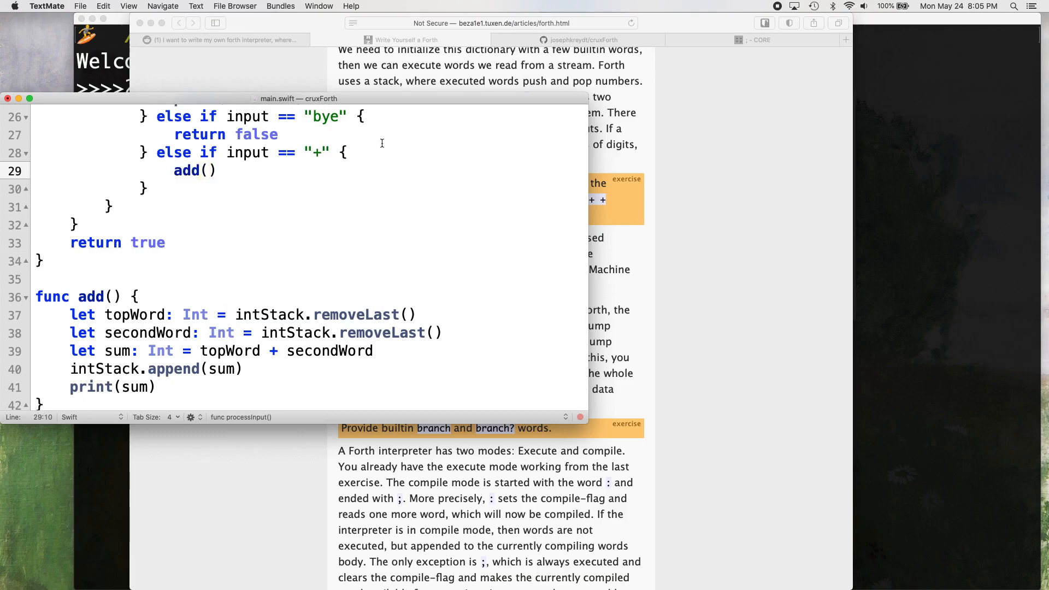
double_click(315, 153)
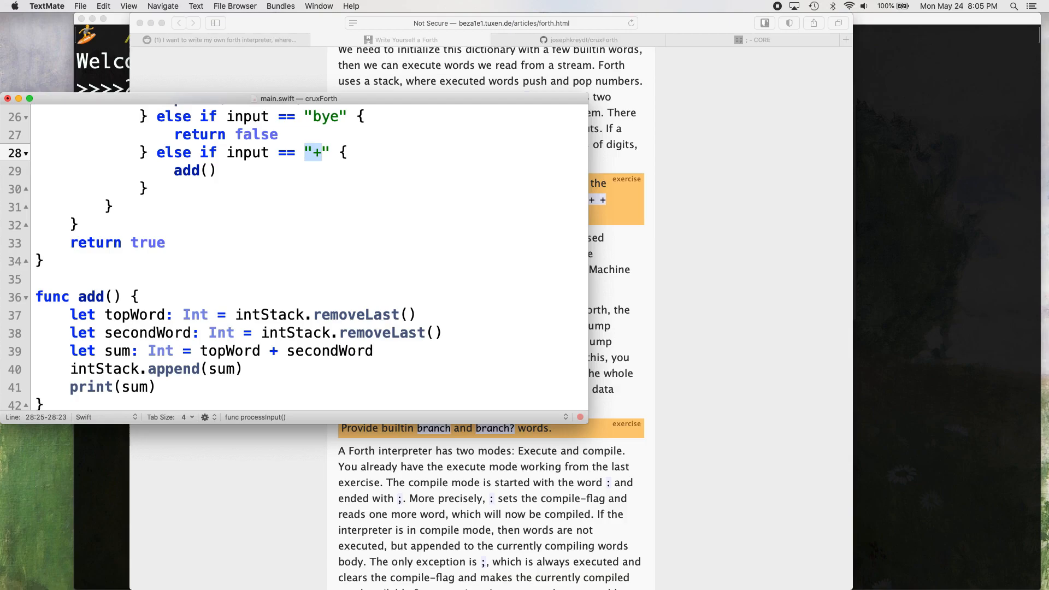
mouse_move(448, 236)
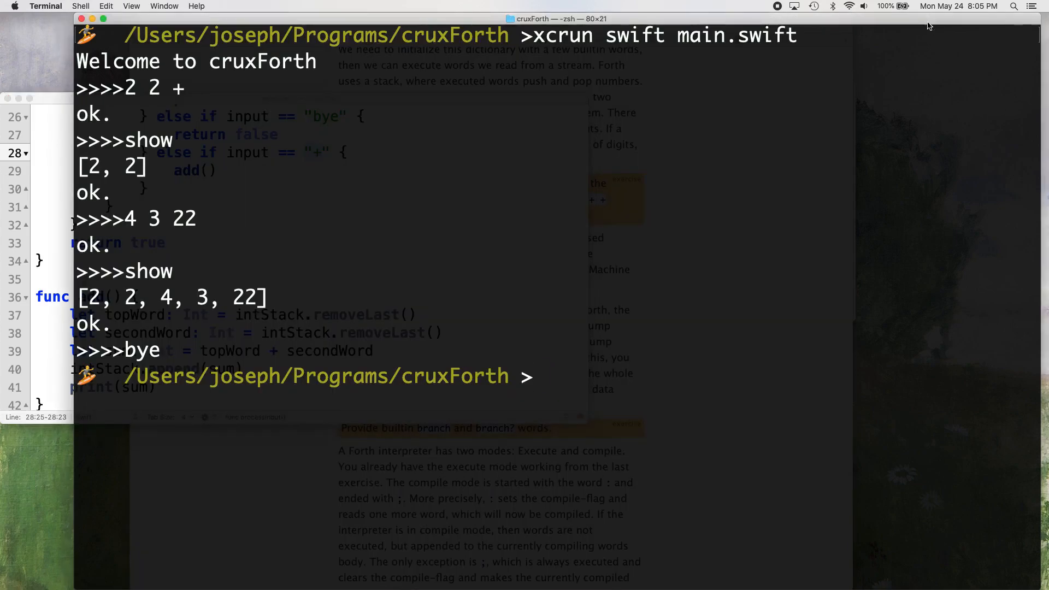
Step: Clear the screen, rerun xcrun swift main.swift and enter 2 2 +, printing 4
type("cle")
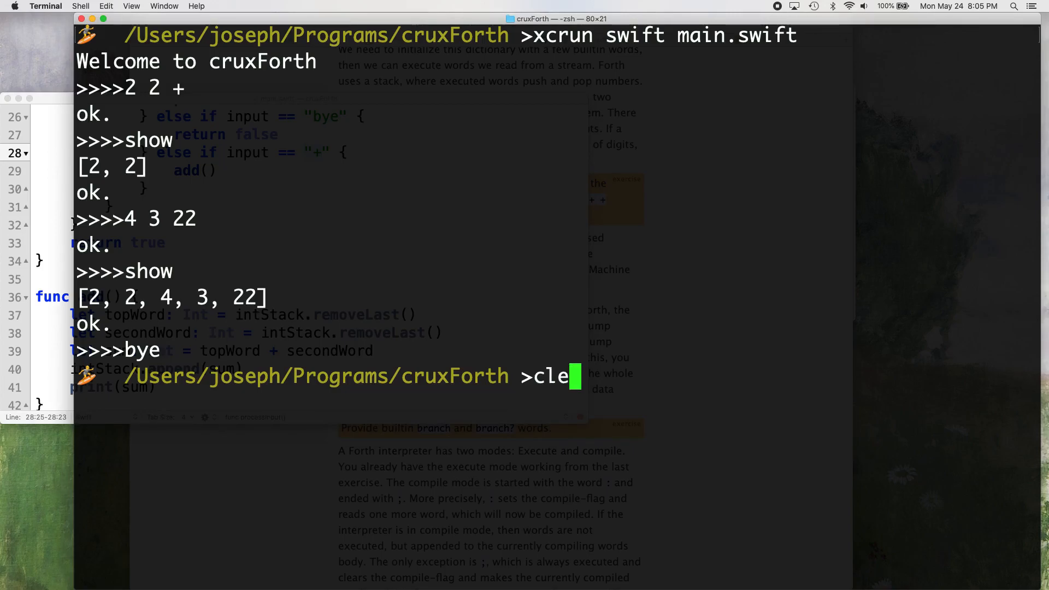
key("Return")
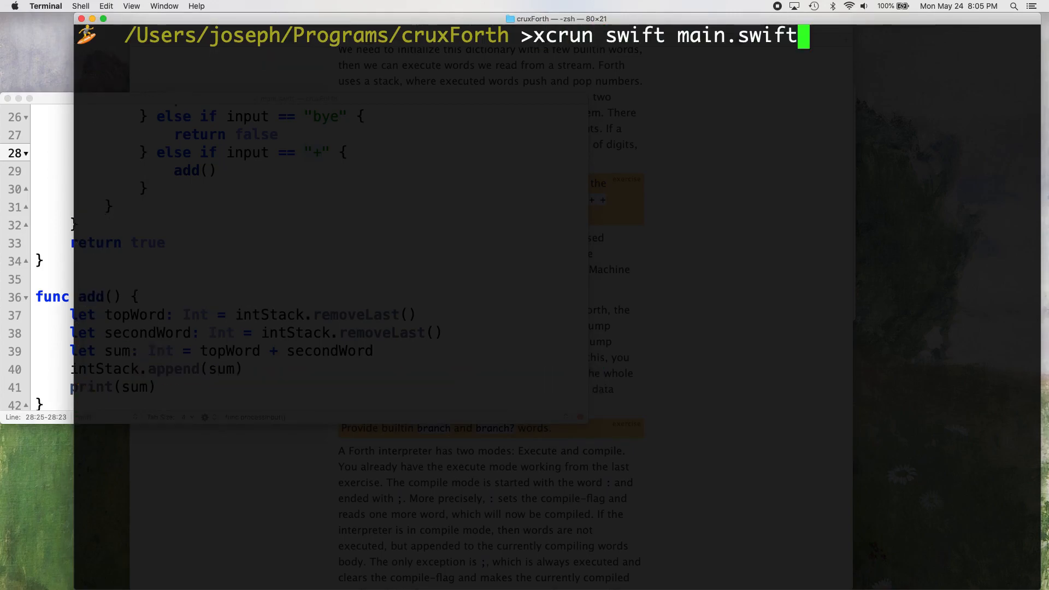
key("Return")
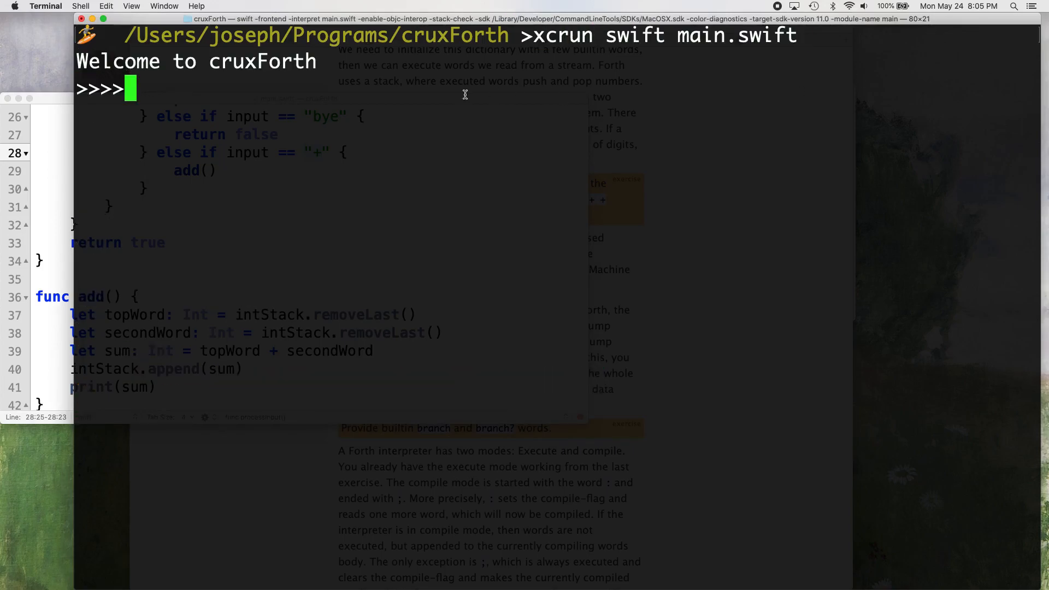
type("2 2")
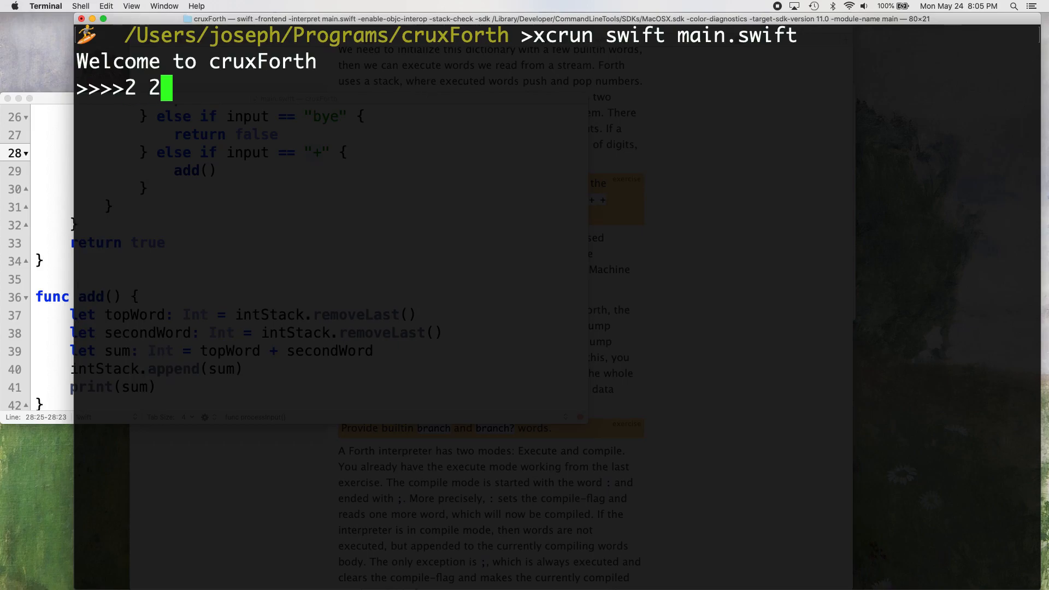
type("+")
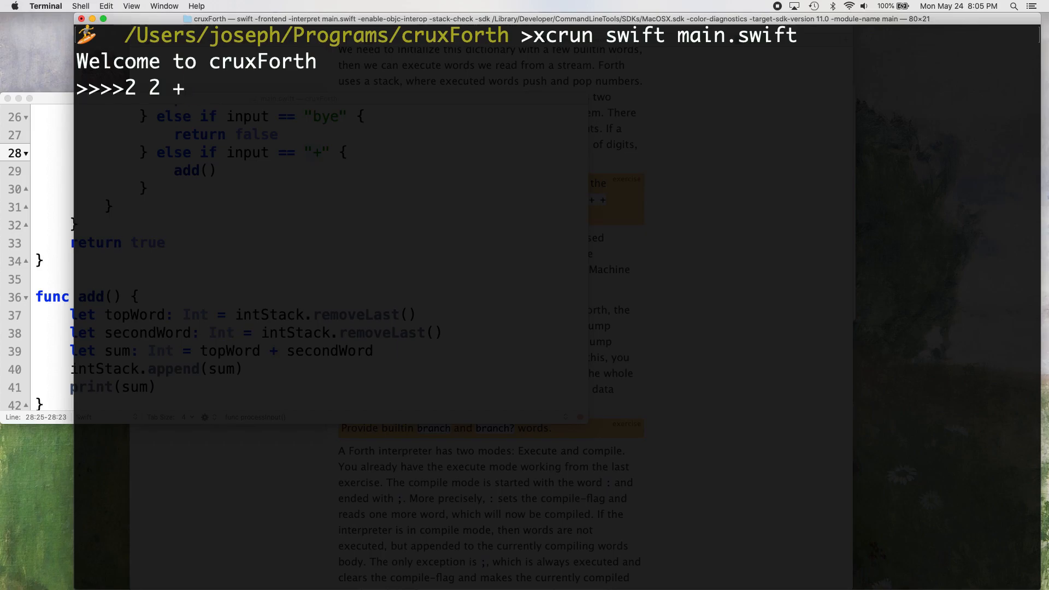
key("Return")
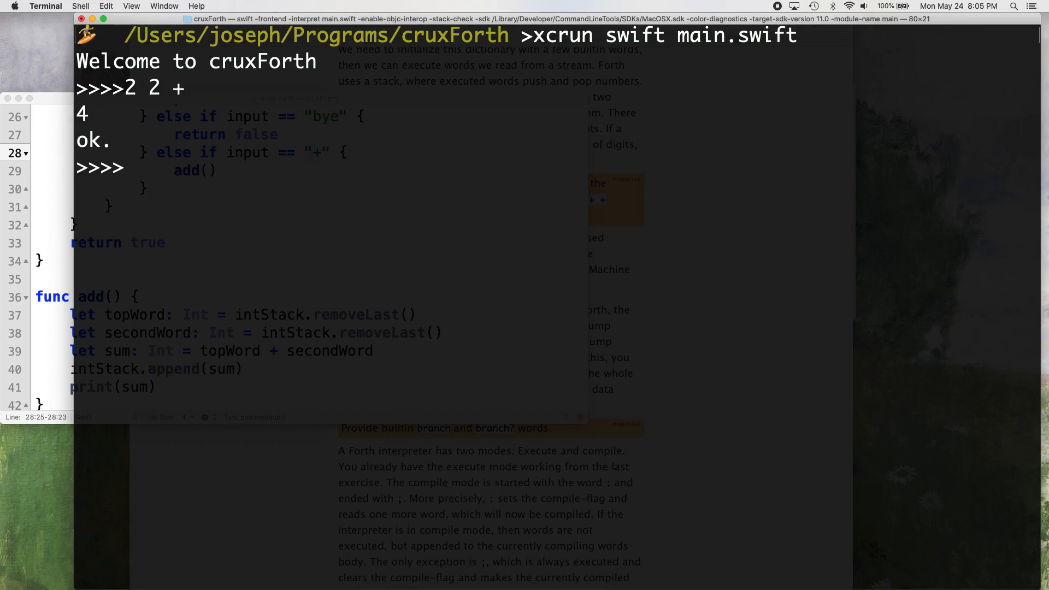
type("show")
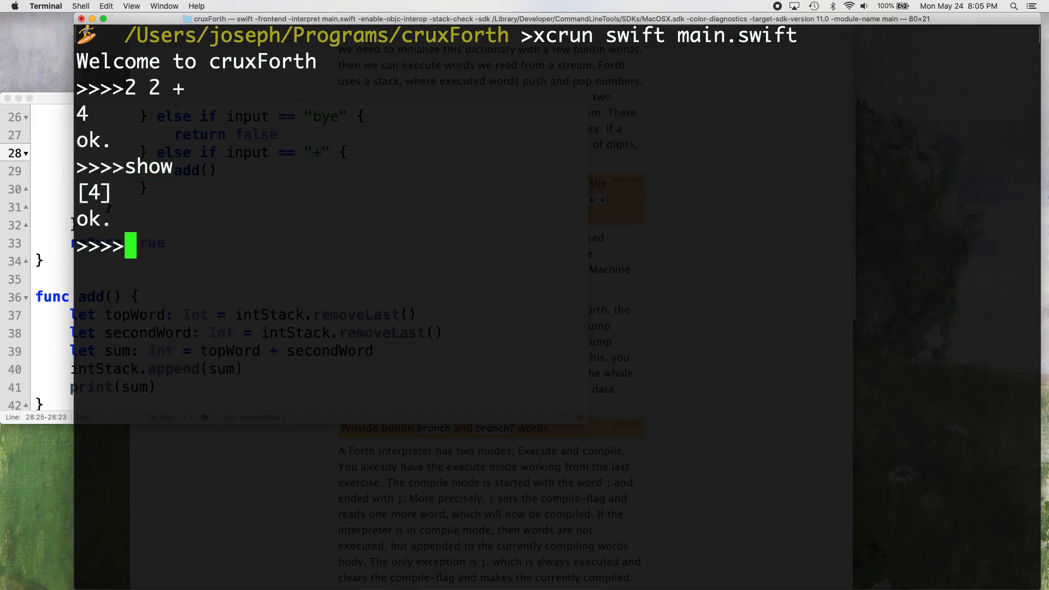
type("27")
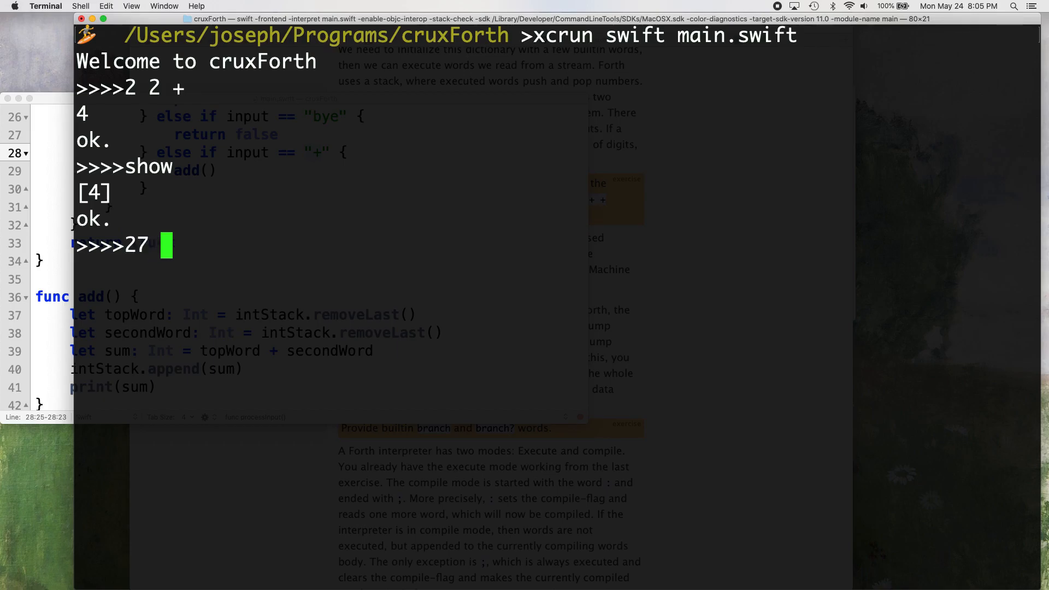
type("28")
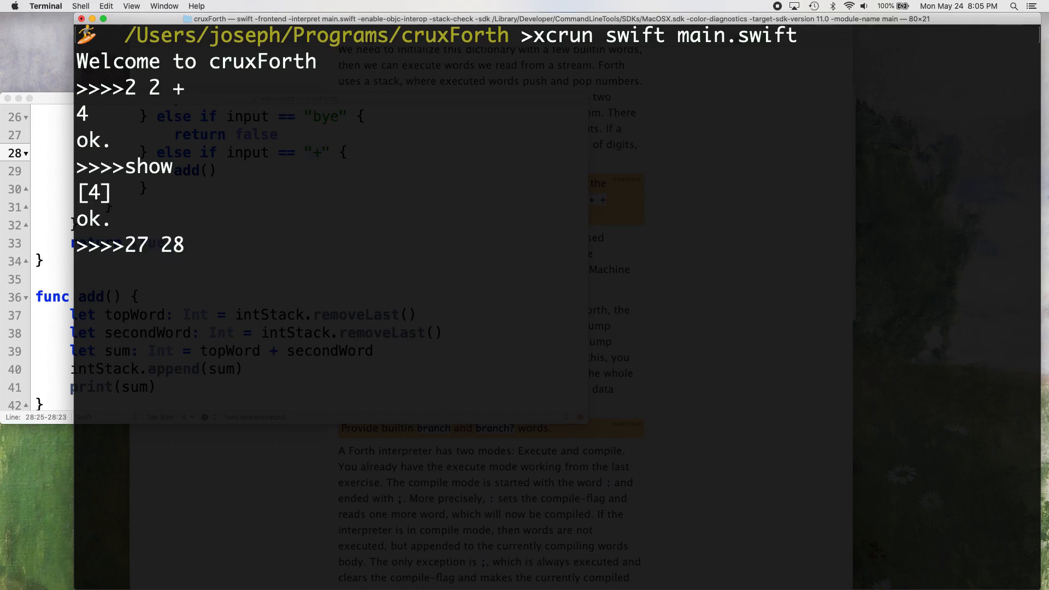
type("20")
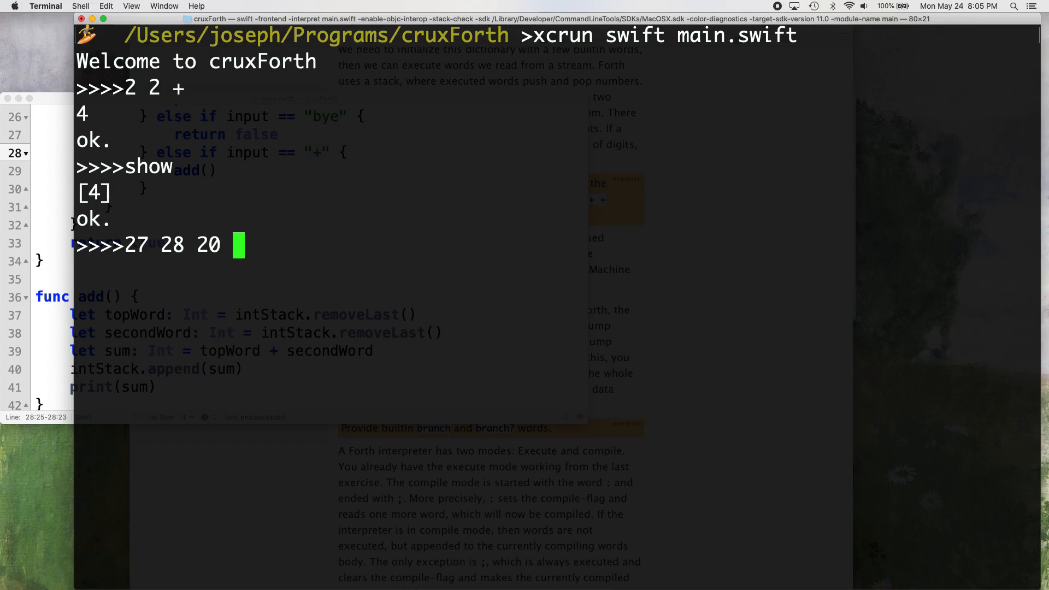
type("42 111")
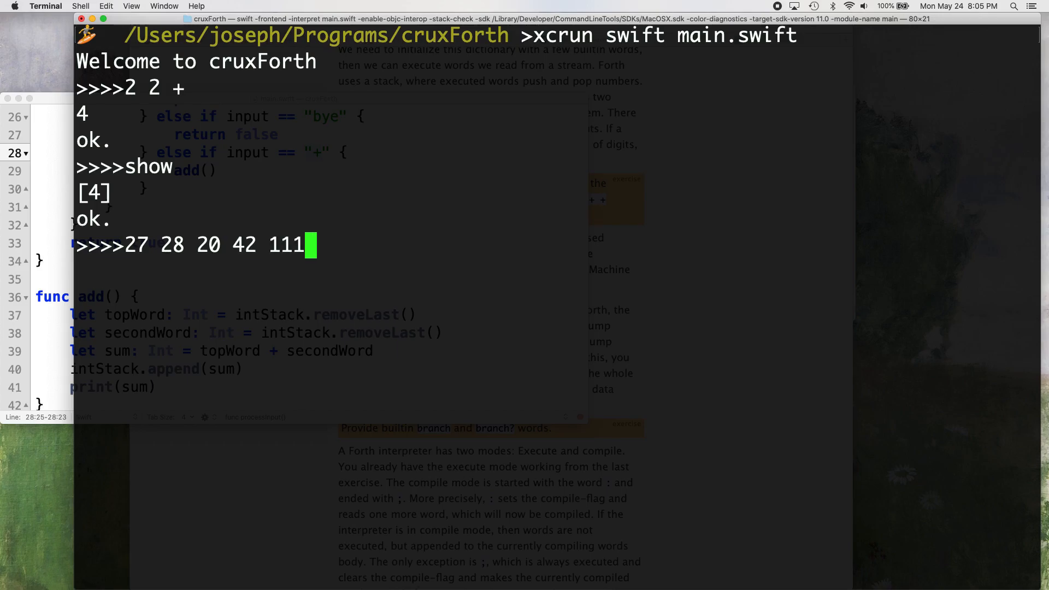
type("22000")
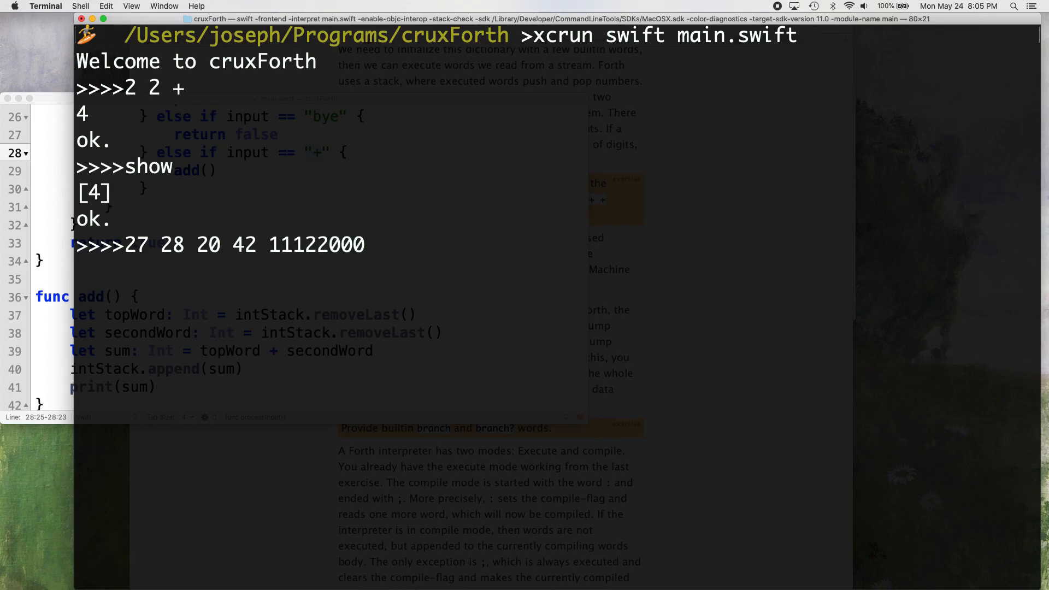
key("Return")
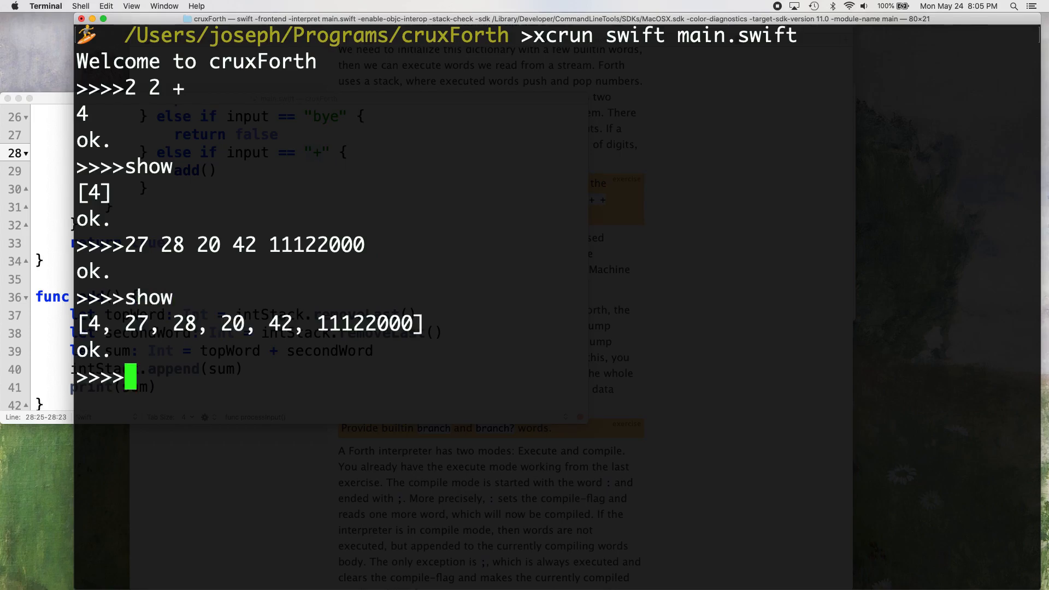
mouse_move(309, 294)
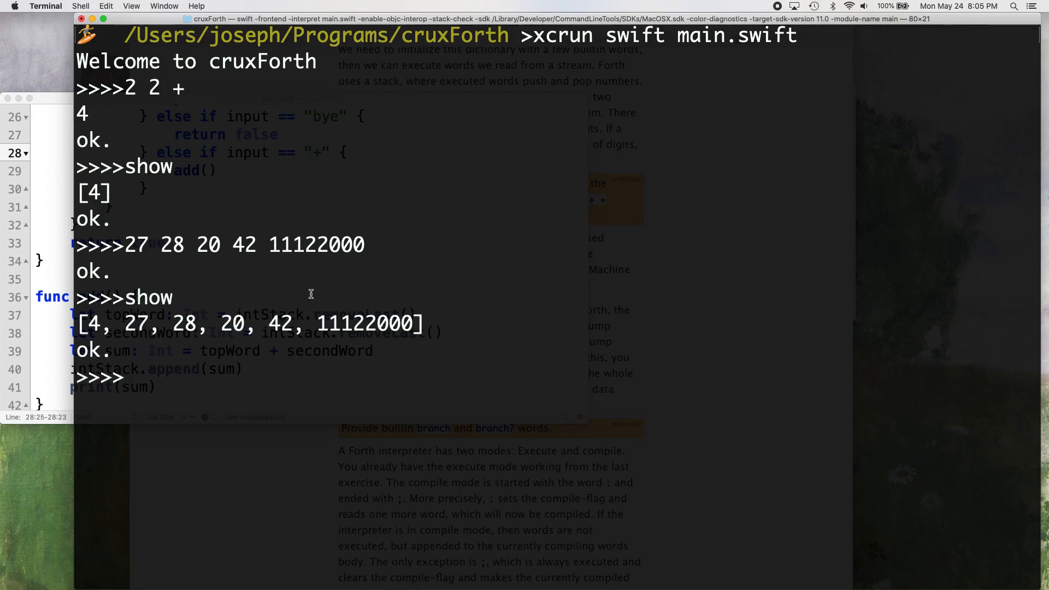
mouse_move(340, 322)
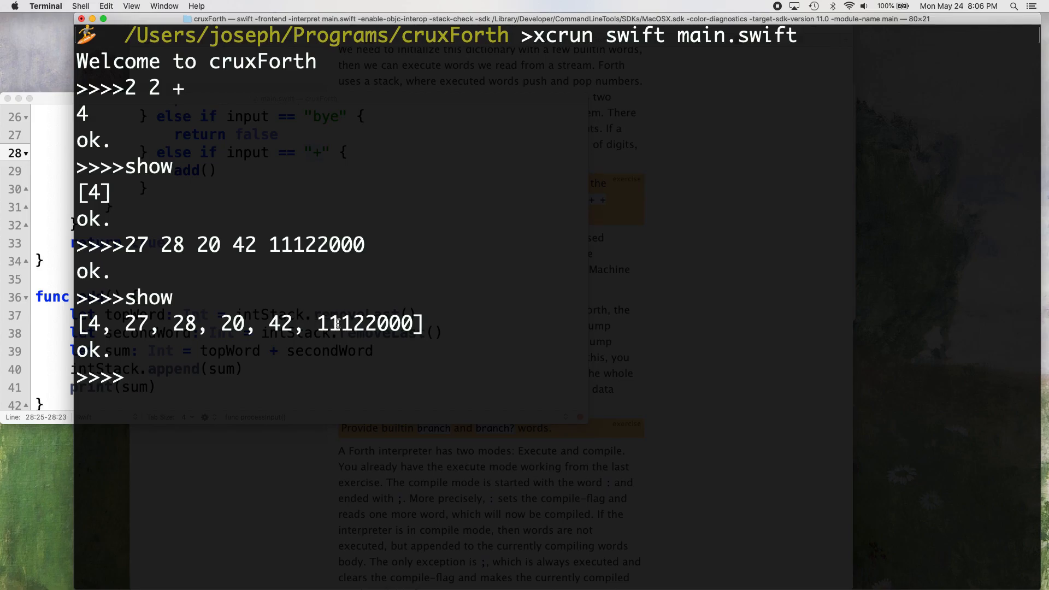
mouse_move(410, 375)
type("+")
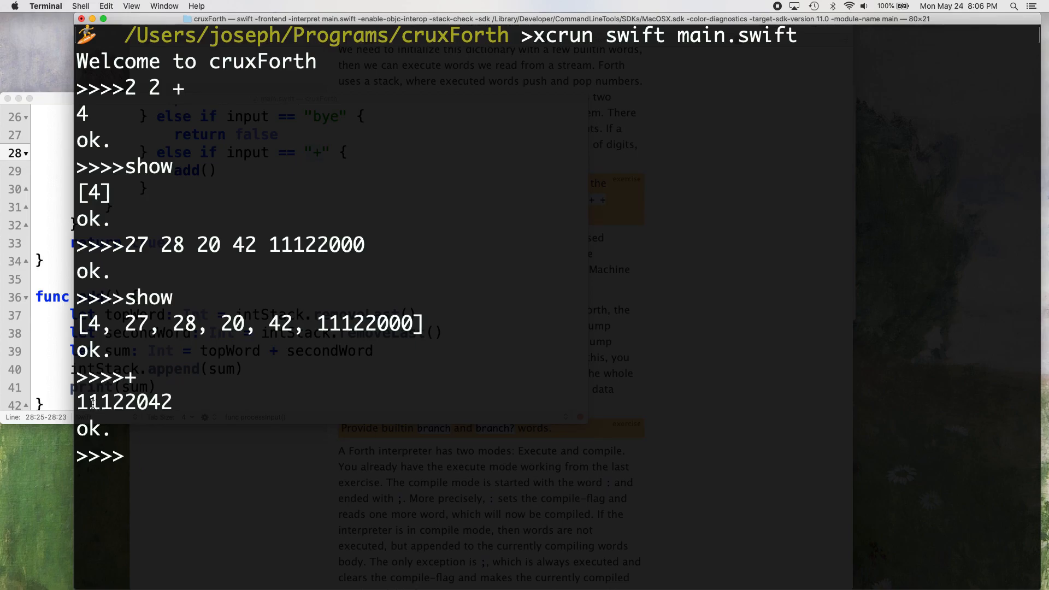
double_click(117, 401)
type("show")
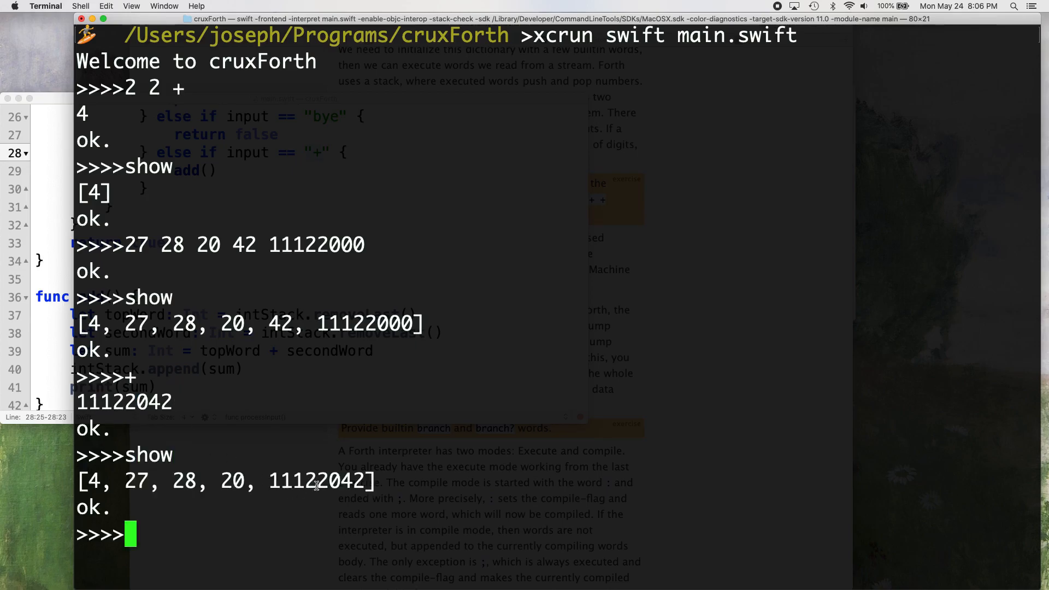
double_click(315, 481)
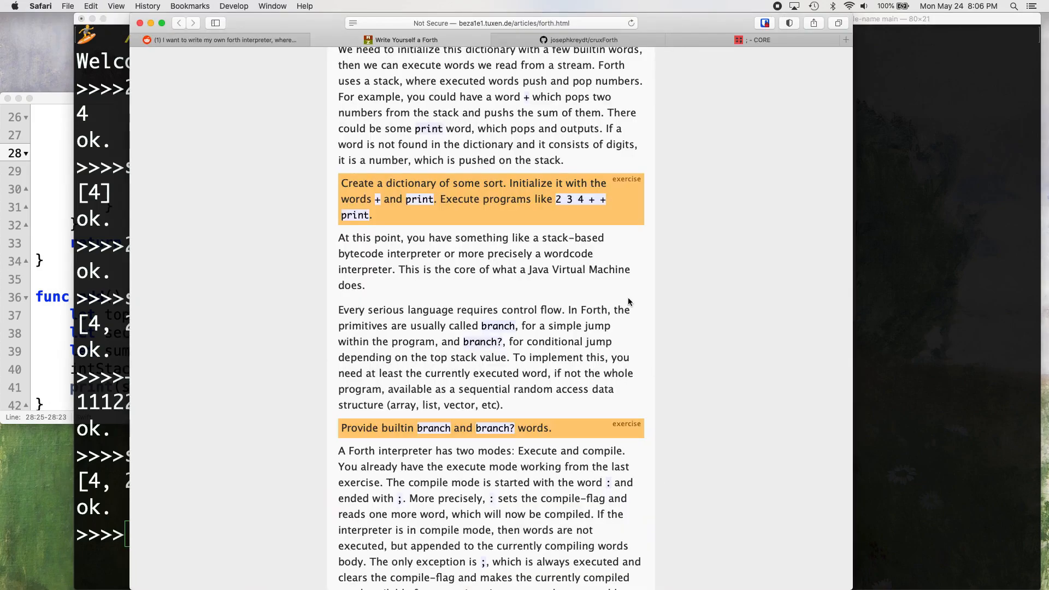
mouse_move(376, 198)
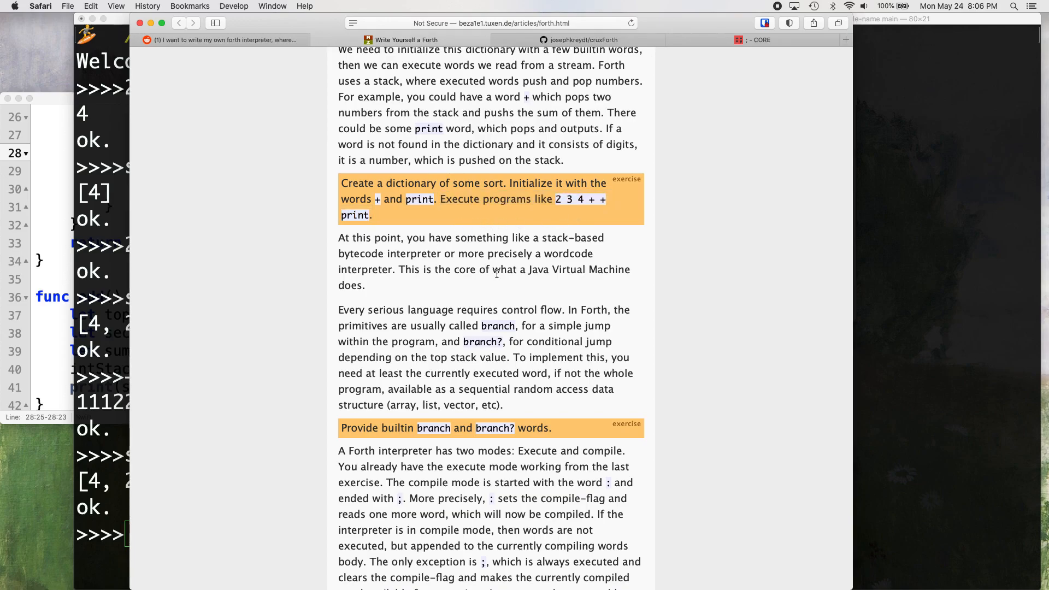
mouse_move(397, 440)
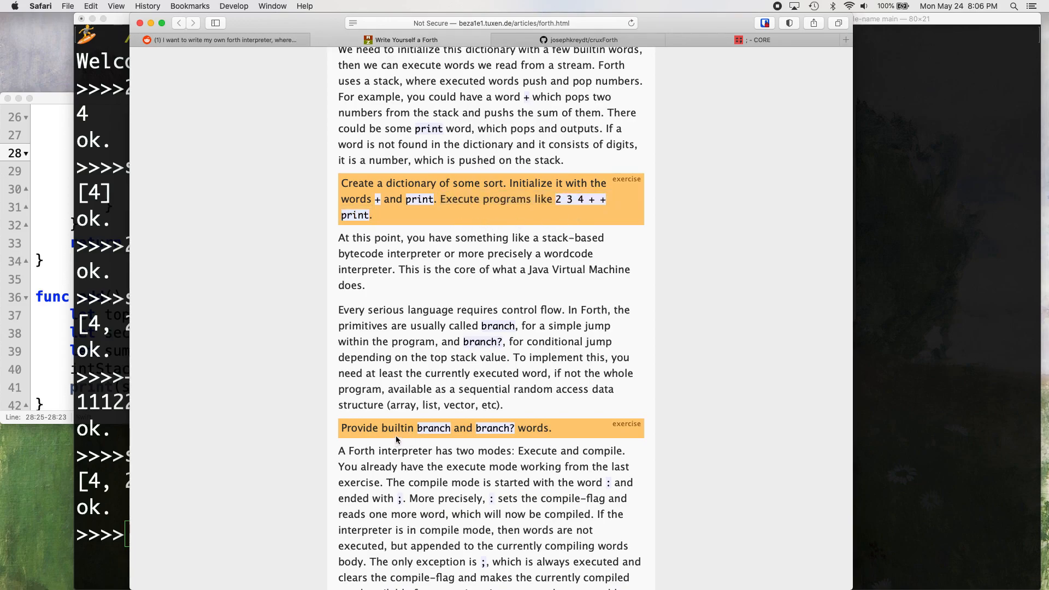
Step: Scroll the tutorial down to the 'Implement : and ; compile-mode' exercise
scroll("down", 3)
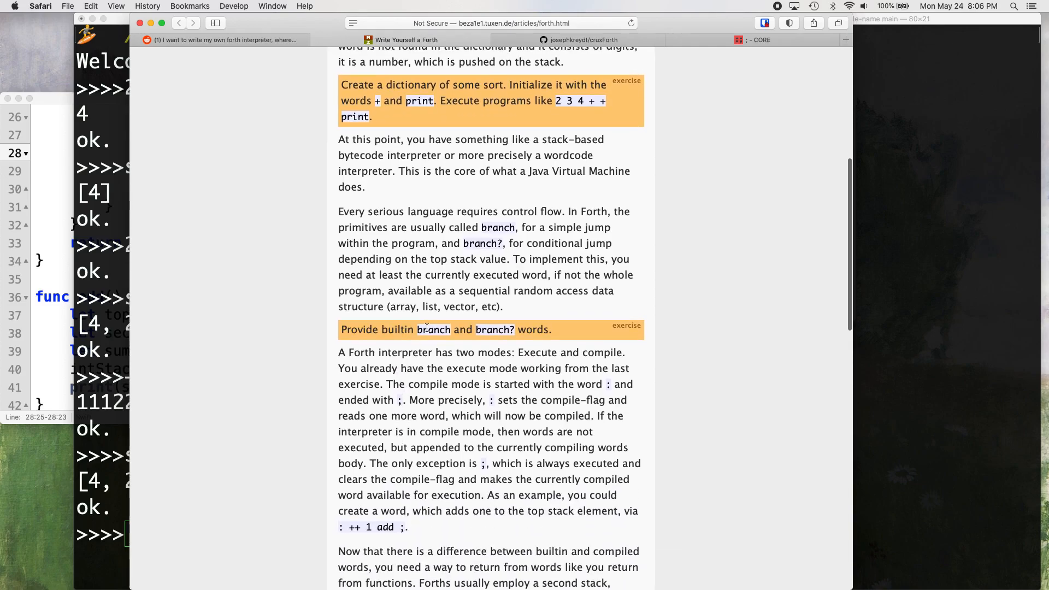
scroll("down", 3)
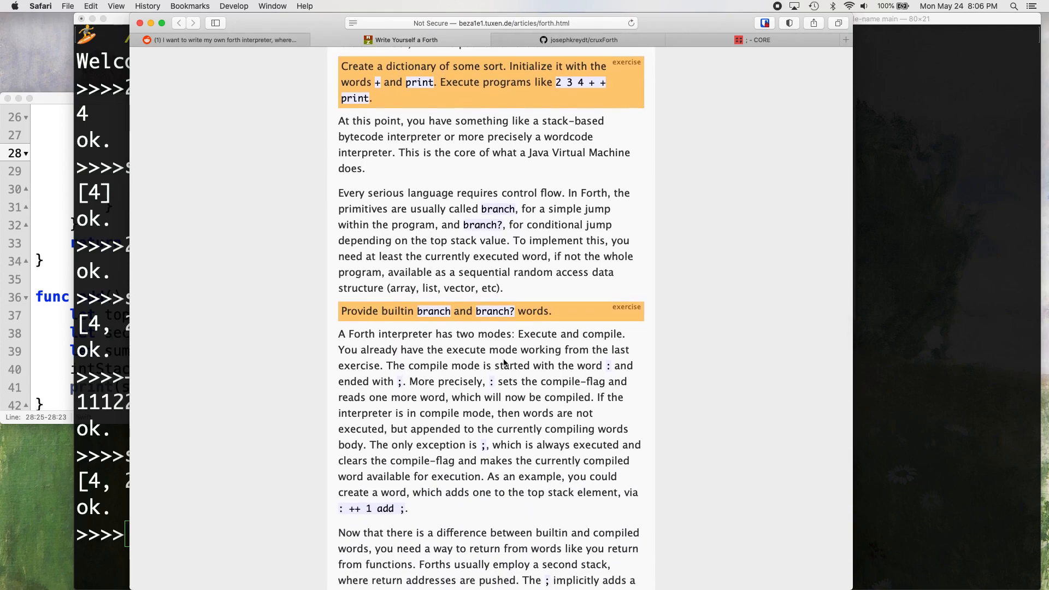
scroll("down", 3)
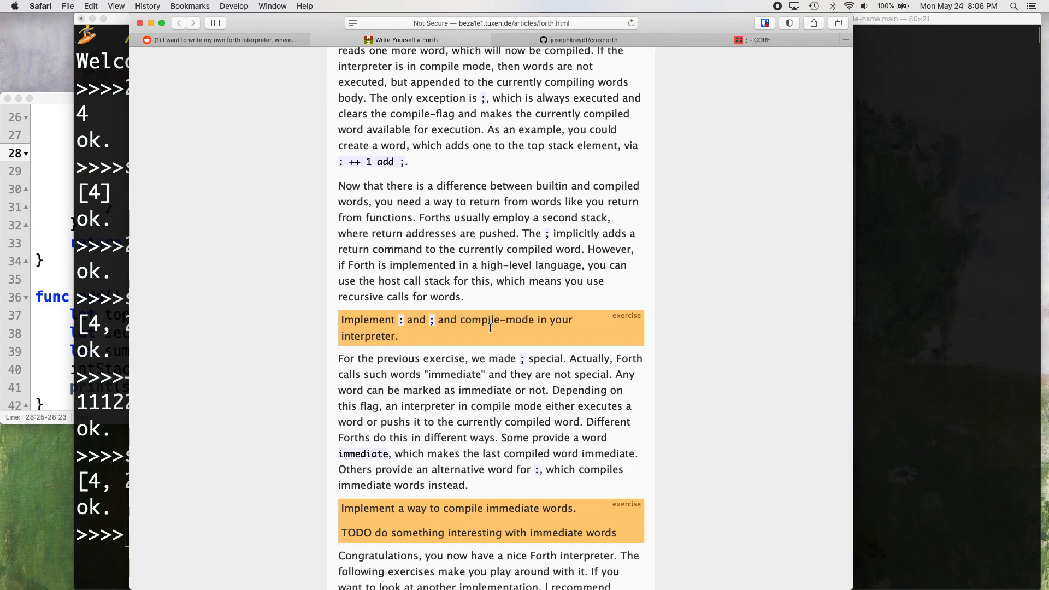
mouse_move(435, 337)
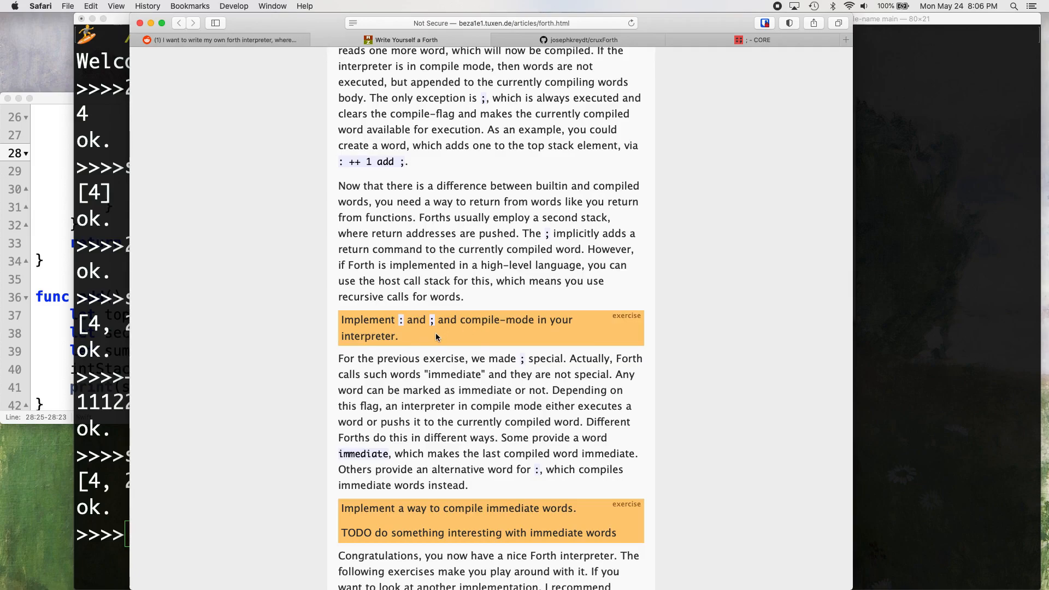
mouse_move(425, 349)
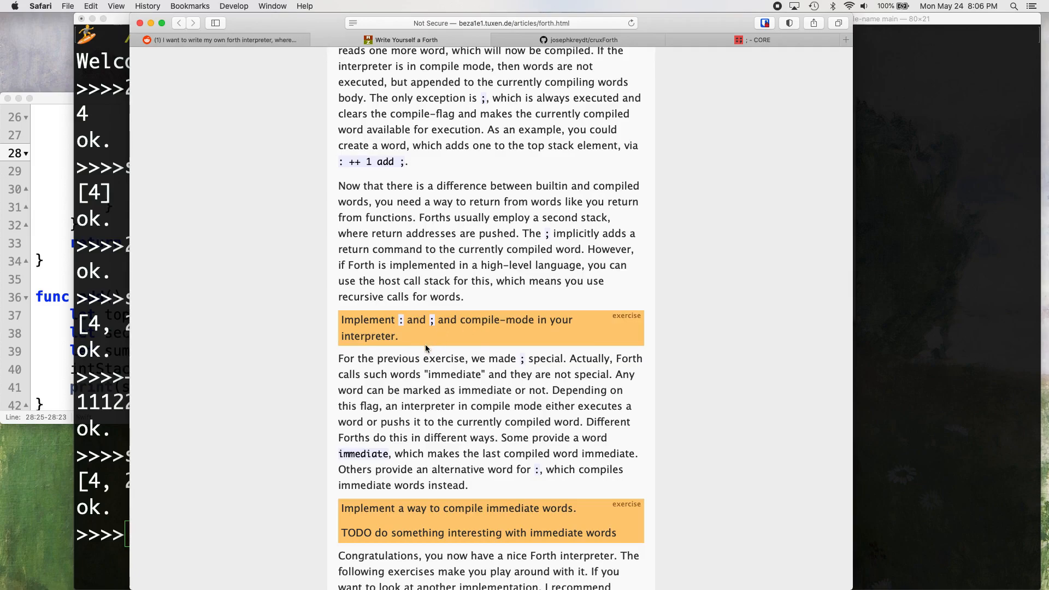
mouse_move(419, 343)
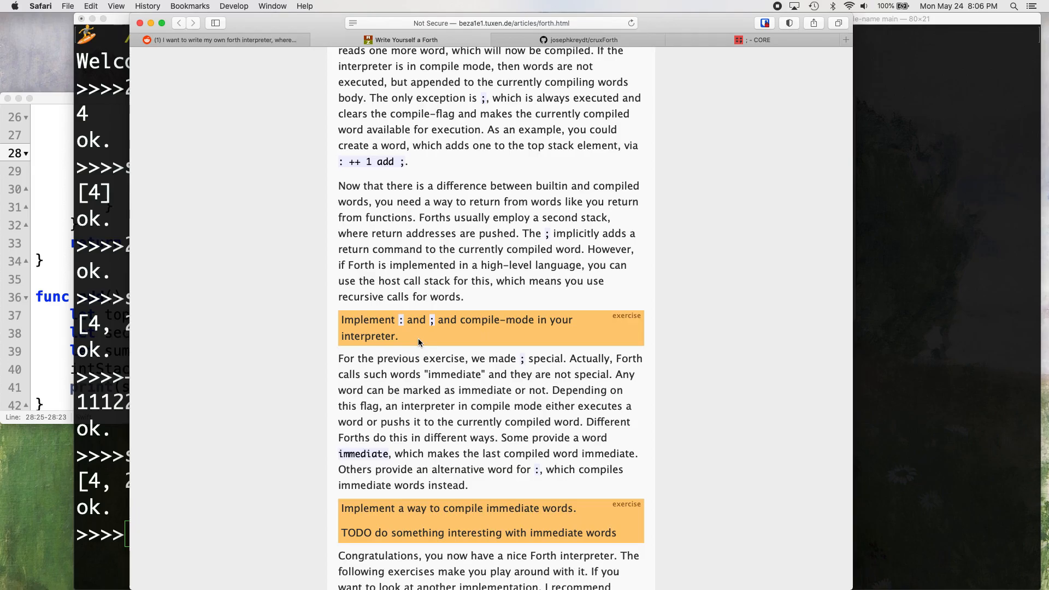